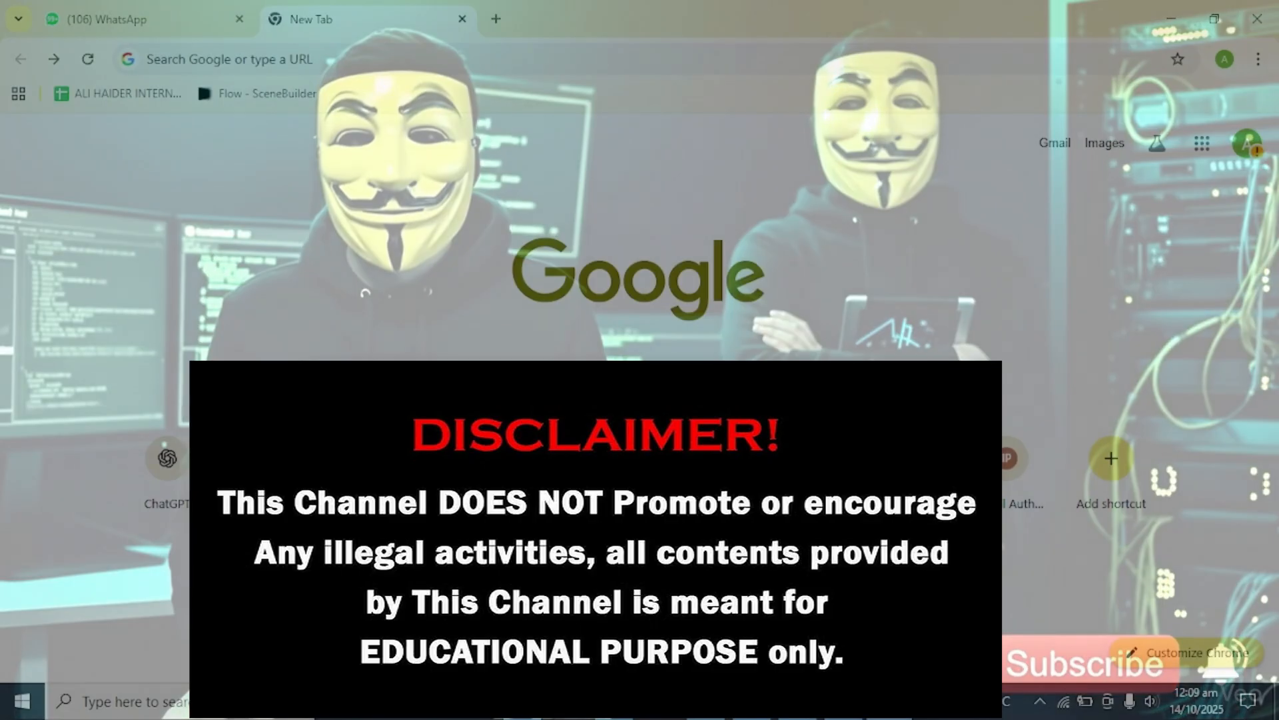
Step: Enter shodan.io in the Chrome address bar on the new tab
click(340, 58)
text(shoda)
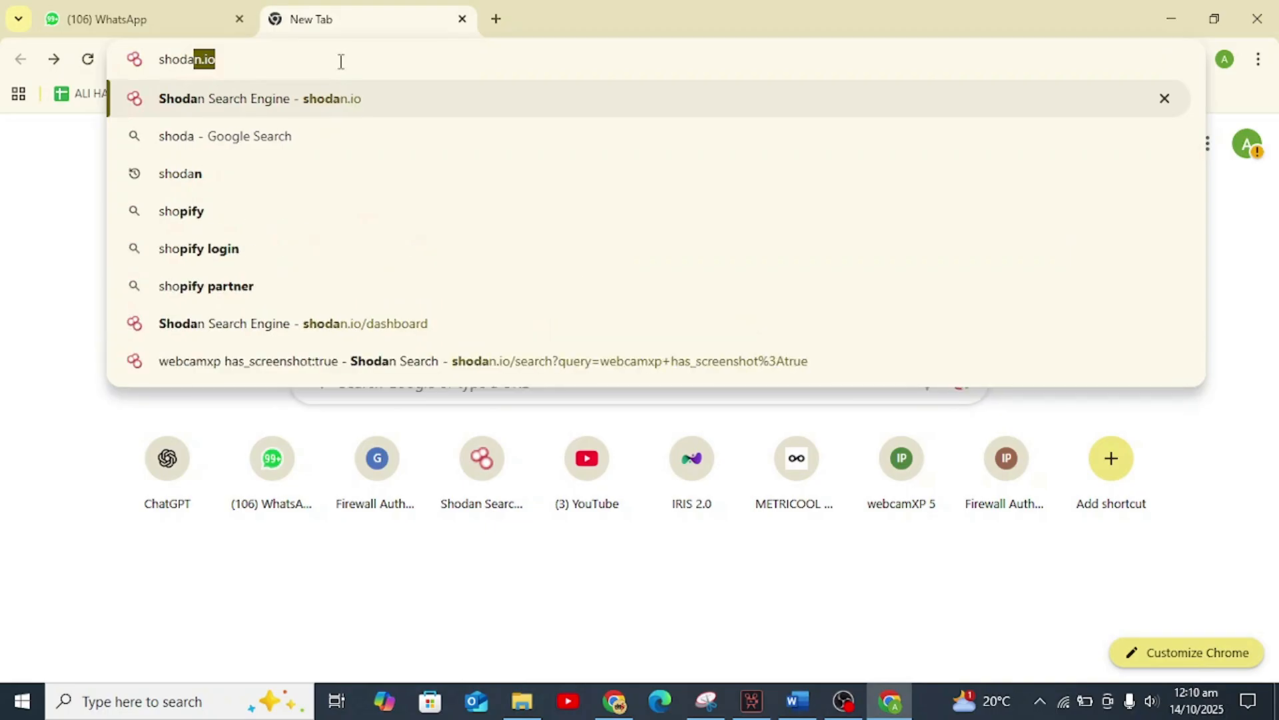
Step: Load shodan.io and log in to reach the account dashboard
click(259, 98)
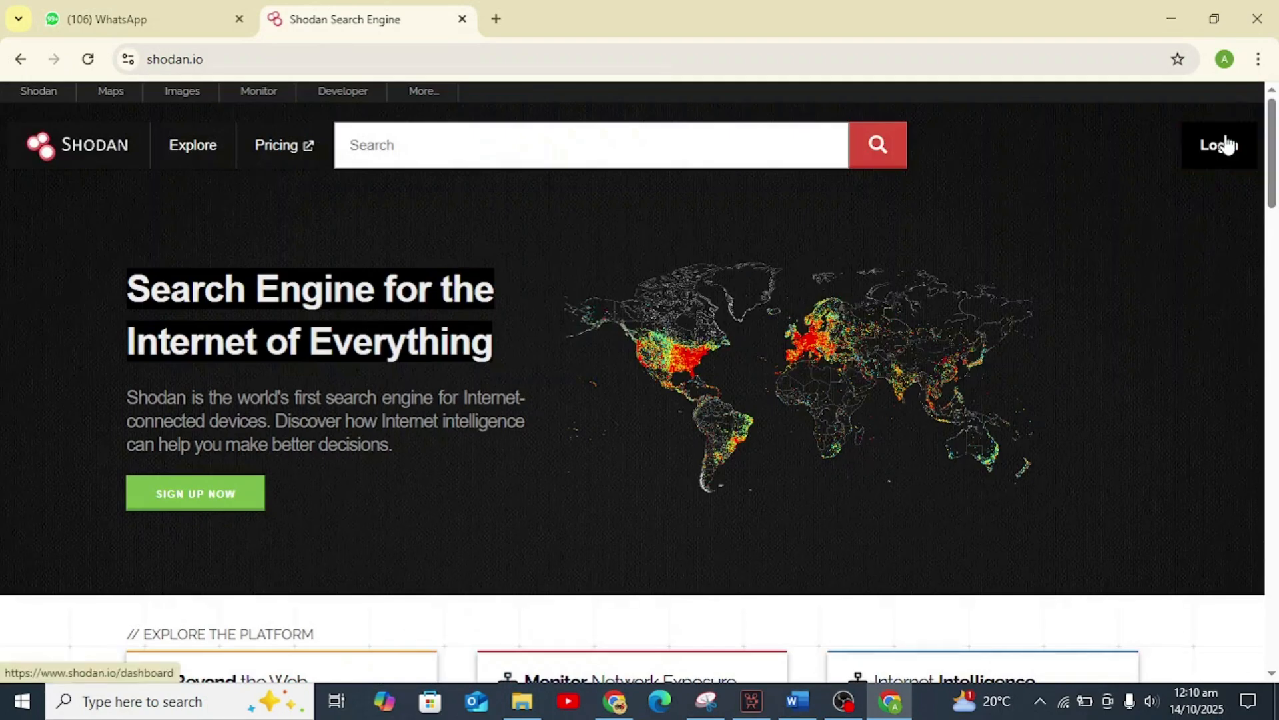
click(1218, 145)
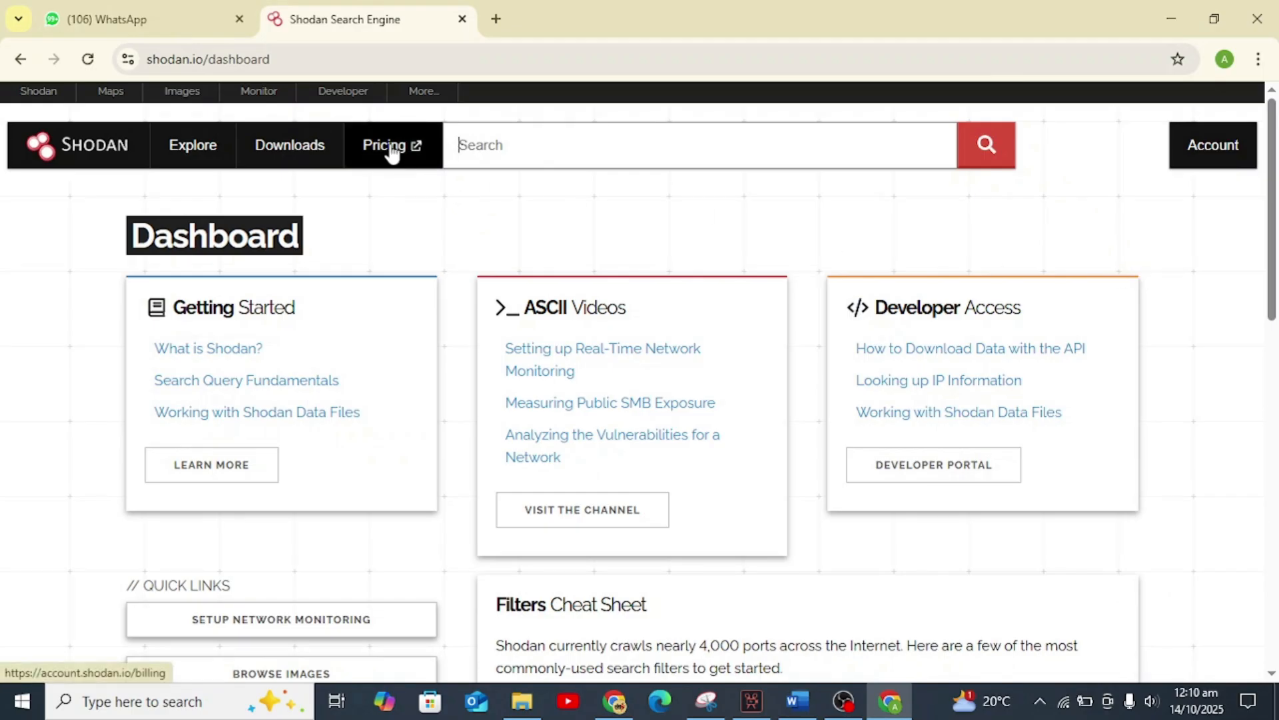
mouse_move(415, 170)
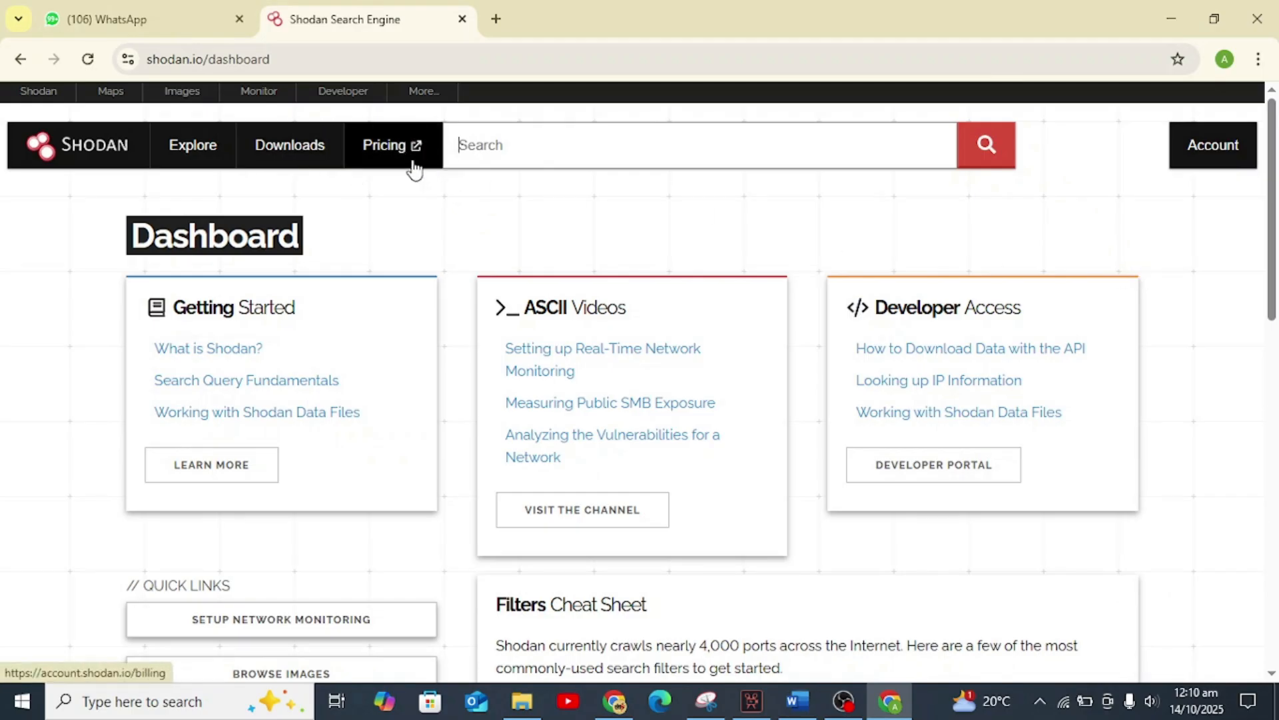
mouse_move(519, 181)
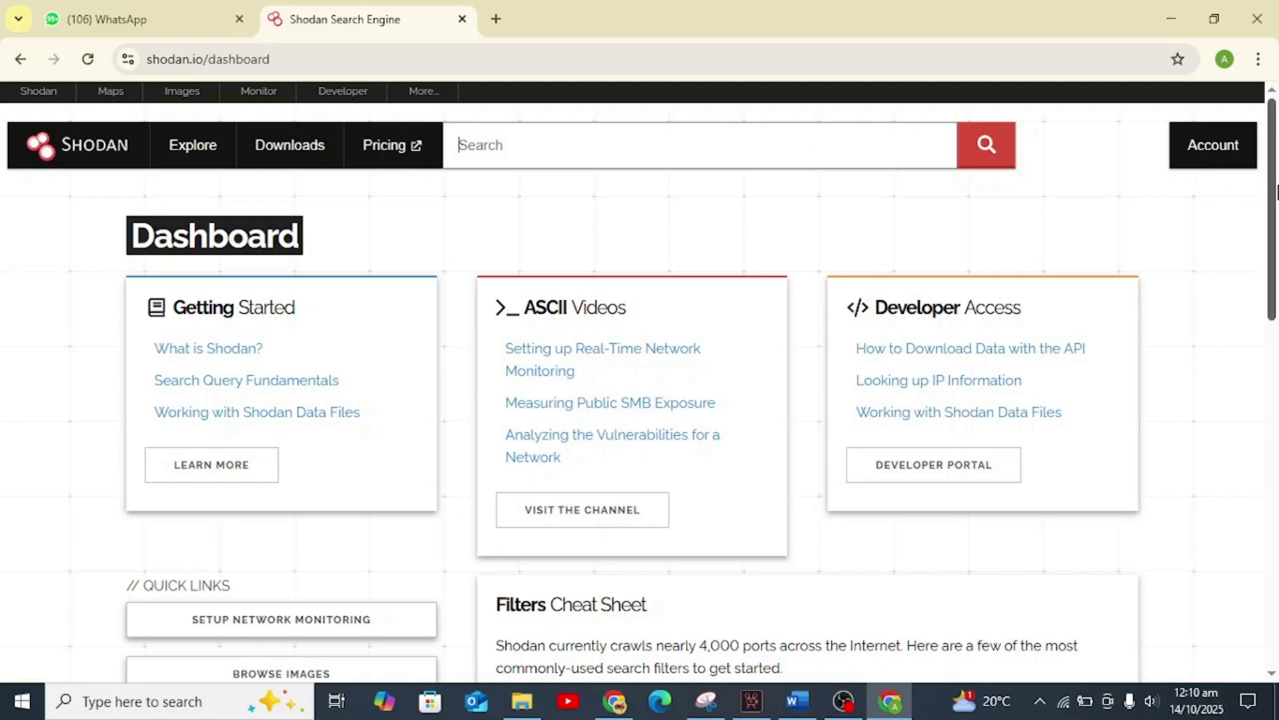
Step: Scroll through the dashboard's Filters Cheat Sheet table to its end
scroll(down, 3)
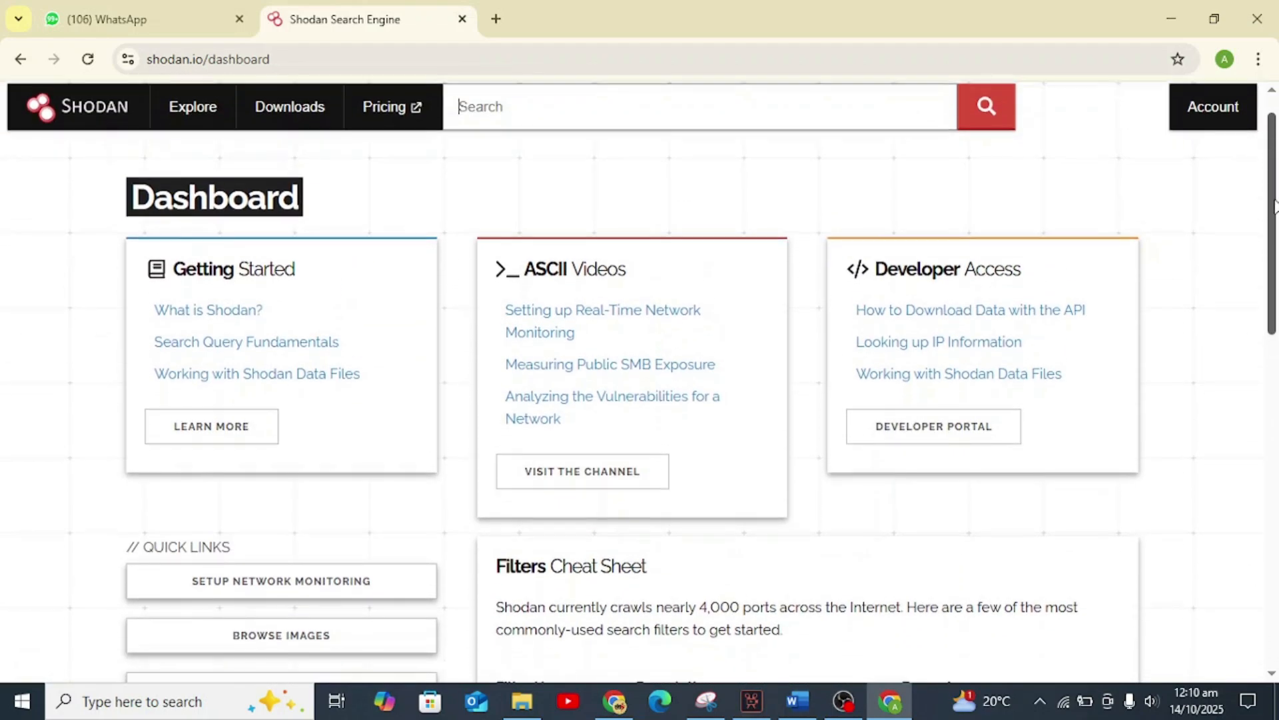
scroll(down, 3)
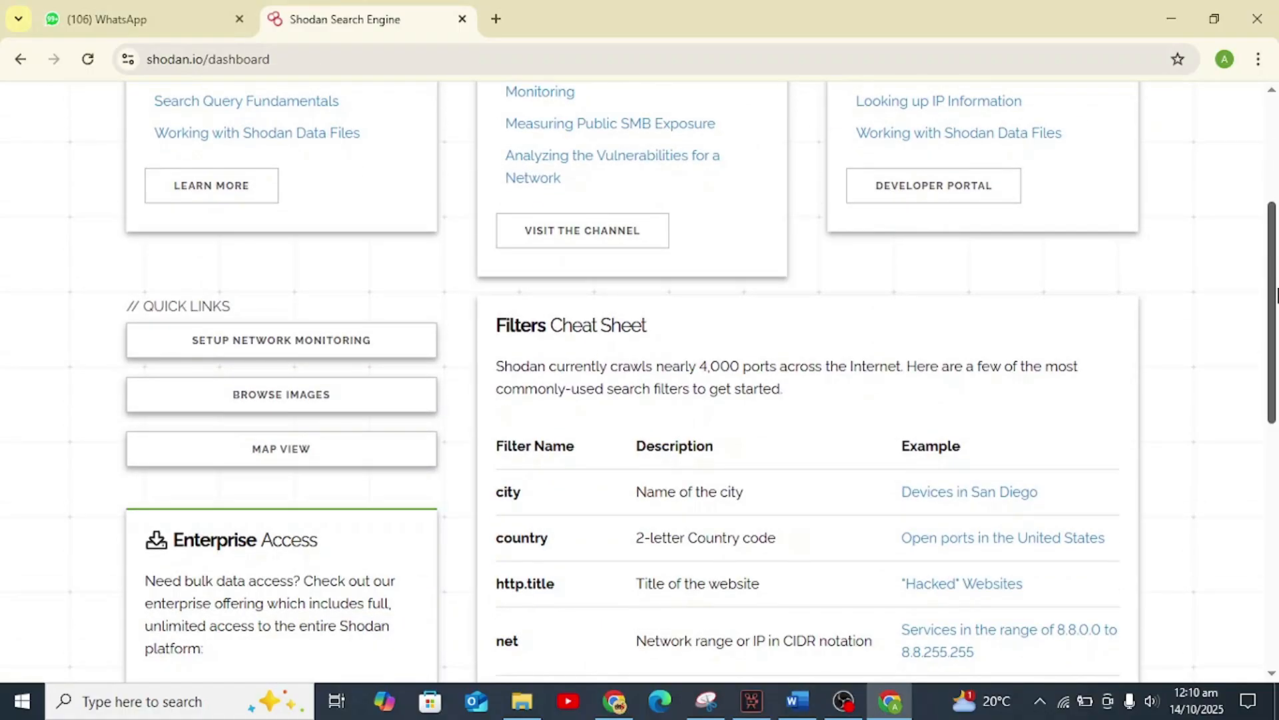
scroll(down, 3)
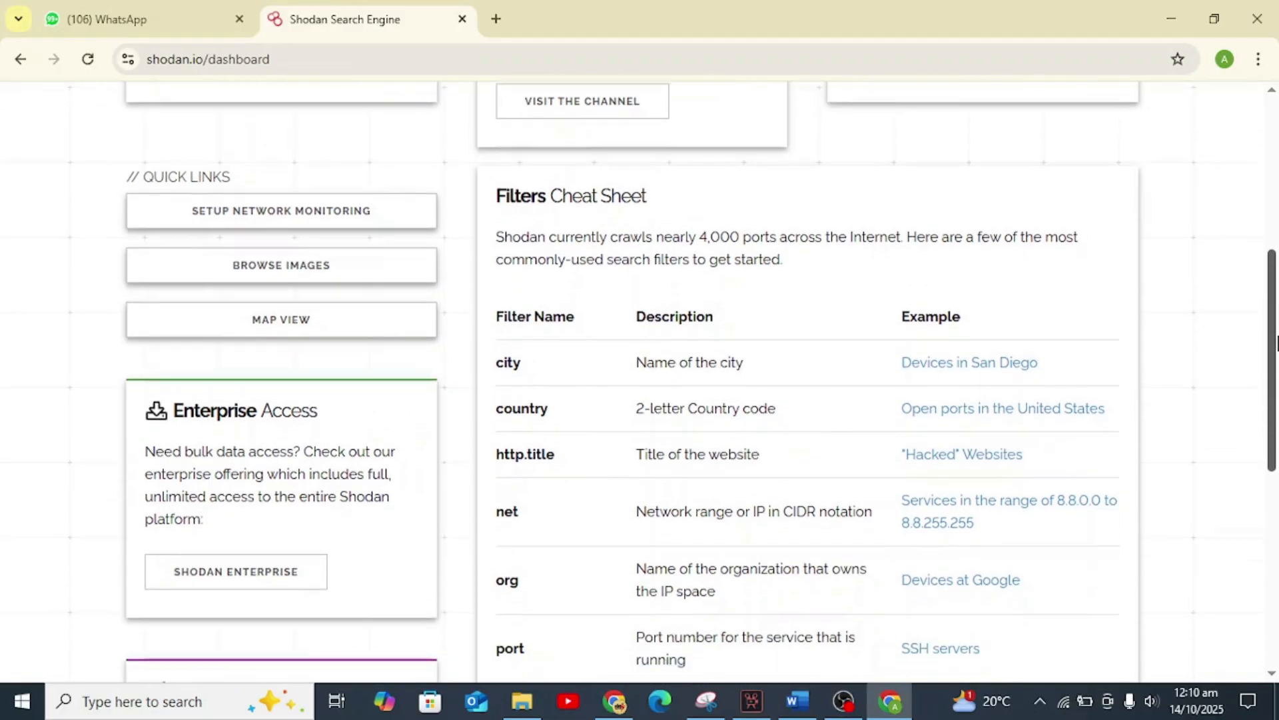
scroll(down, 3)
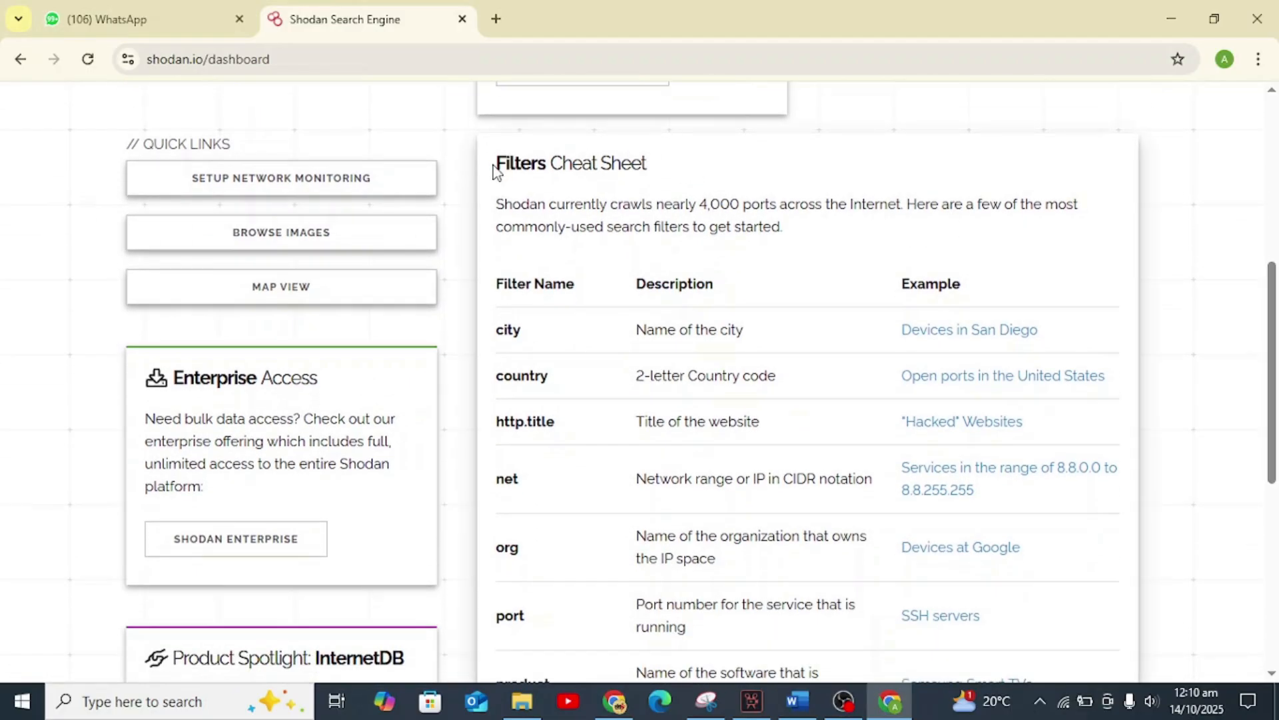
drag(496, 163, 644, 163)
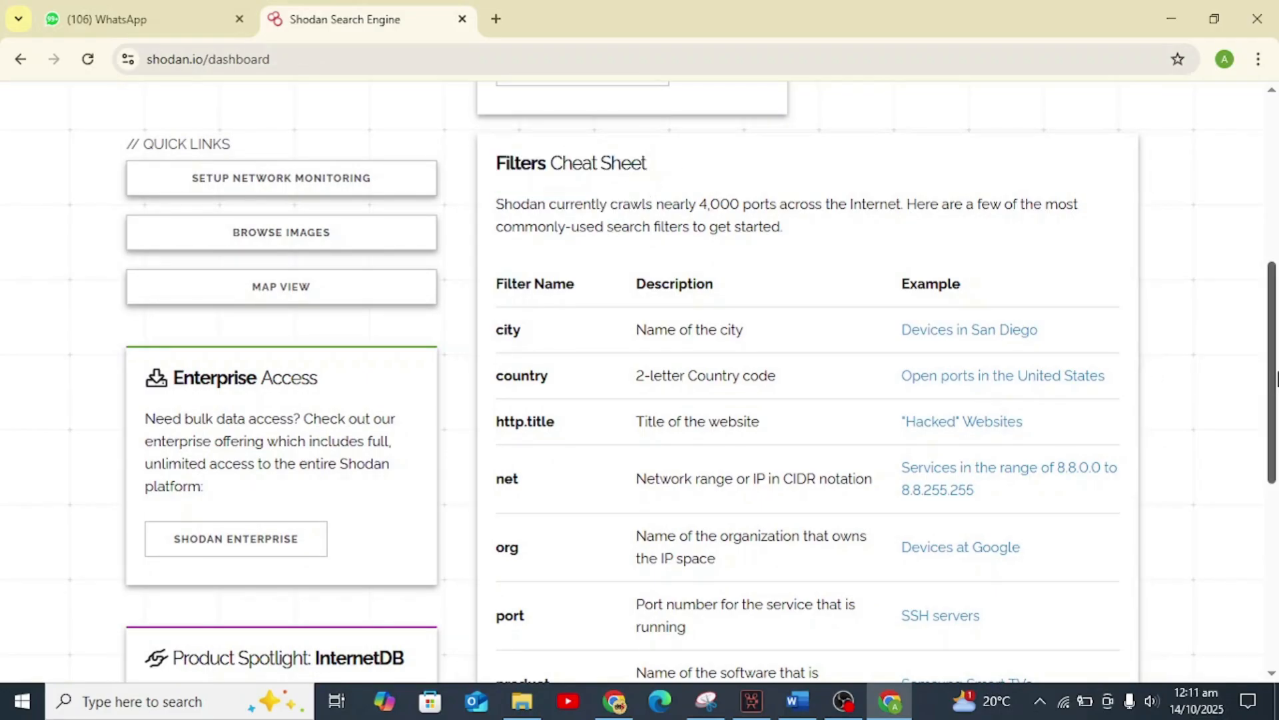
scroll(down, 3)
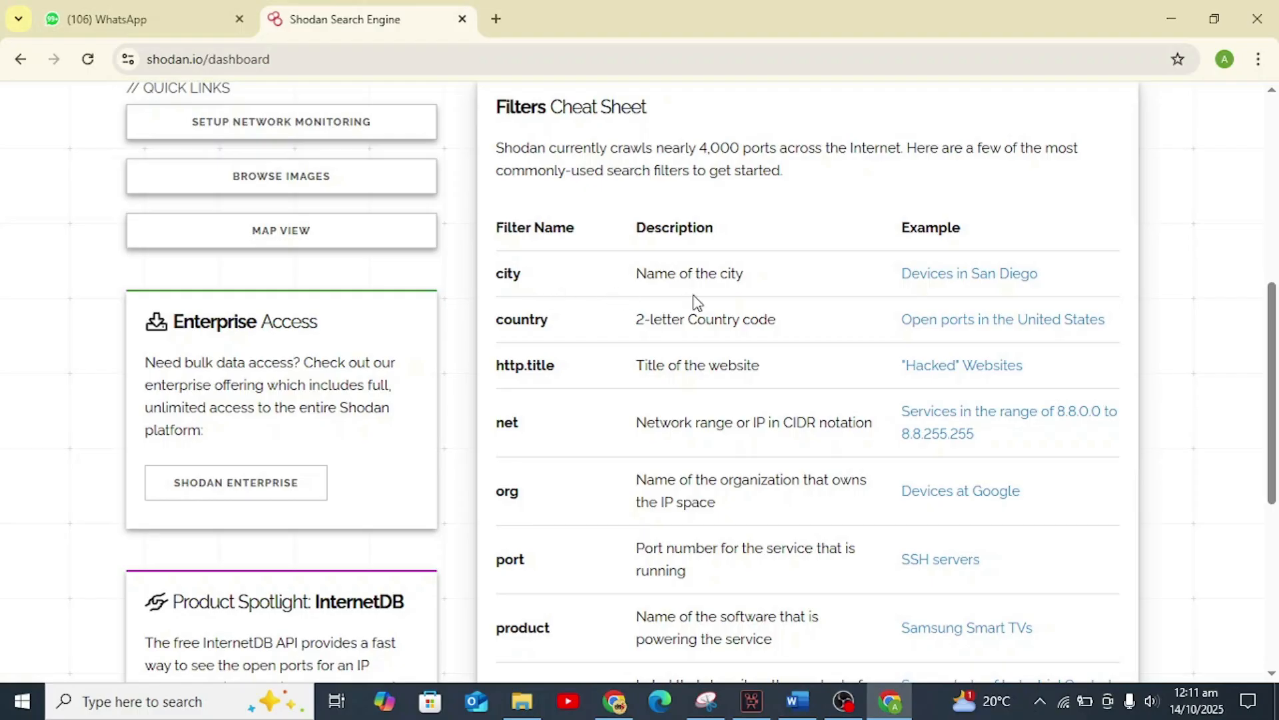
scroll(down, 3)
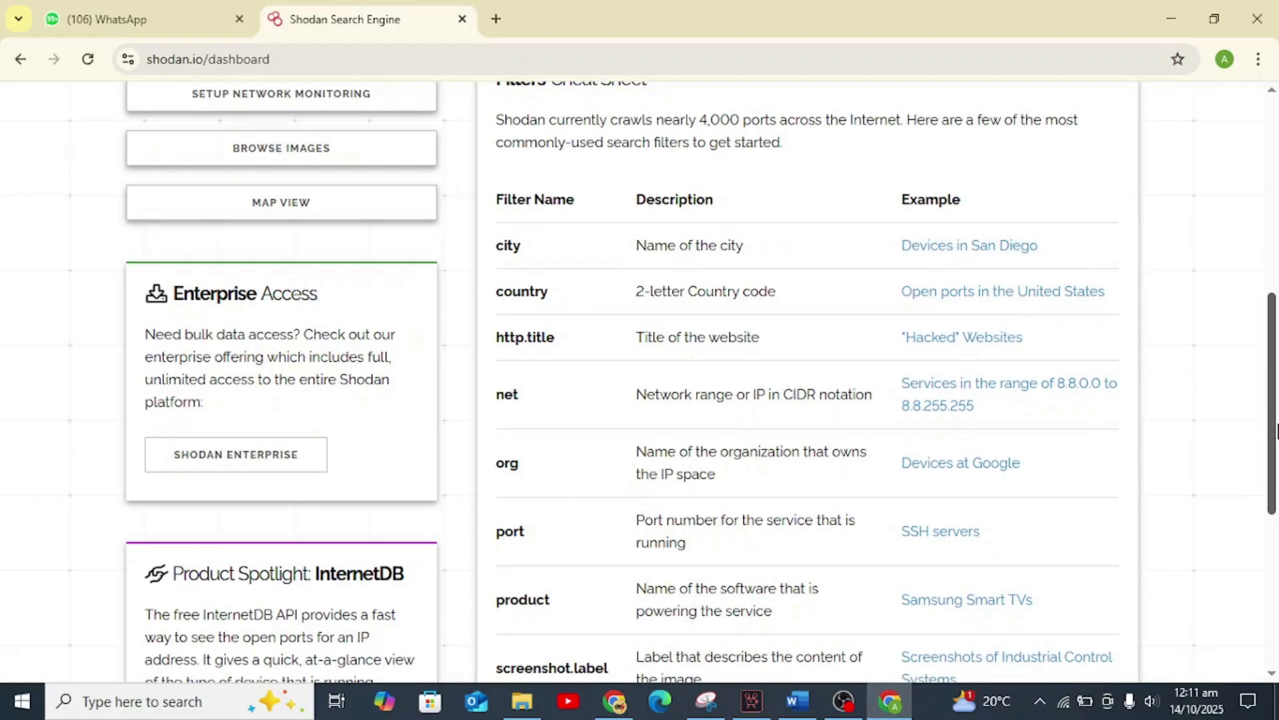
scroll(down, 3)
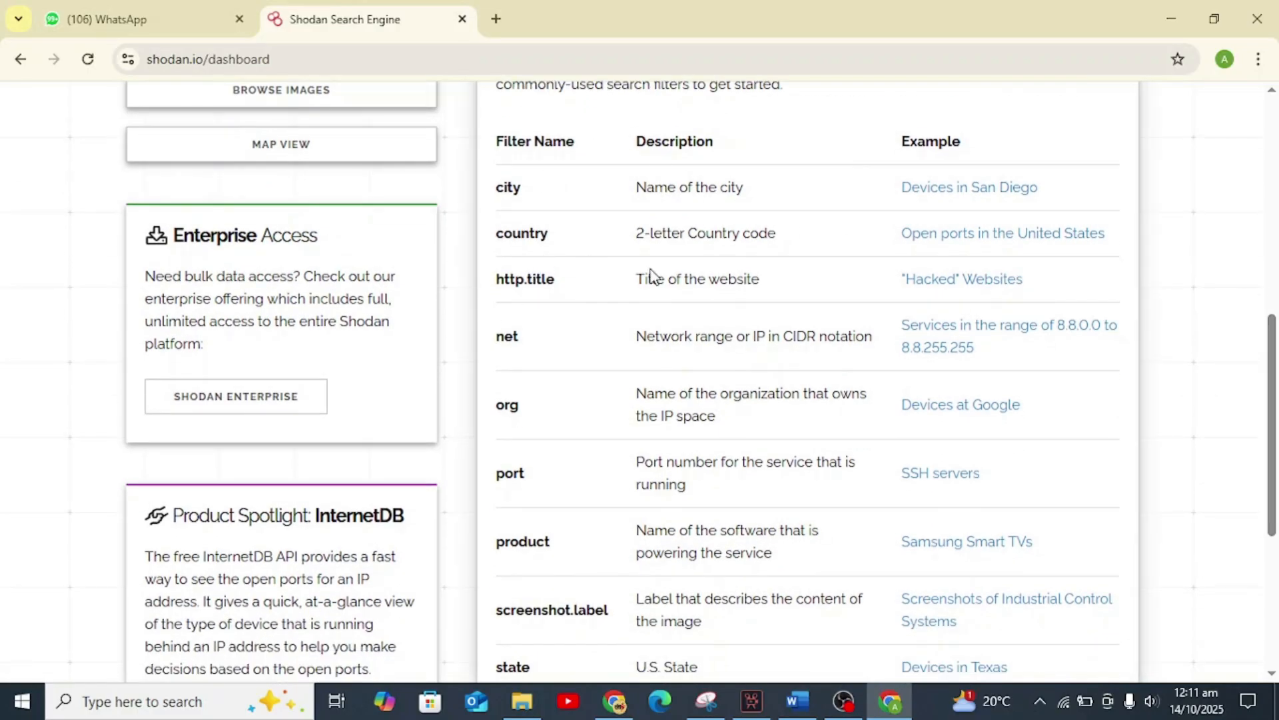
mouse_move(774, 261)
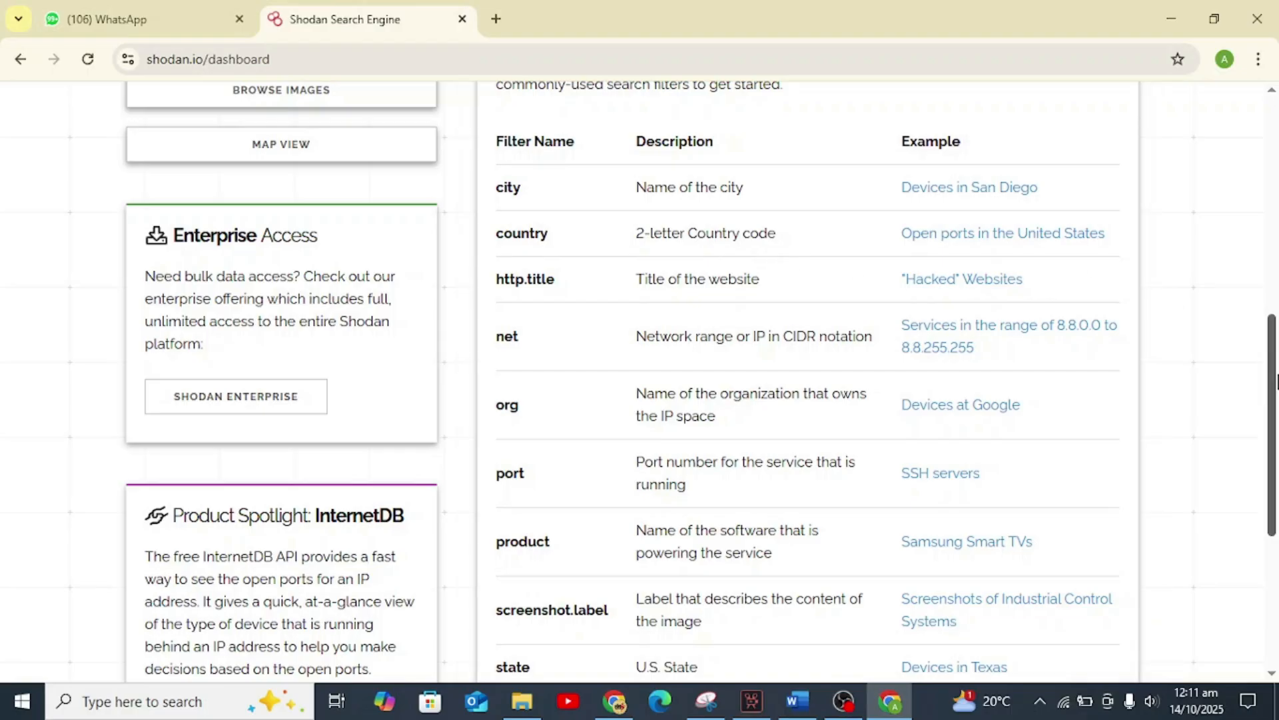
scroll(down, 3)
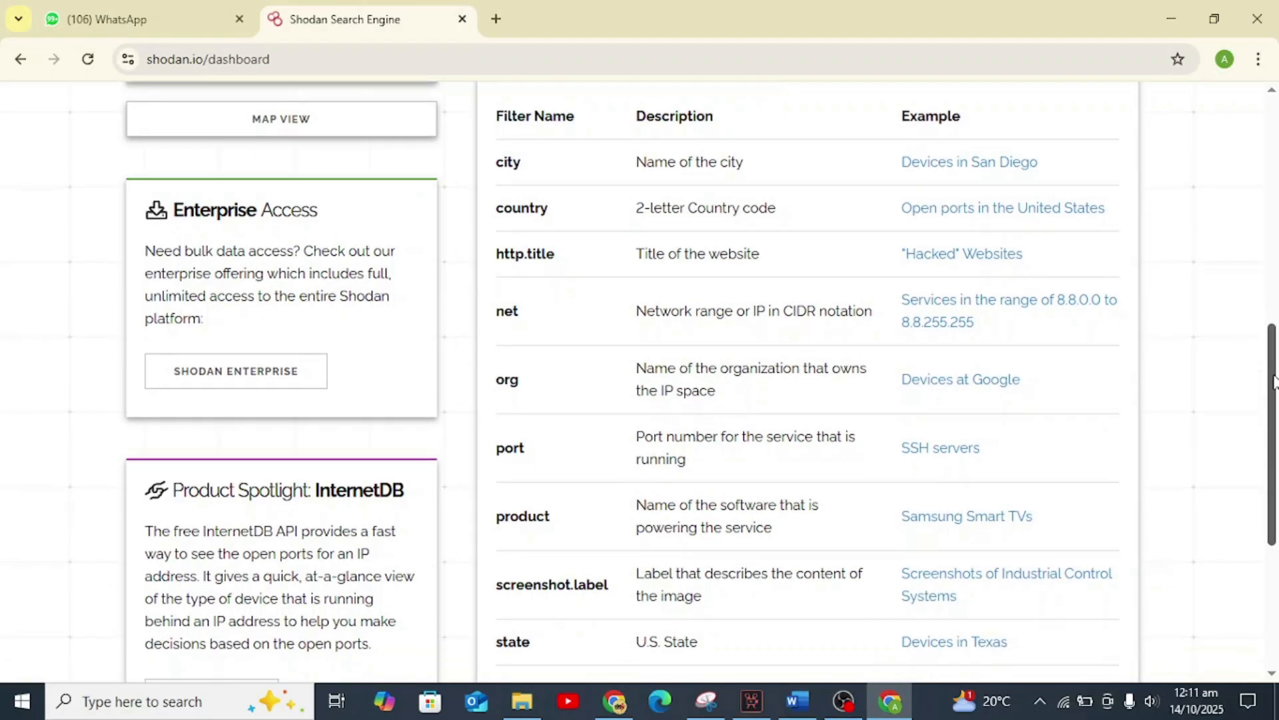
scroll(down, 3)
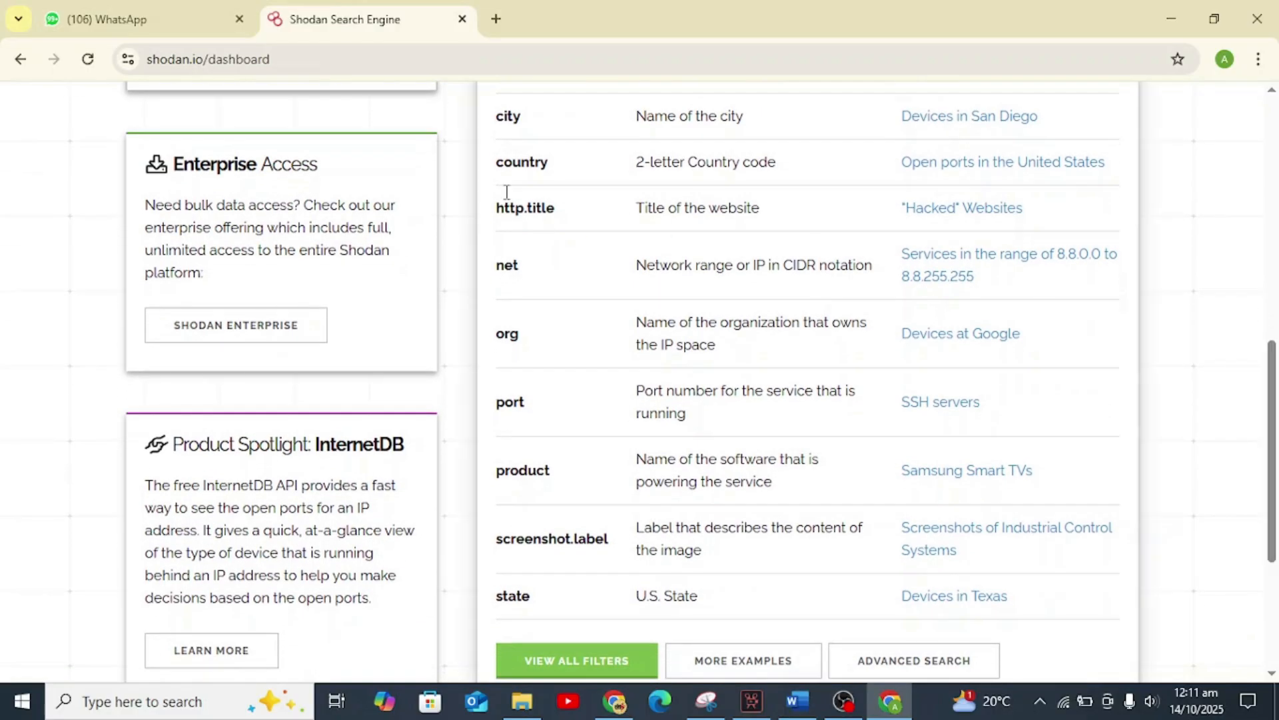
mouse_move(567, 560)
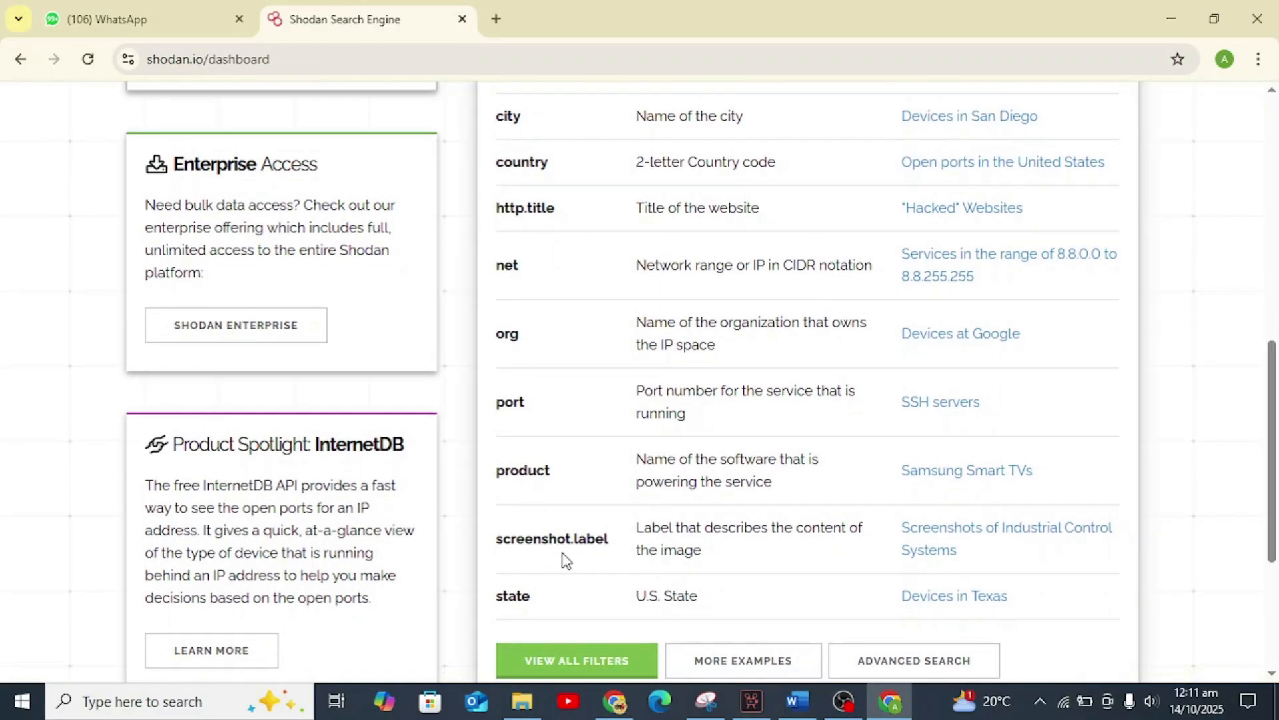
scroll(down, 3)
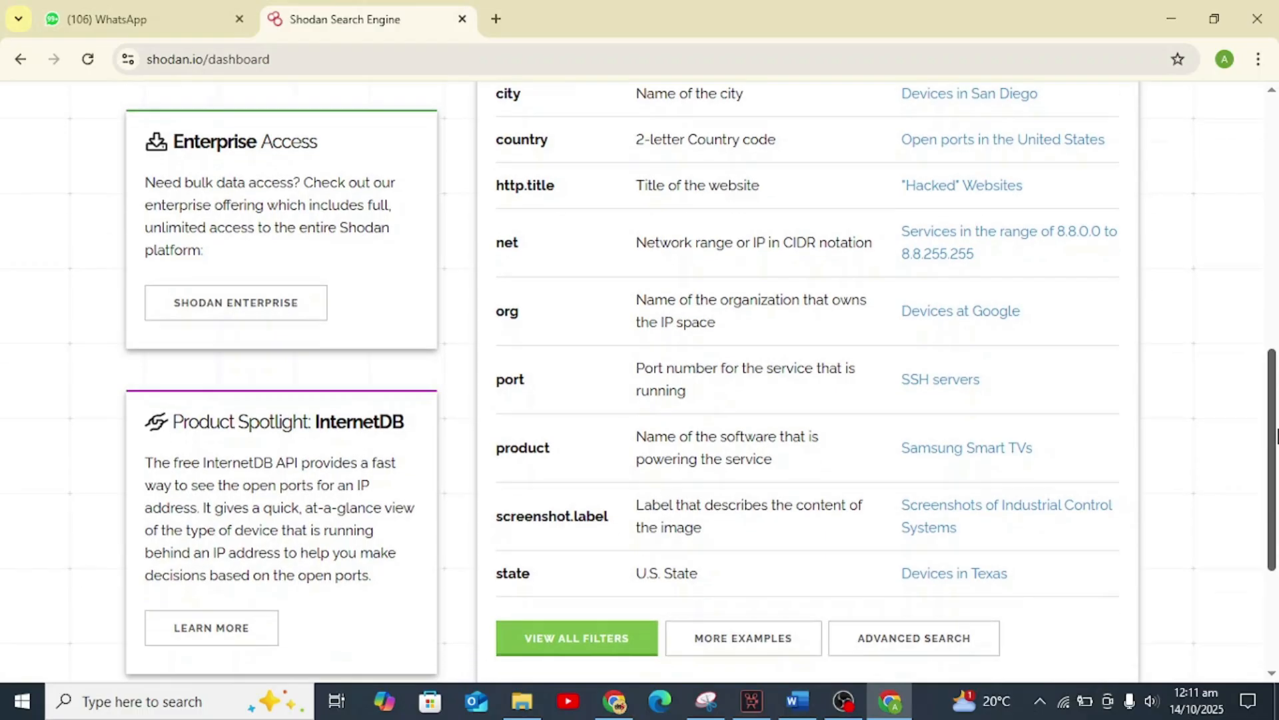
scroll(down, 3)
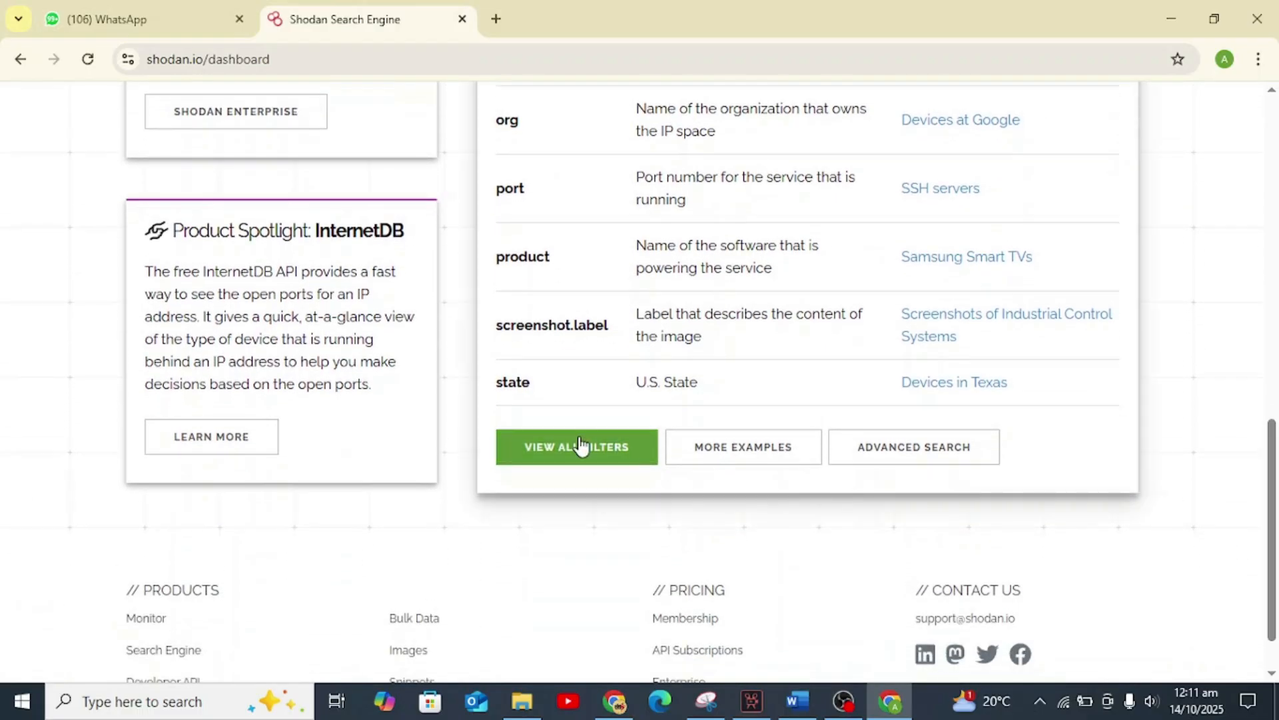
Step: Go to View All Filters and enter 'webcamxp' in the Filter Reference search box
click(576, 447)
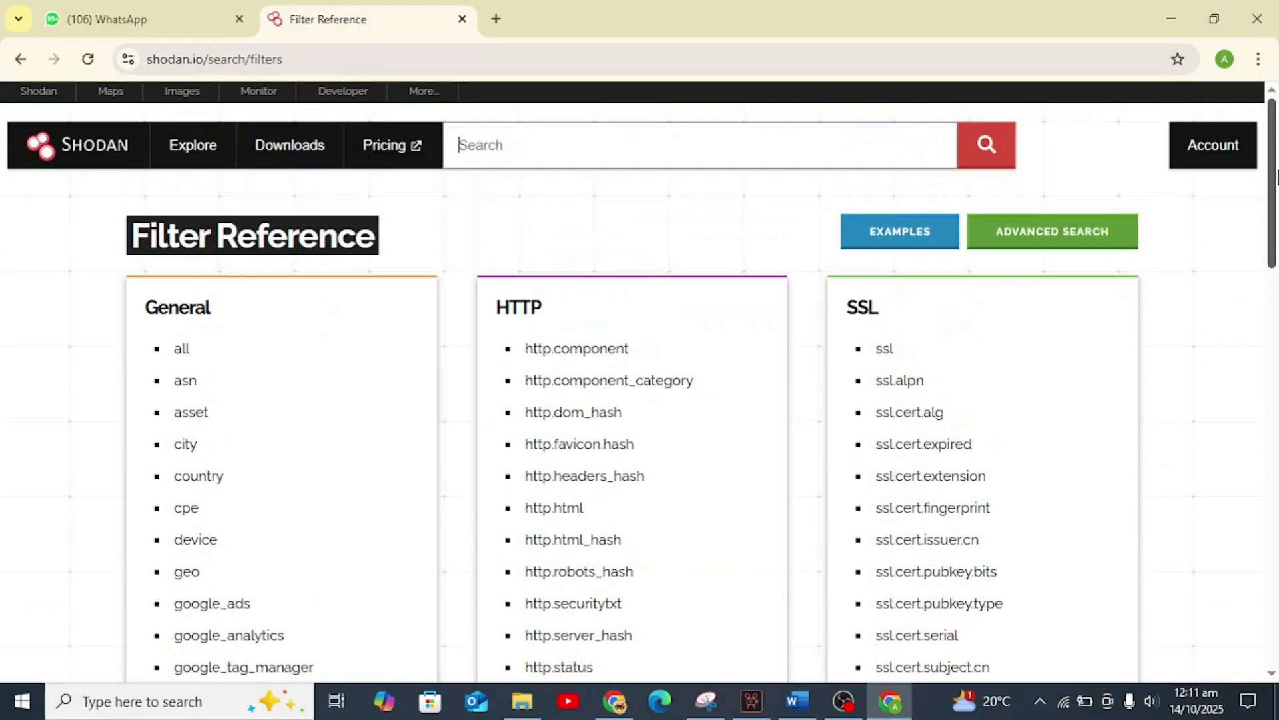
click(697, 144)
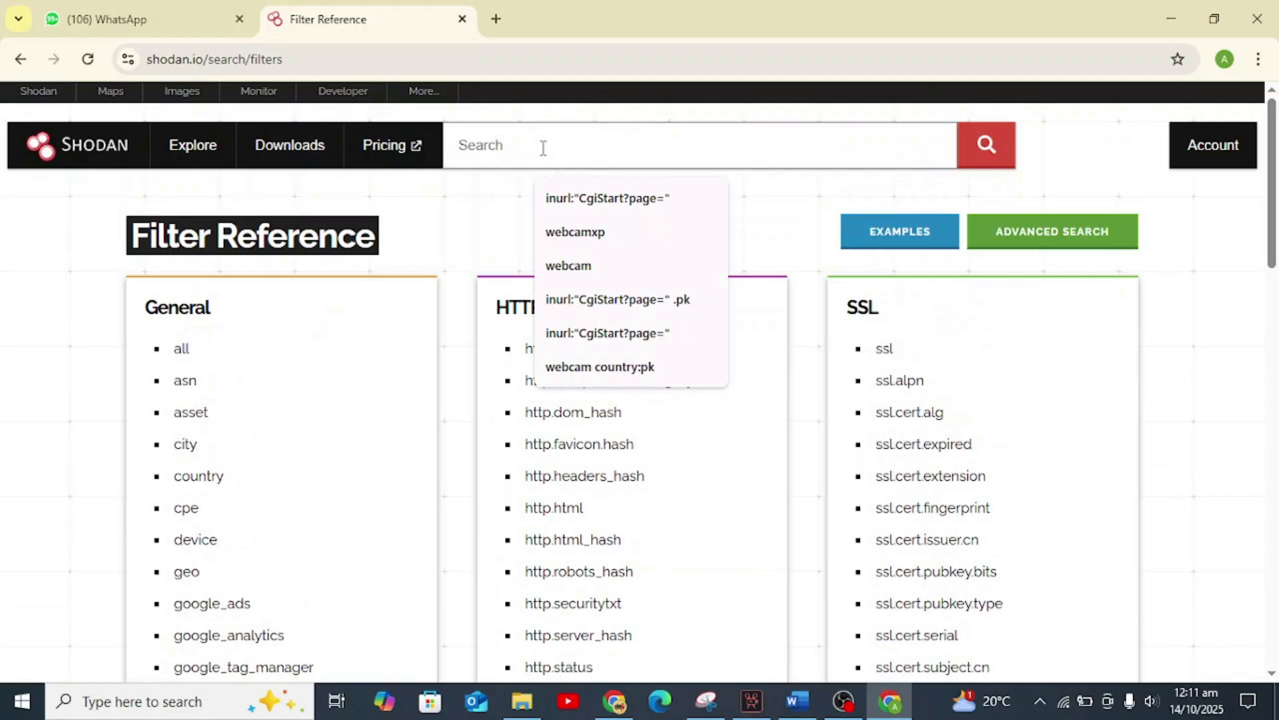
text(webc)
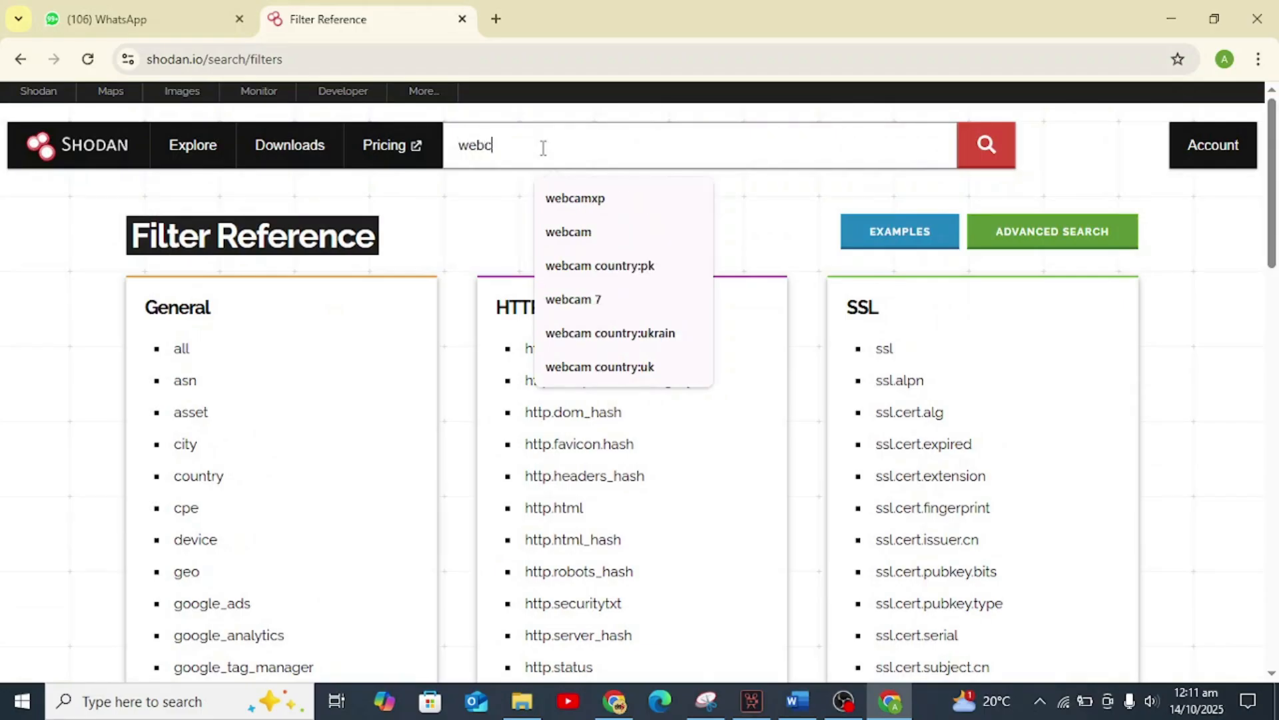
text(amxp)
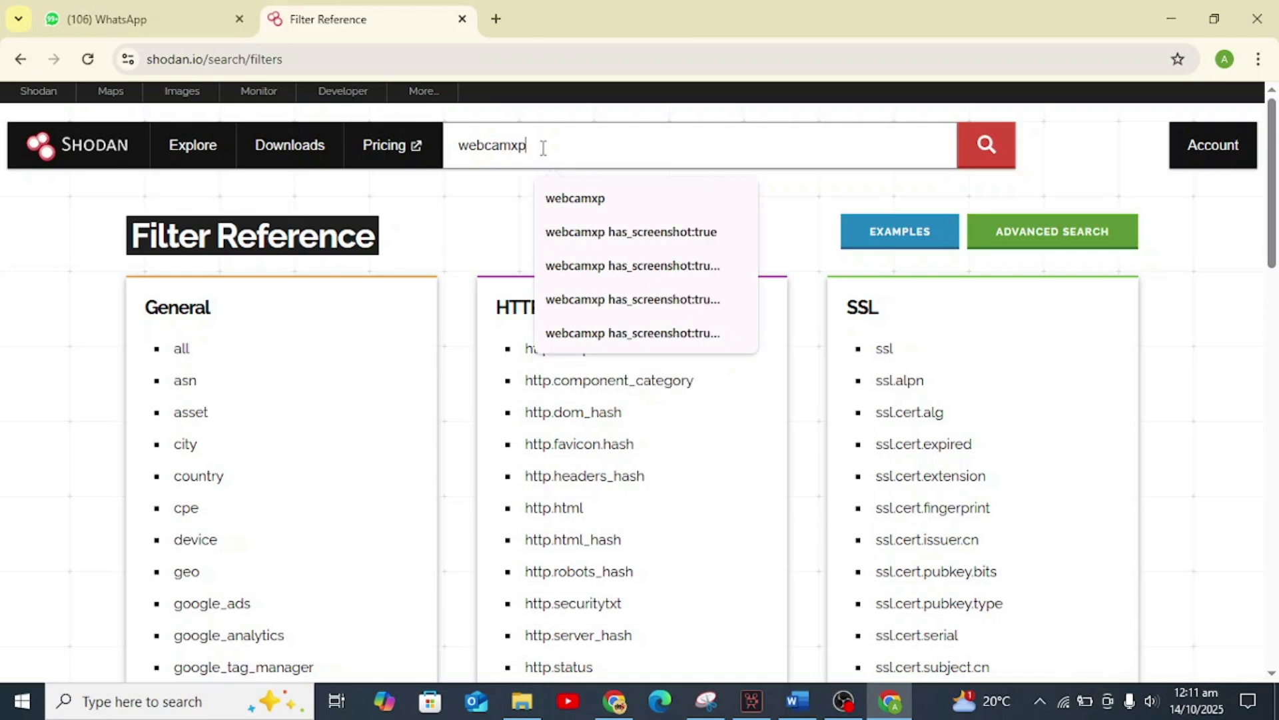
click(985, 145)
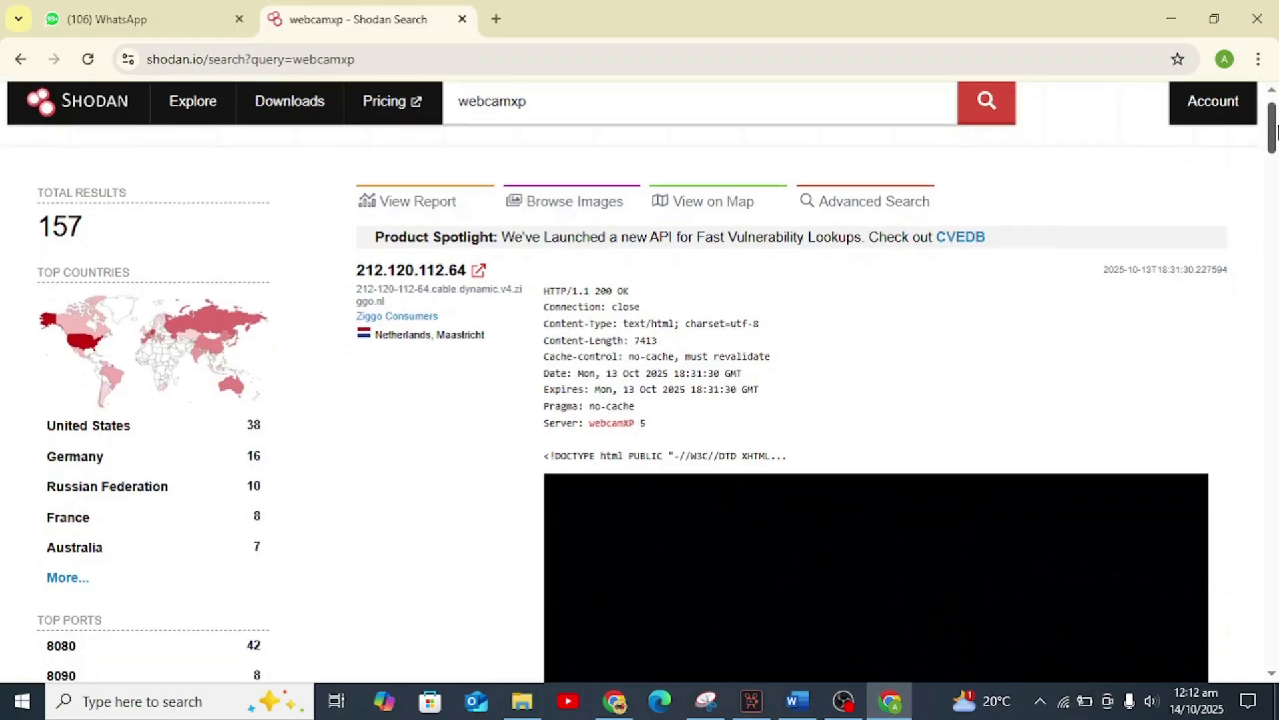
scroll(down, 3)
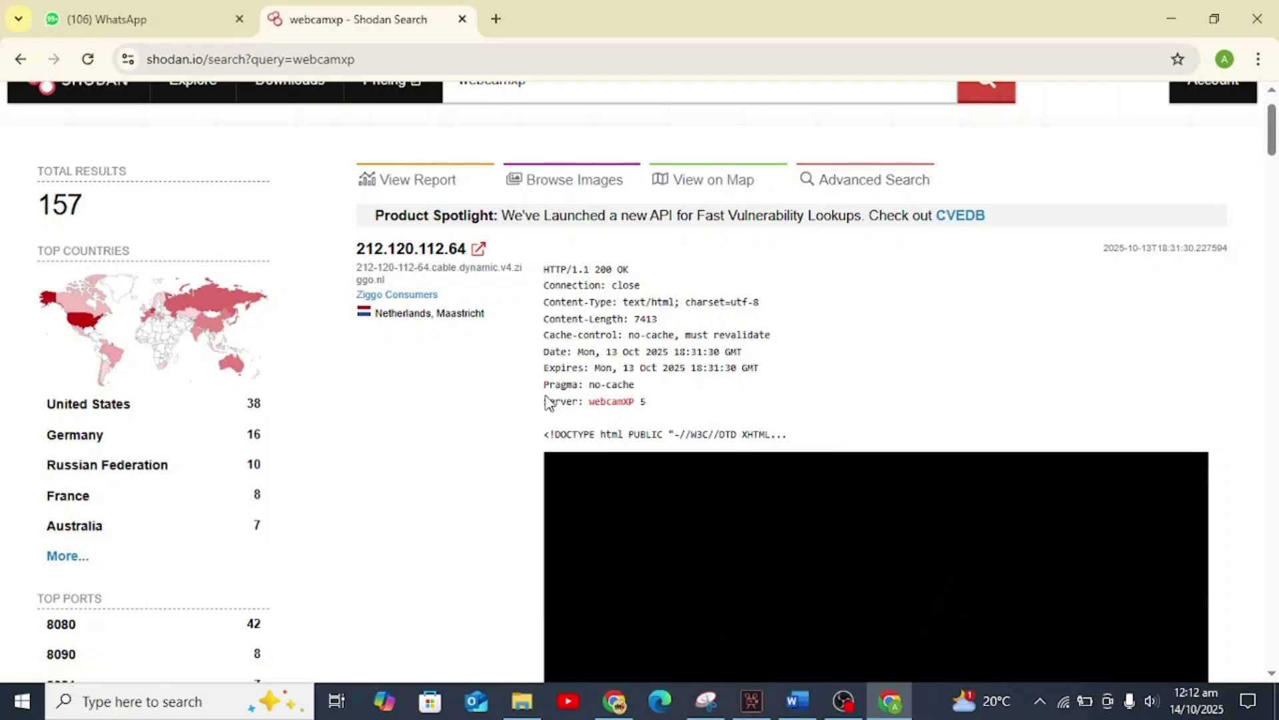
mouse_move(1162, 287)
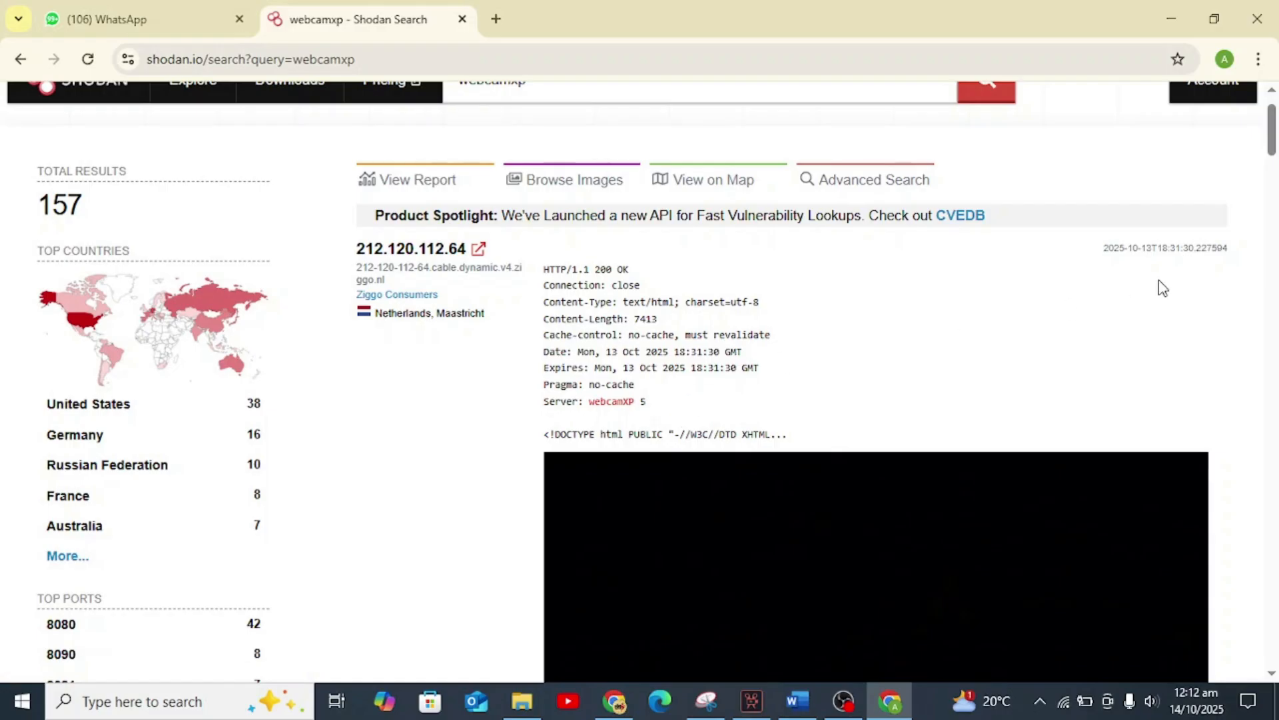
mouse_move(1105, 363)
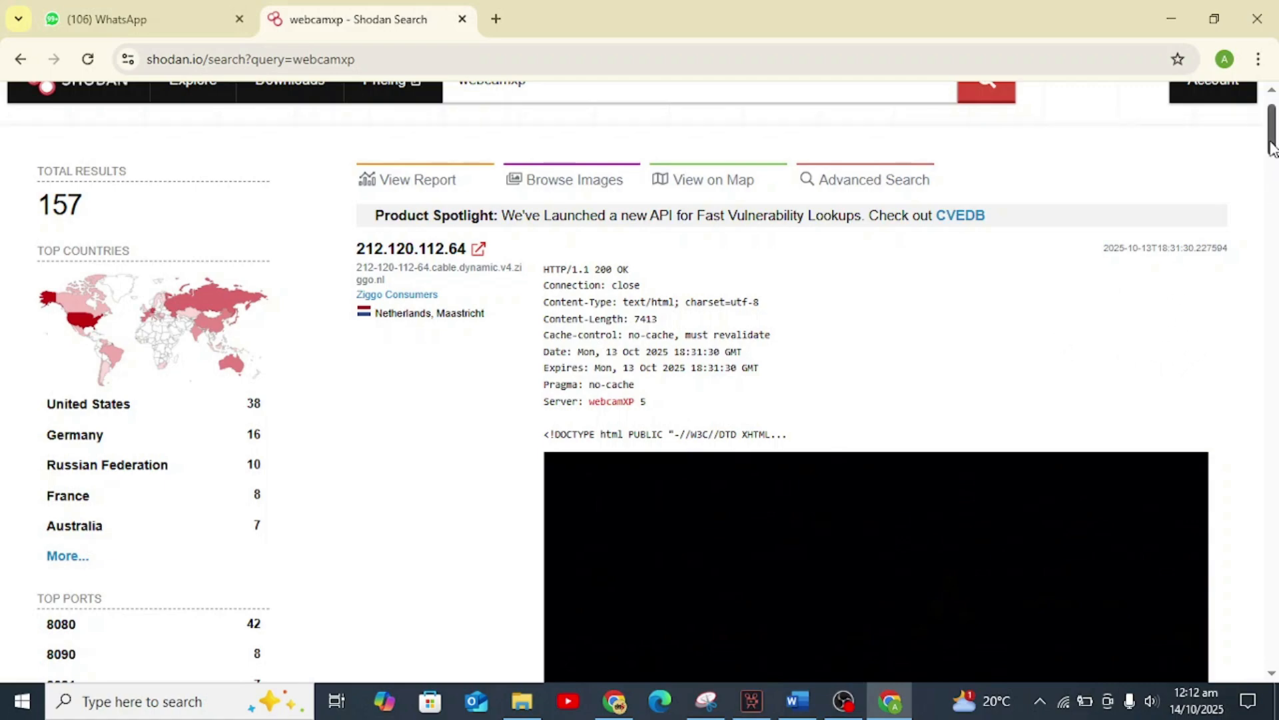
scroll(up, 3)
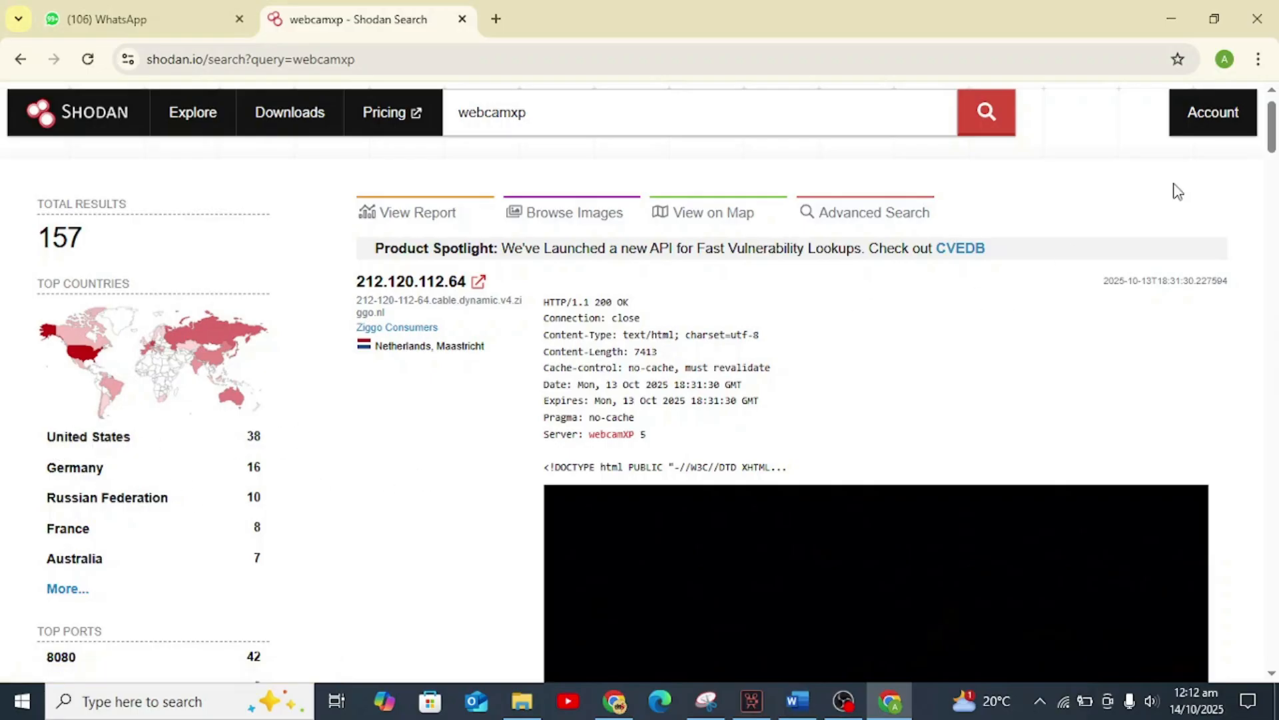
scroll(down, 3)
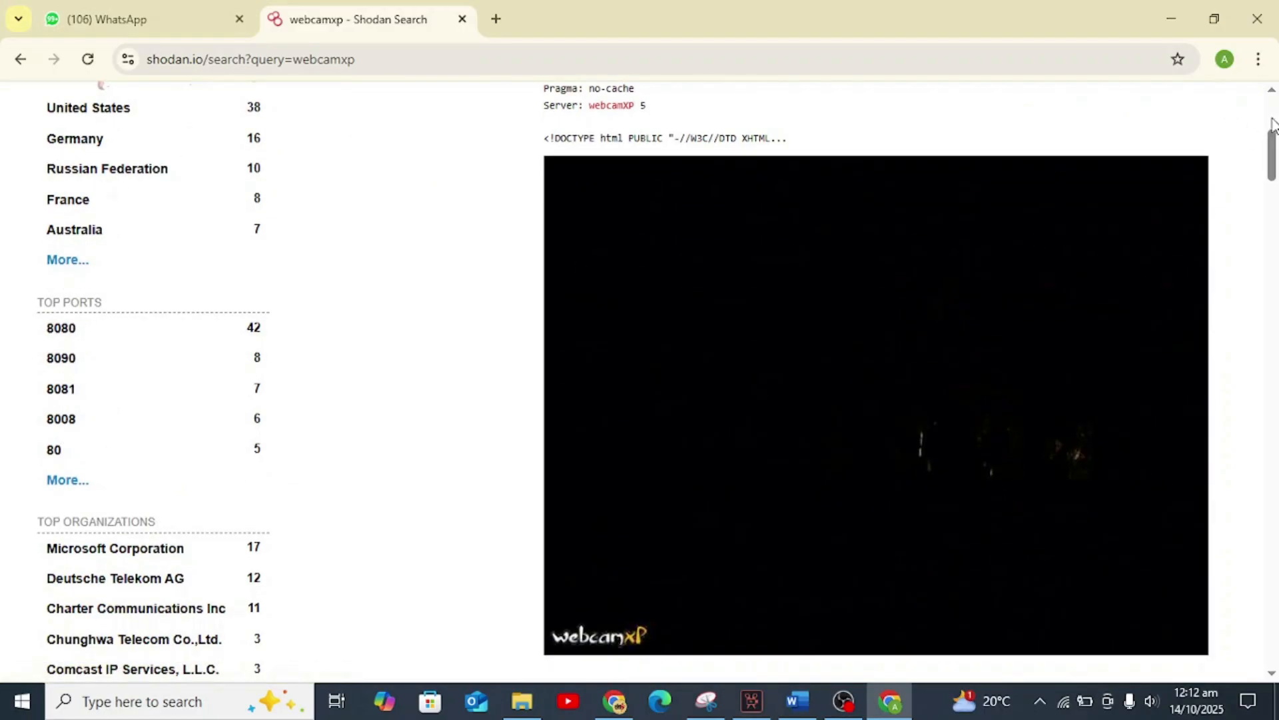
scroll(down, 3)
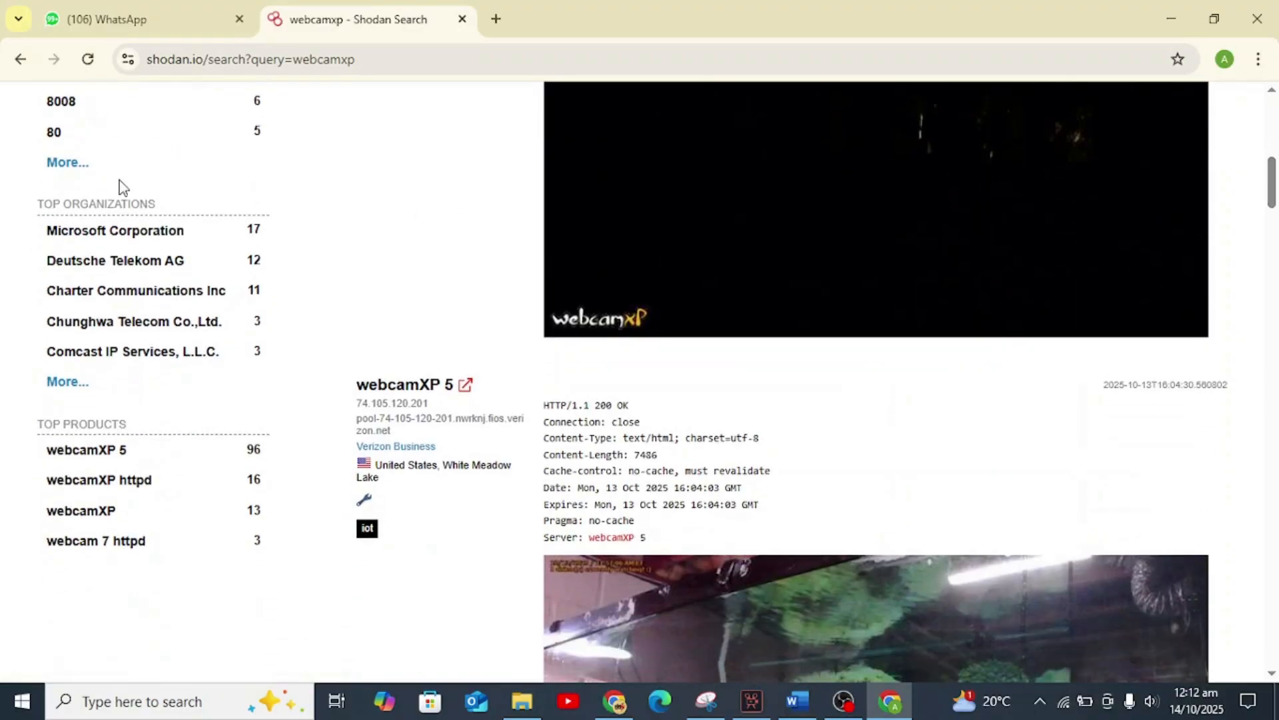
mouse_move(96, 540)
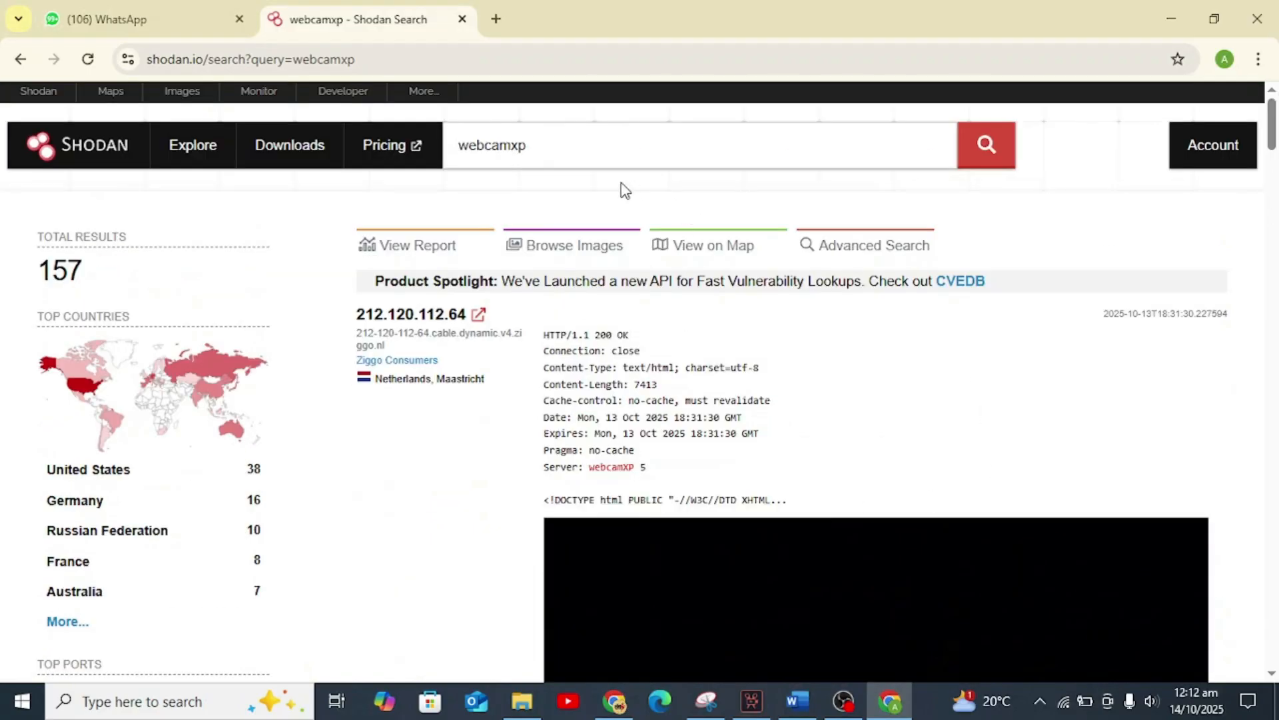
mouse_move(396, 323)
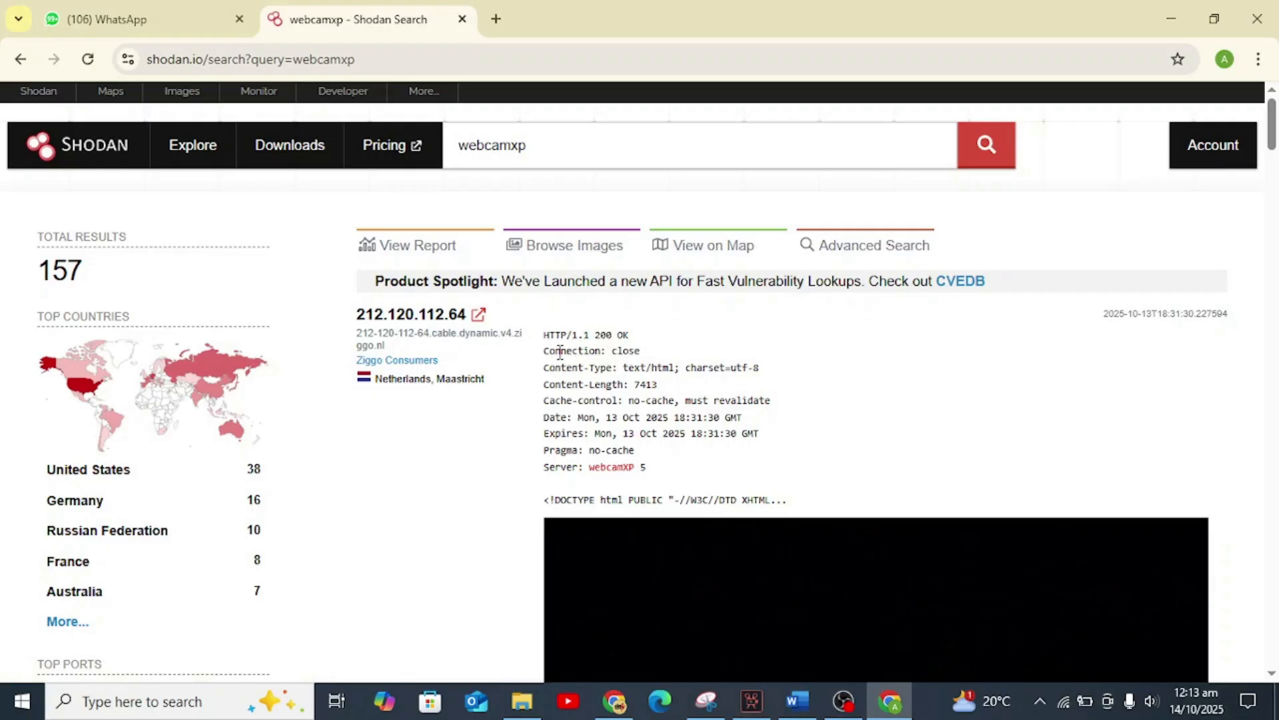
mouse_move(635, 364)
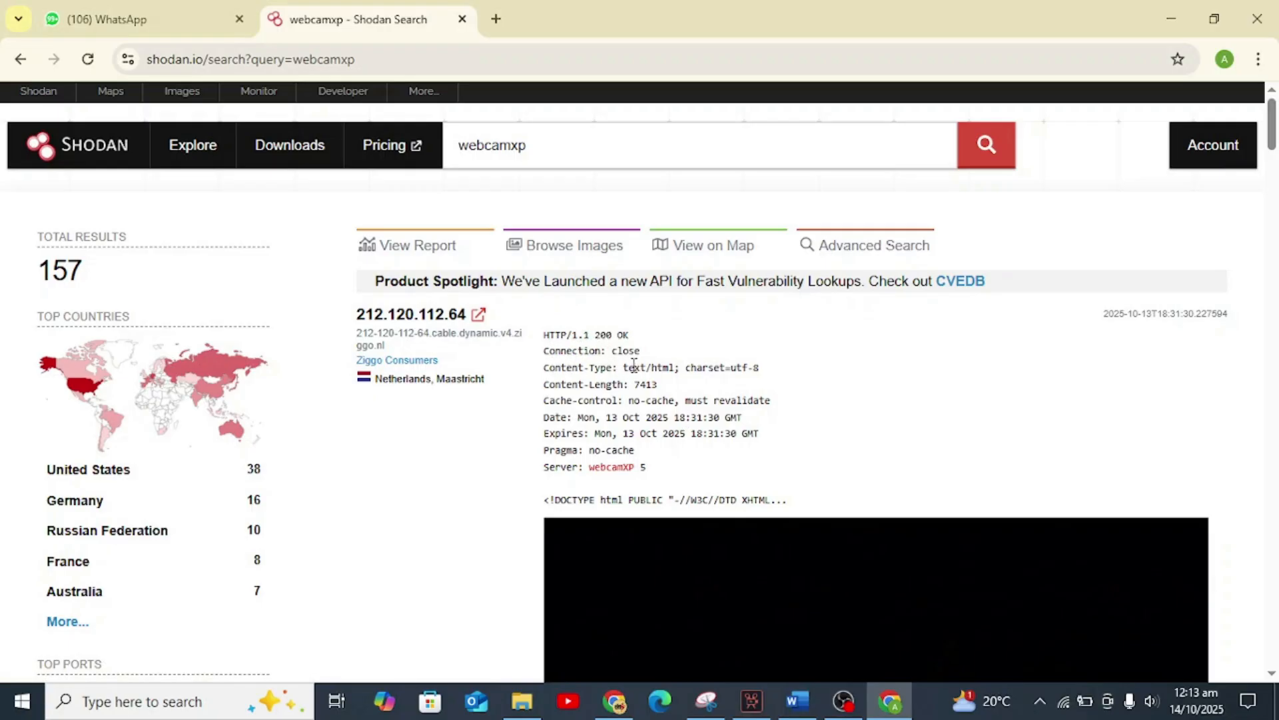
mouse_move(579, 448)
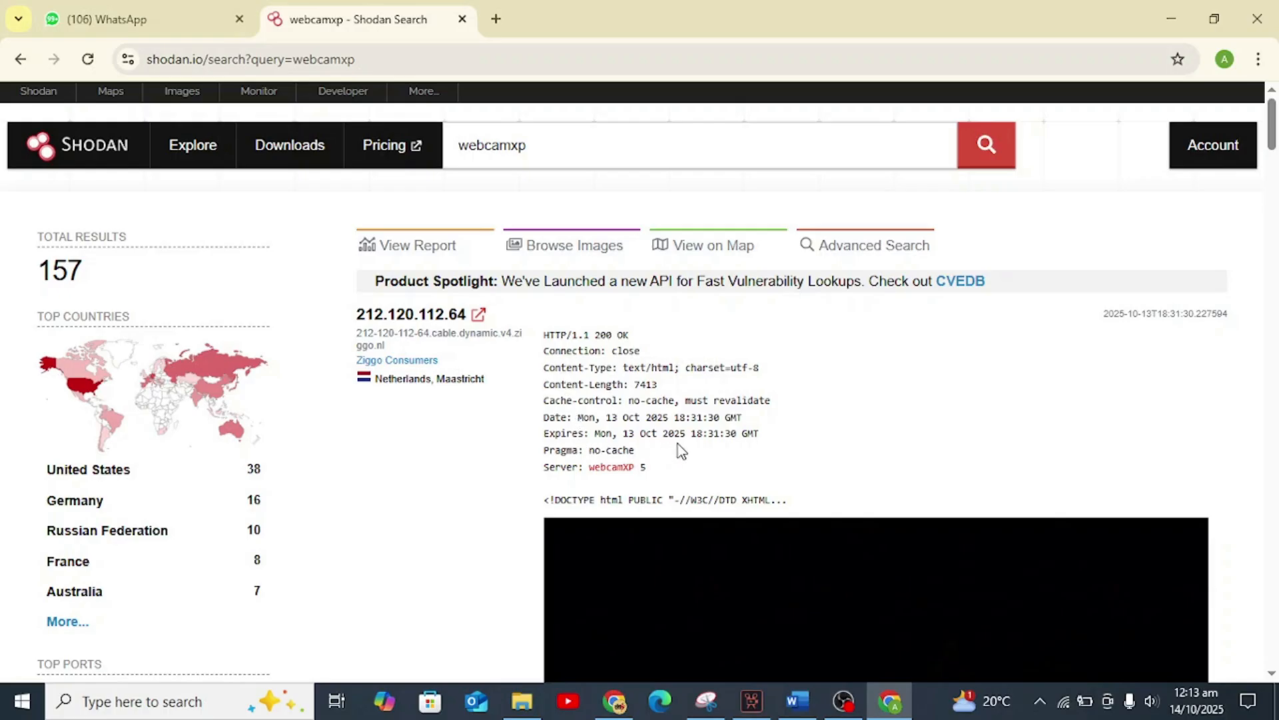
mouse_move(639, 455)
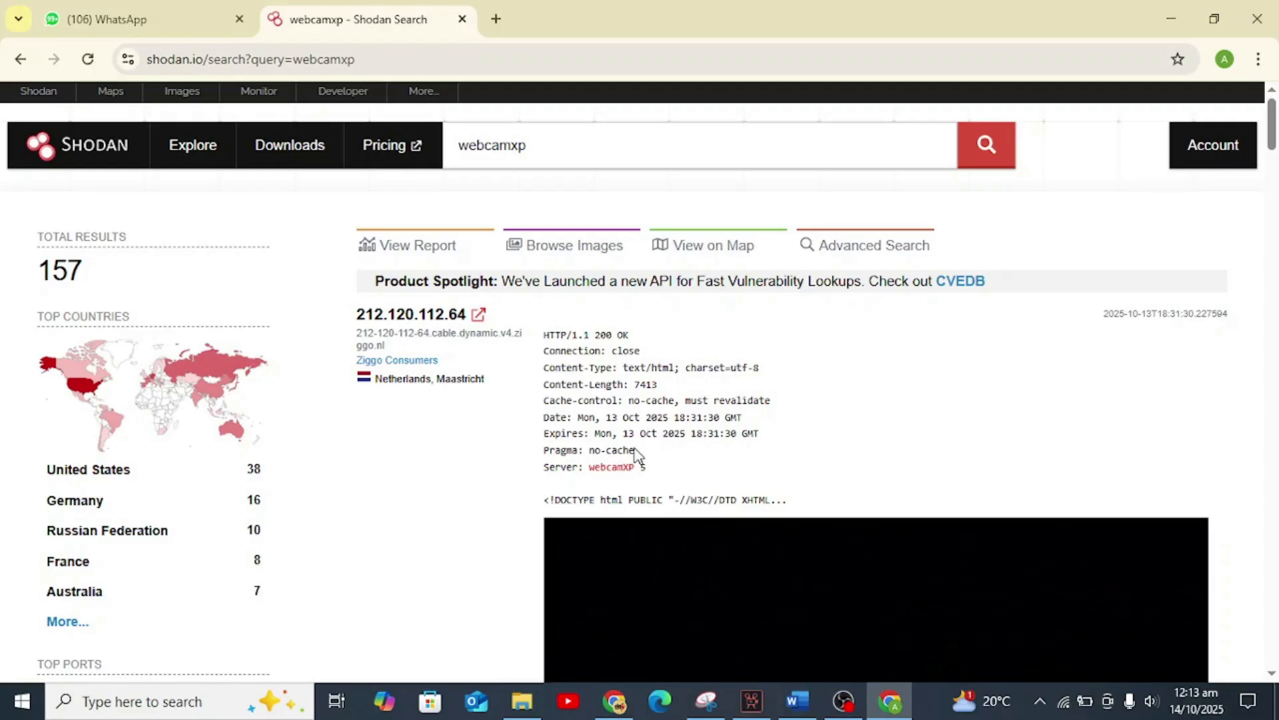
mouse_move(751, 433)
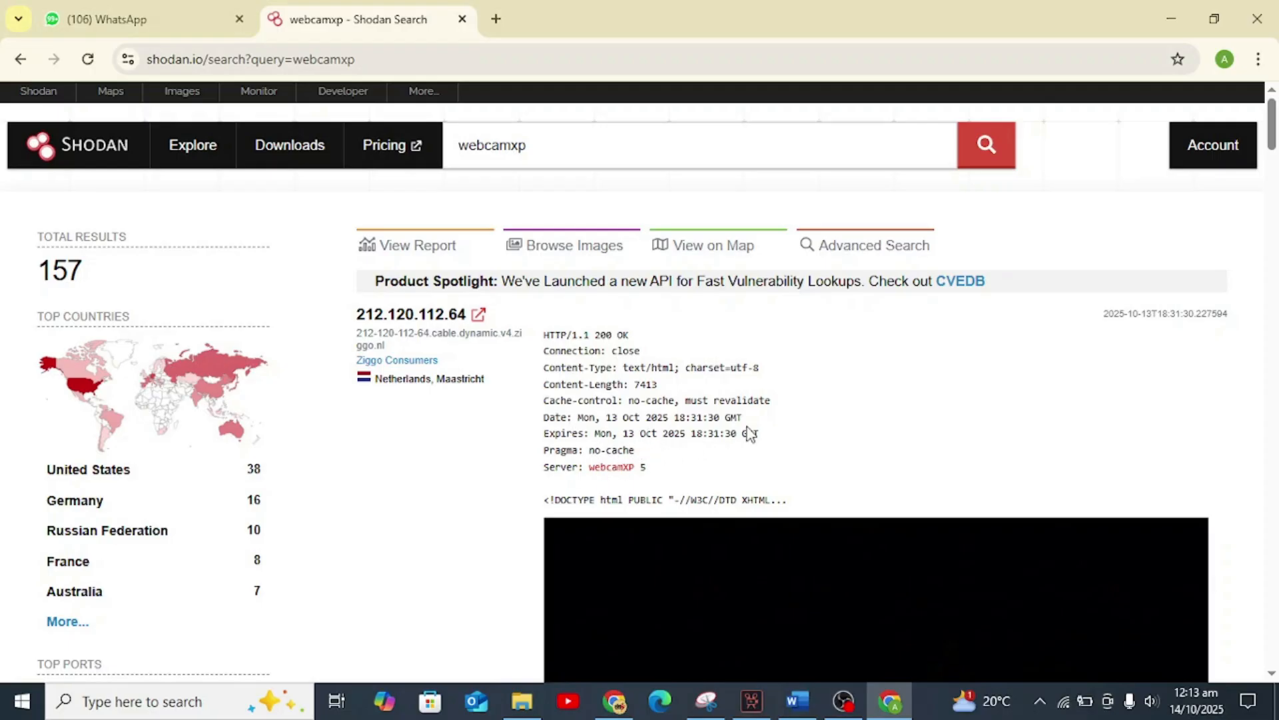
scroll(down, 3)
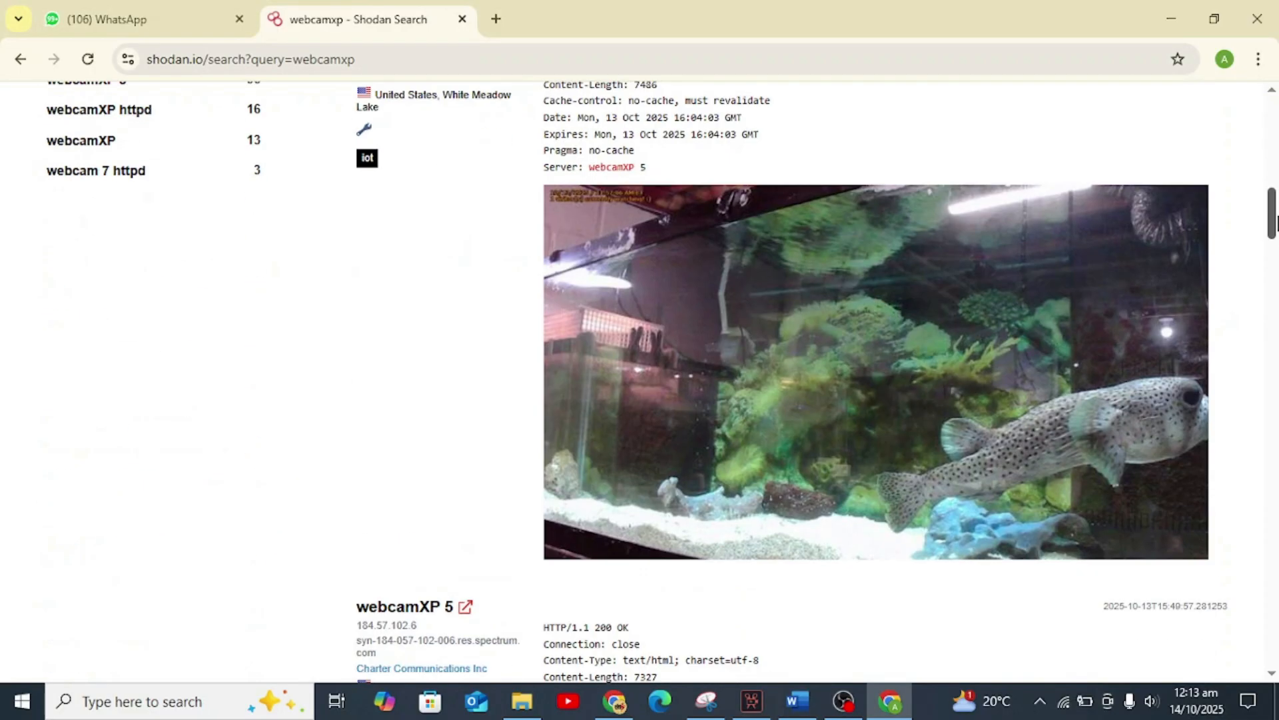
scroll(down, 3)
text(webcam)
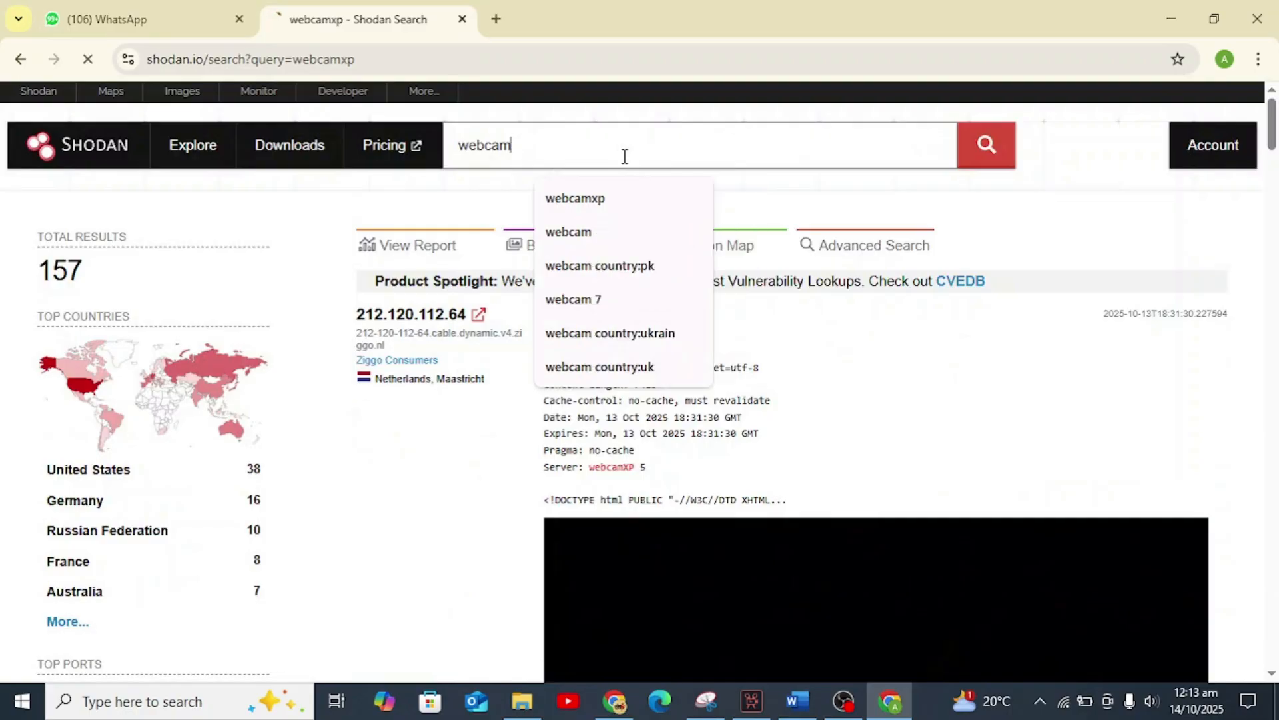
Step: Add country:US to the webcamxp query and run the search for US cameras
click(567, 232)
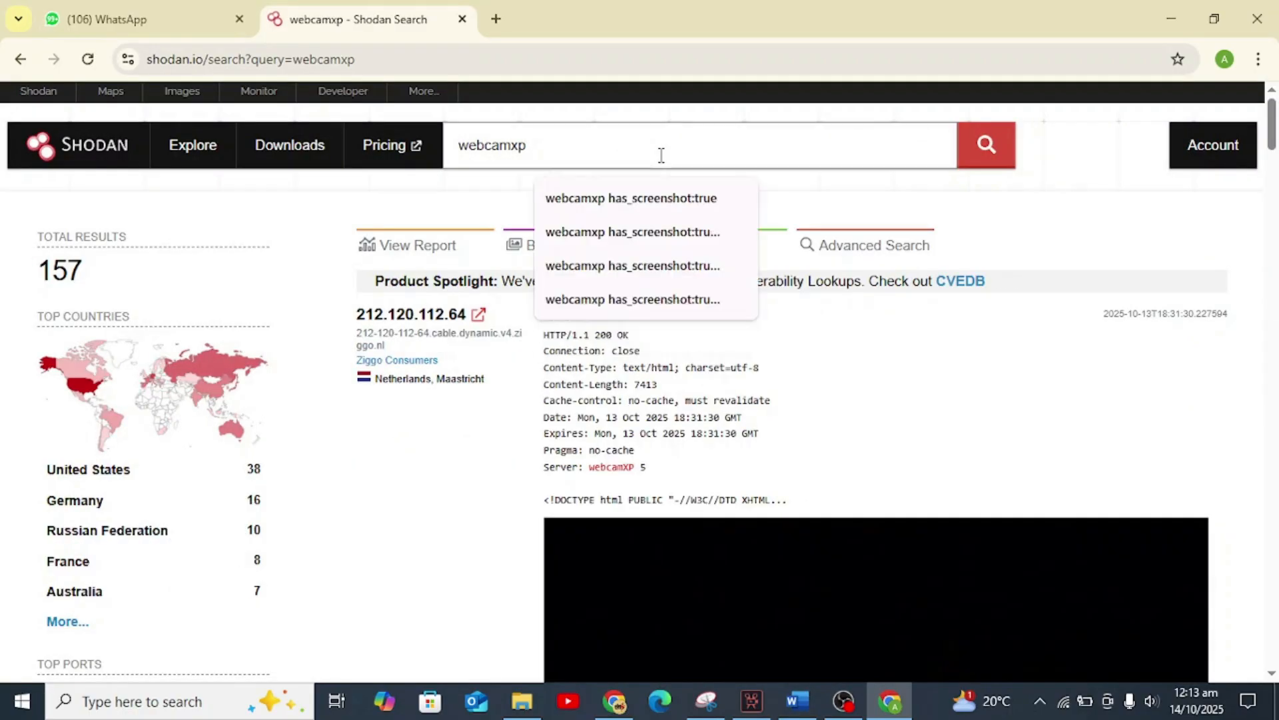
text(country:US)
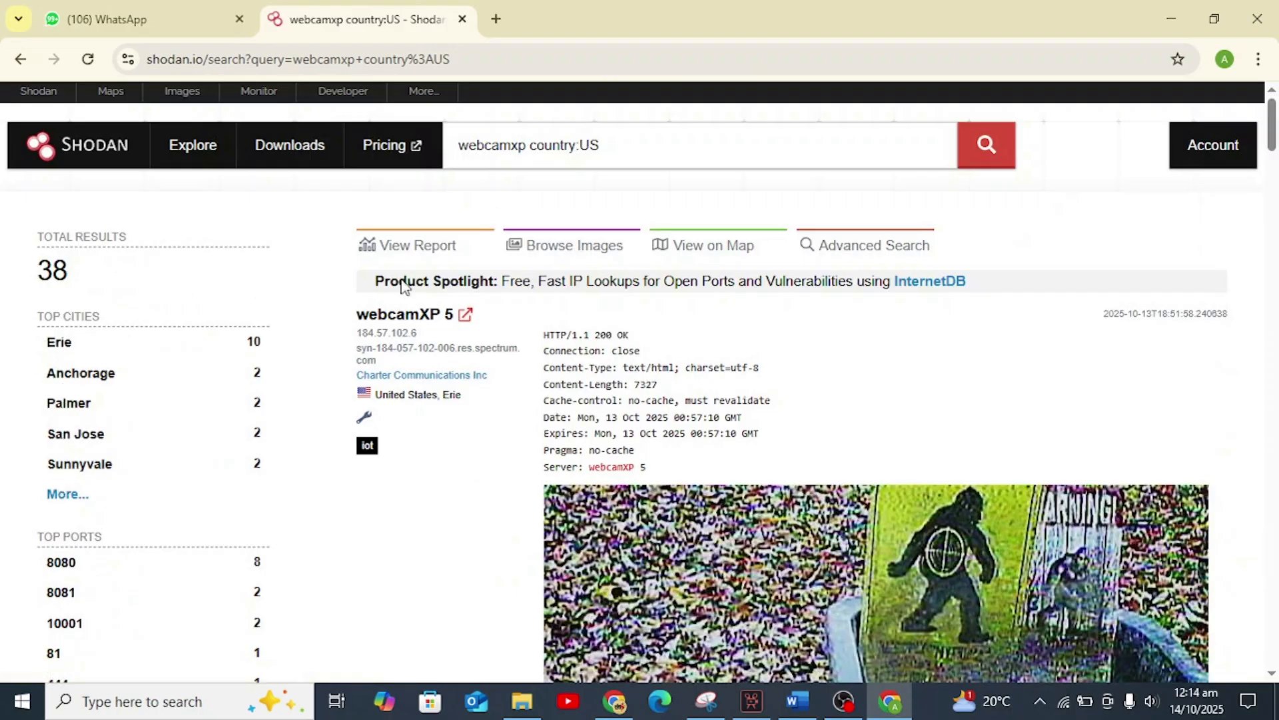
Step: Append has_screenshot:true in lowercase to the US webcamxp query and run it
click(680, 145)
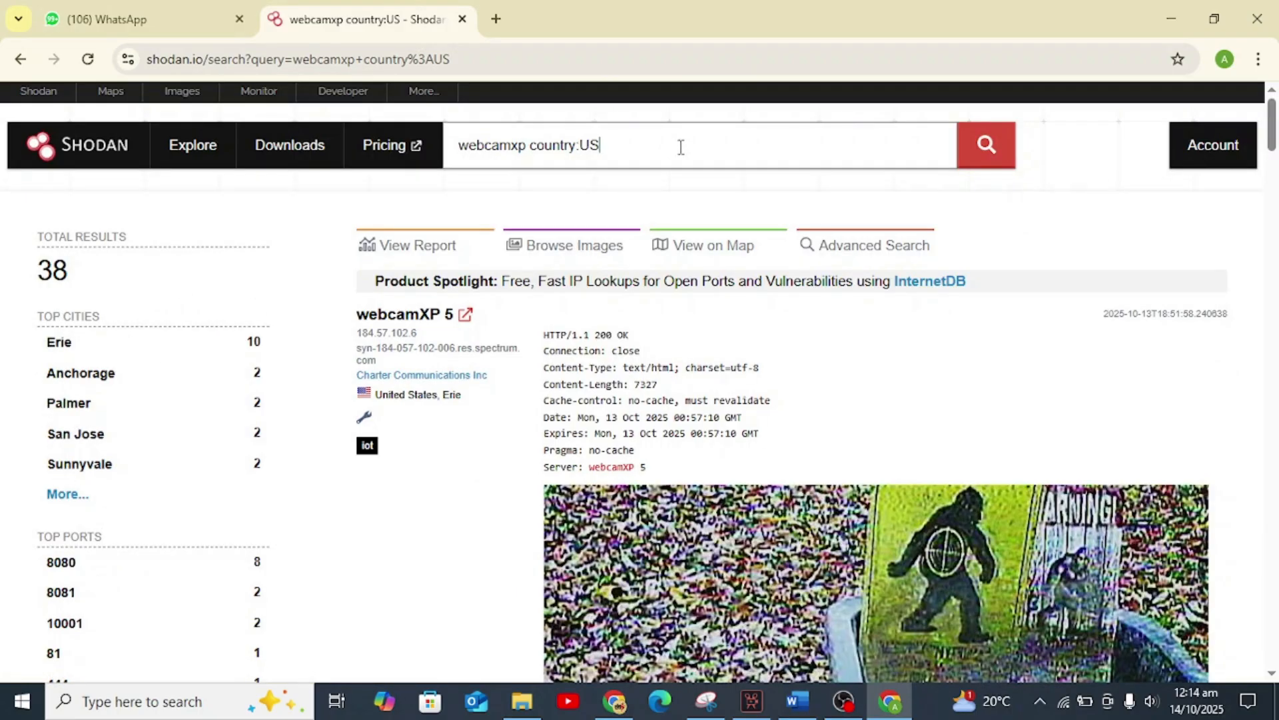
text(" ")
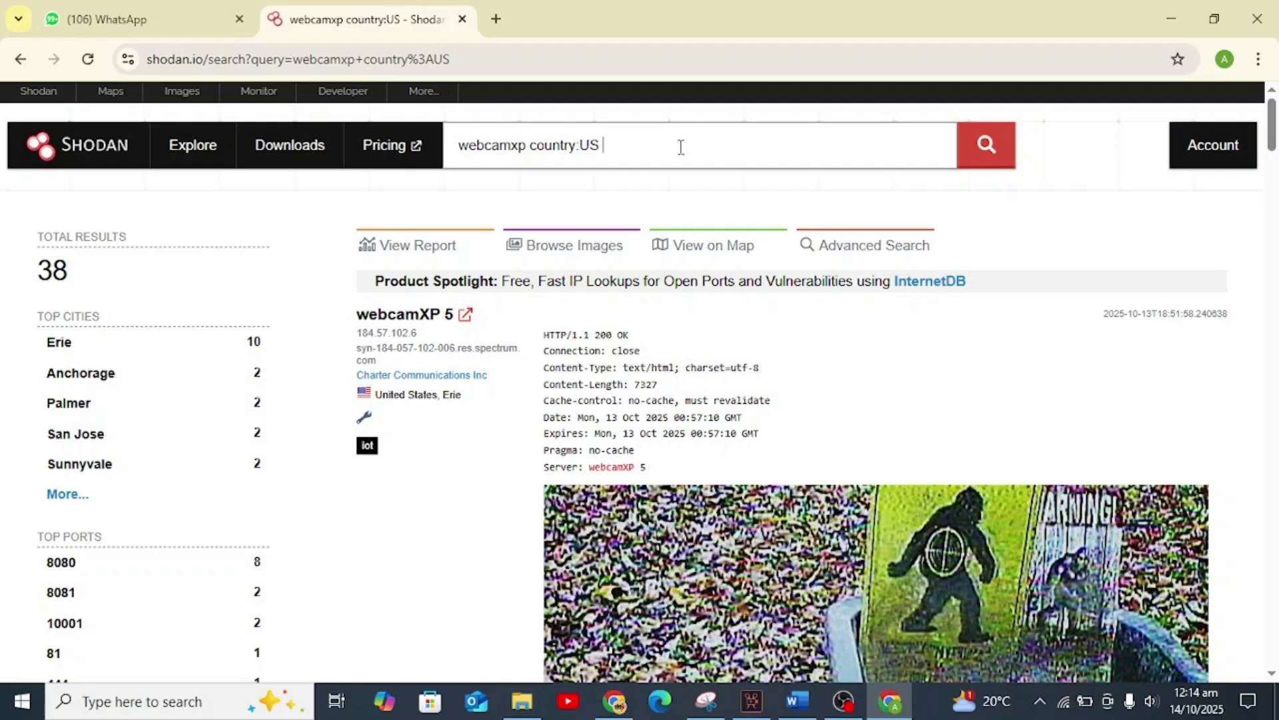
text(HAS_SC)
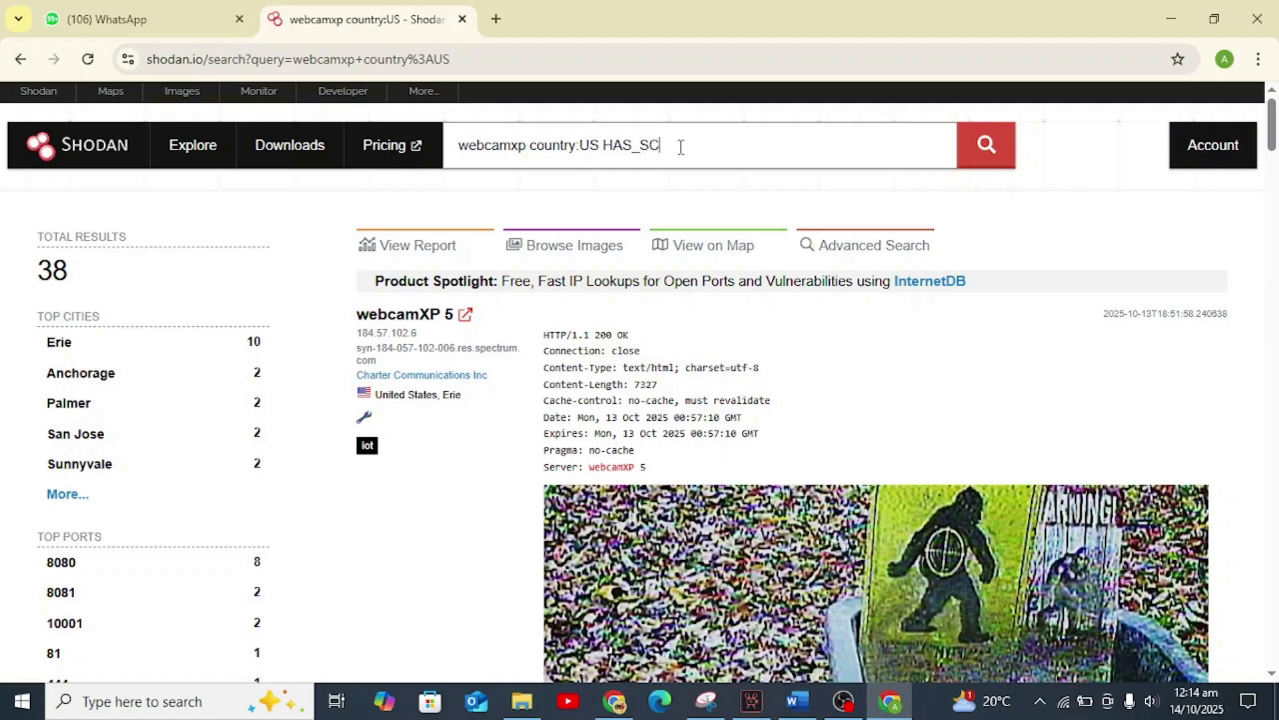
text(REENSHOT)
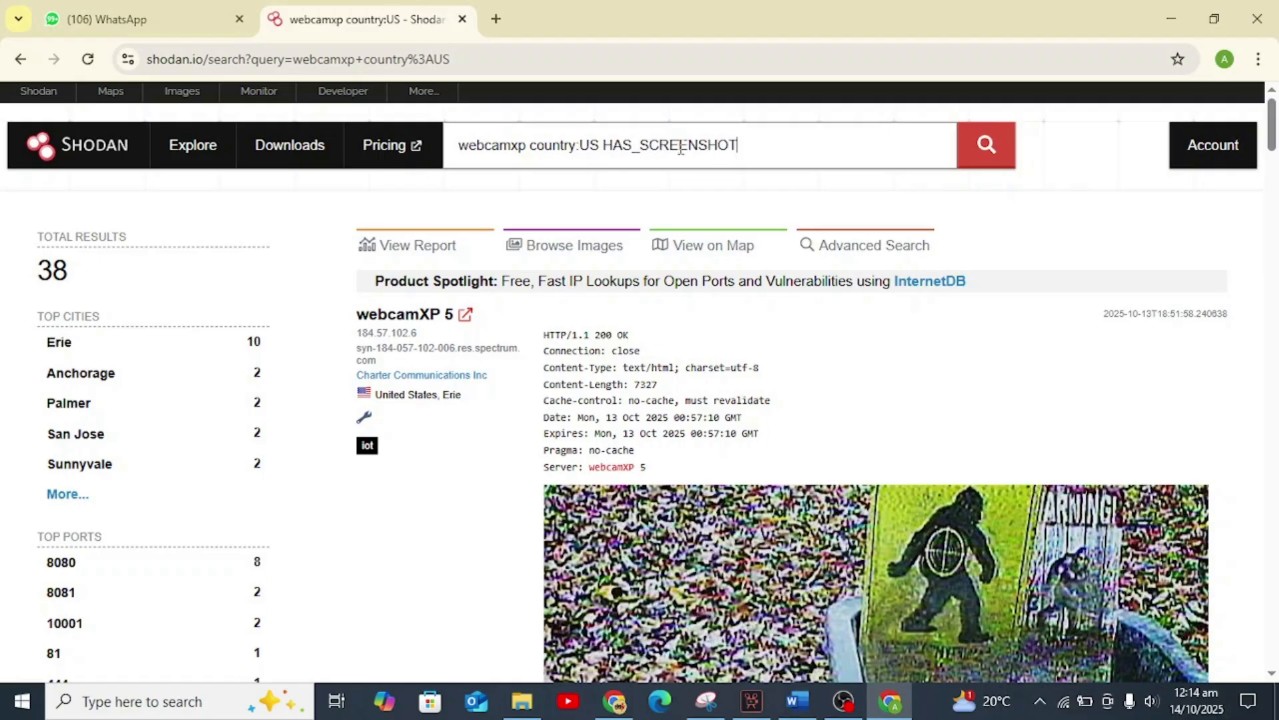
text(:TRUE)
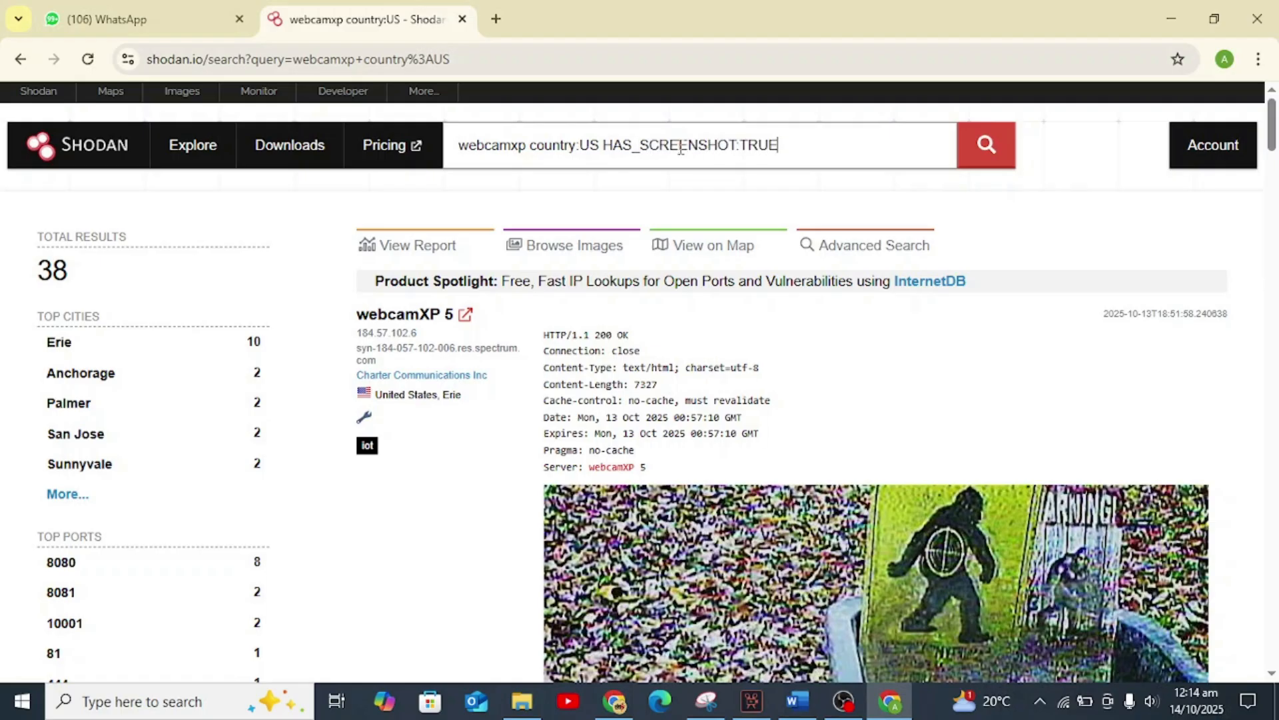
key(Backspace)
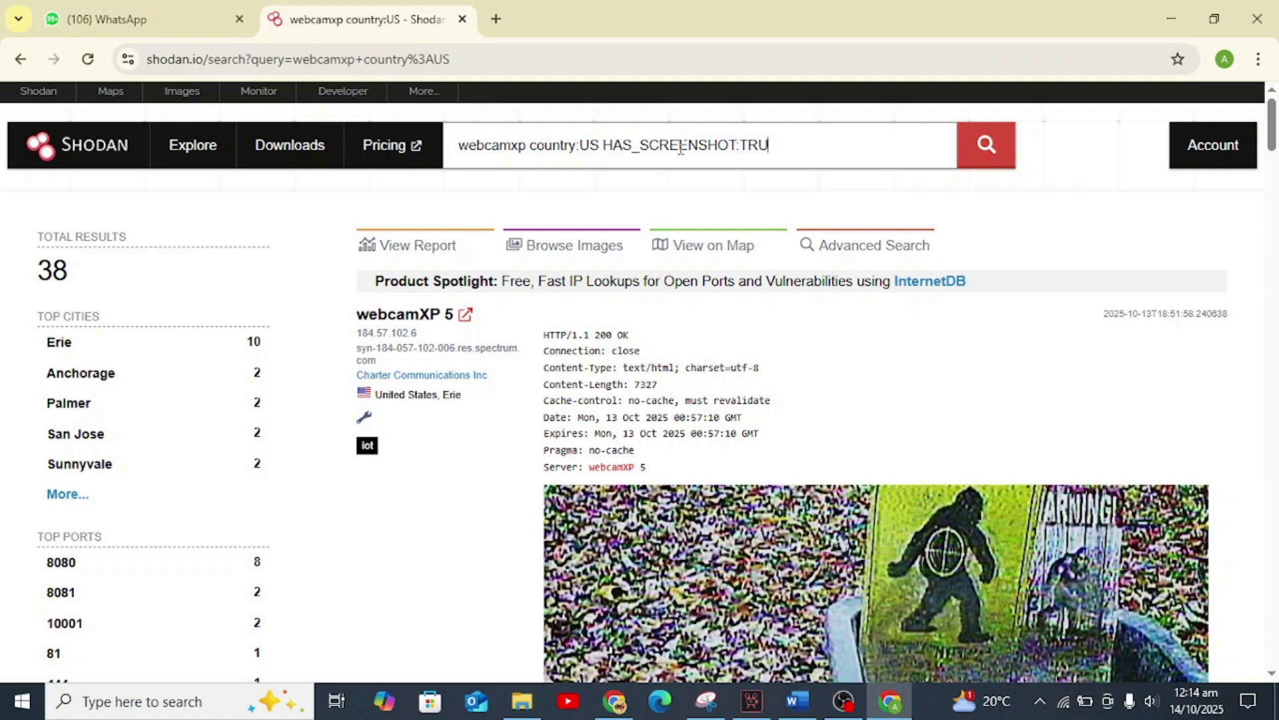
key(backspace)
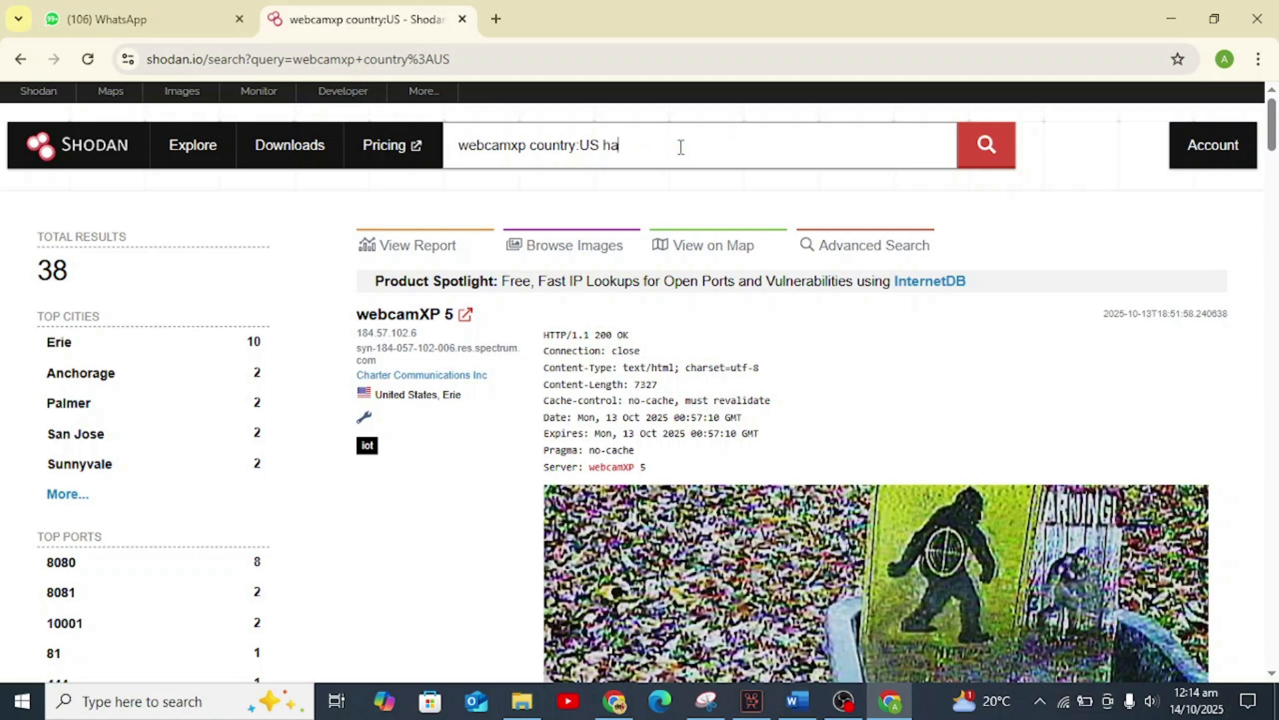
text(s_screen)
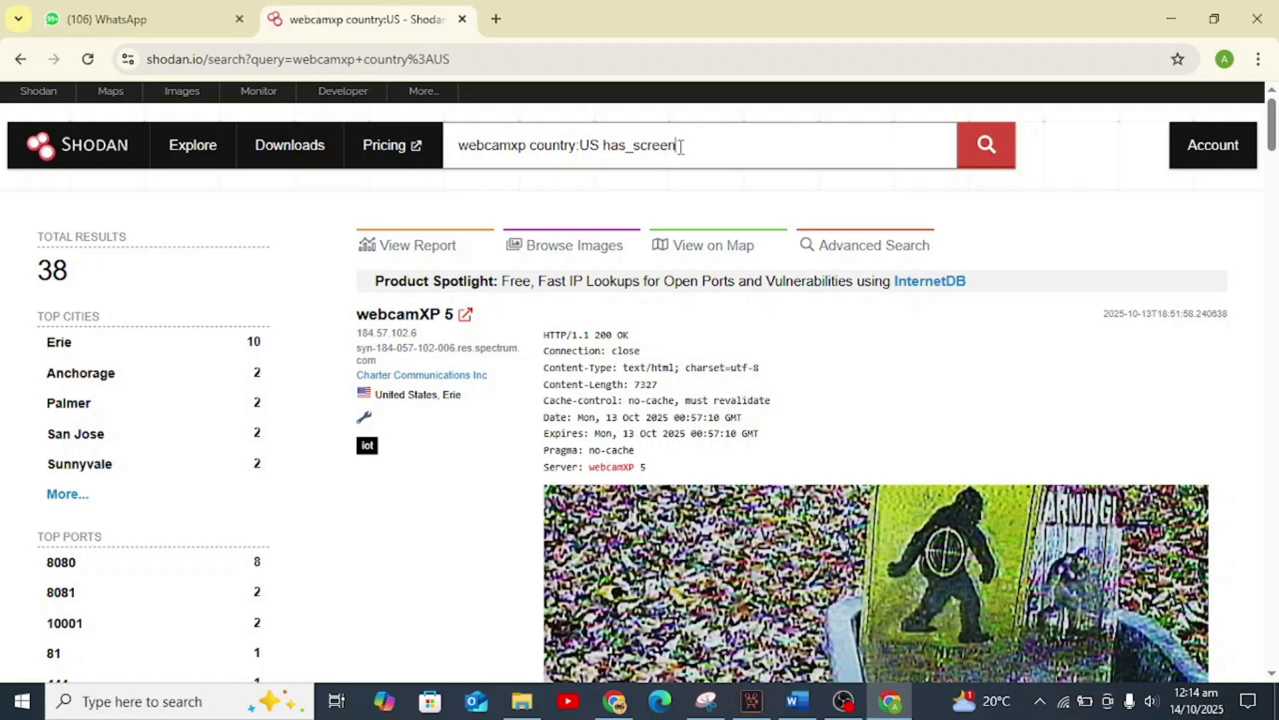
text(hot:true)
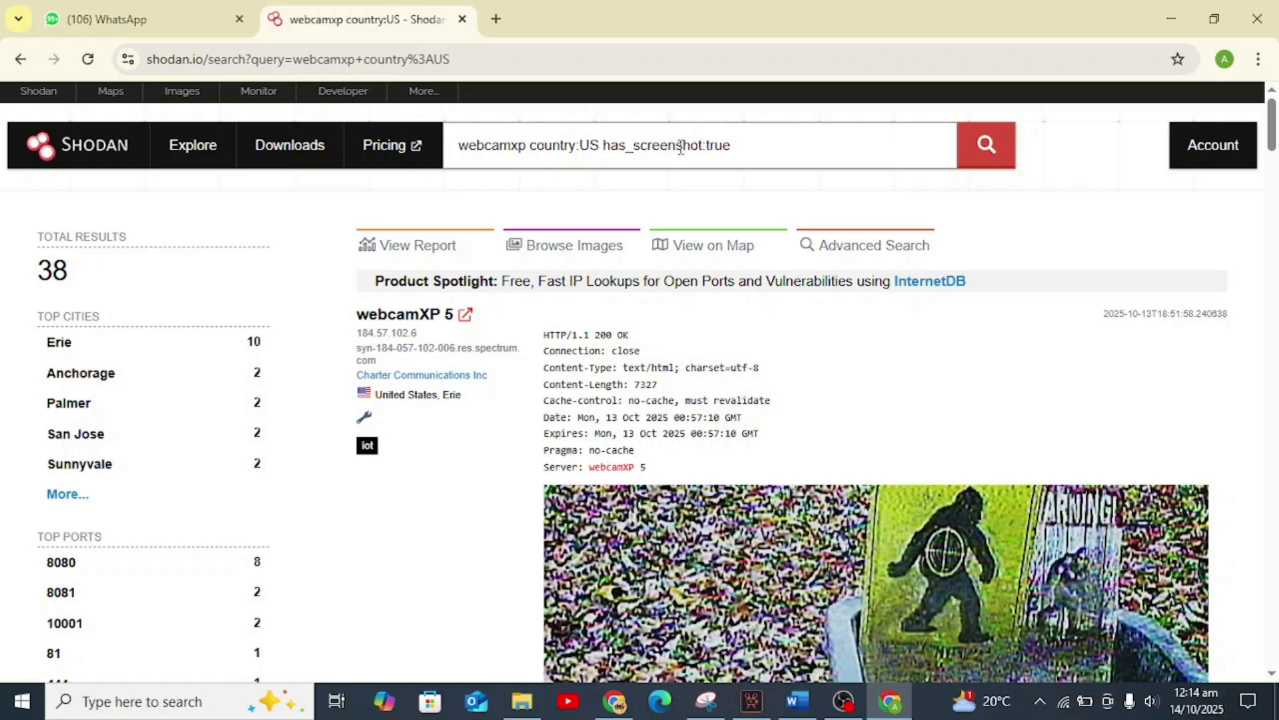
click(985, 144)
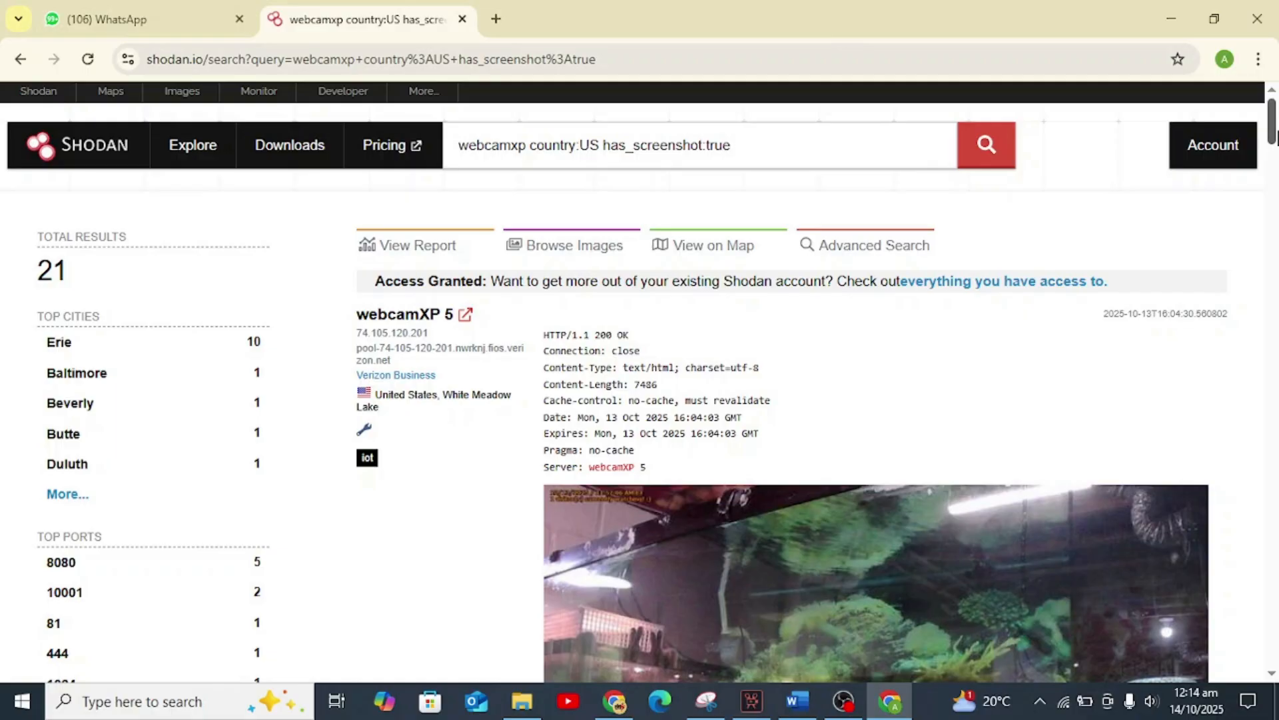
Step: Scroll through the 21 screenshot results of US webcamXP cameras
scroll(down, 3)
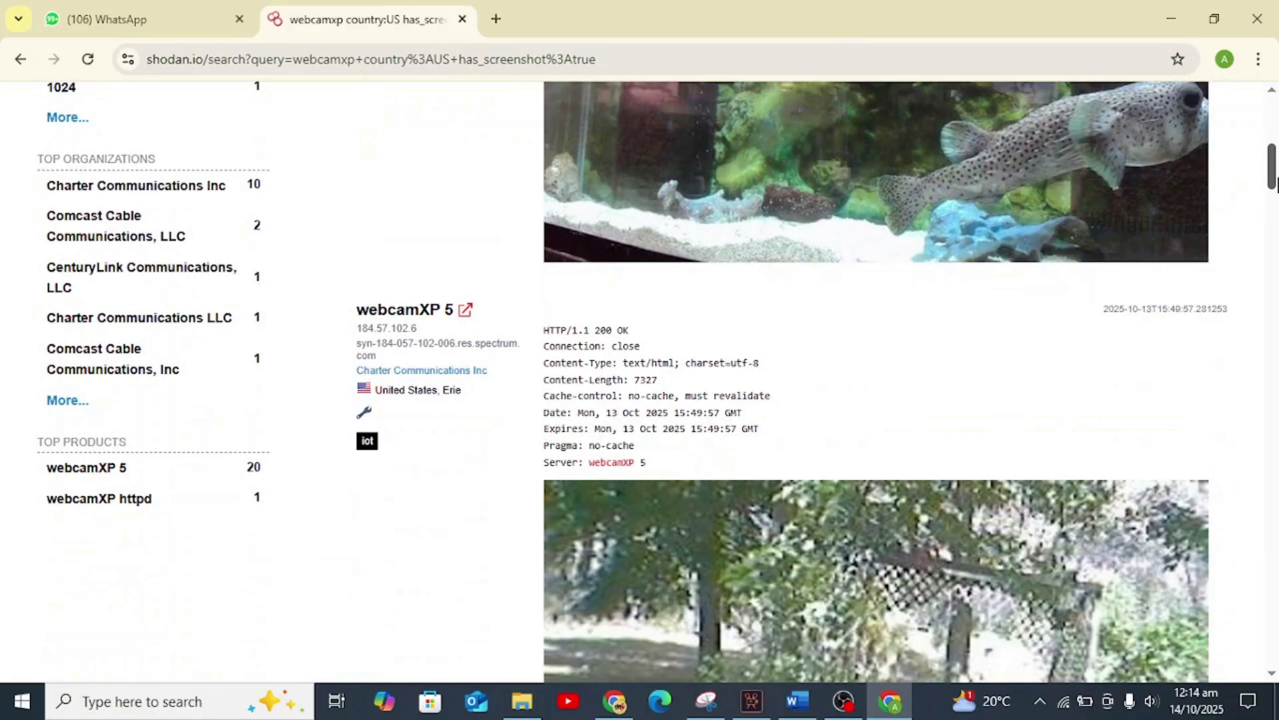
scroll(down, 3)
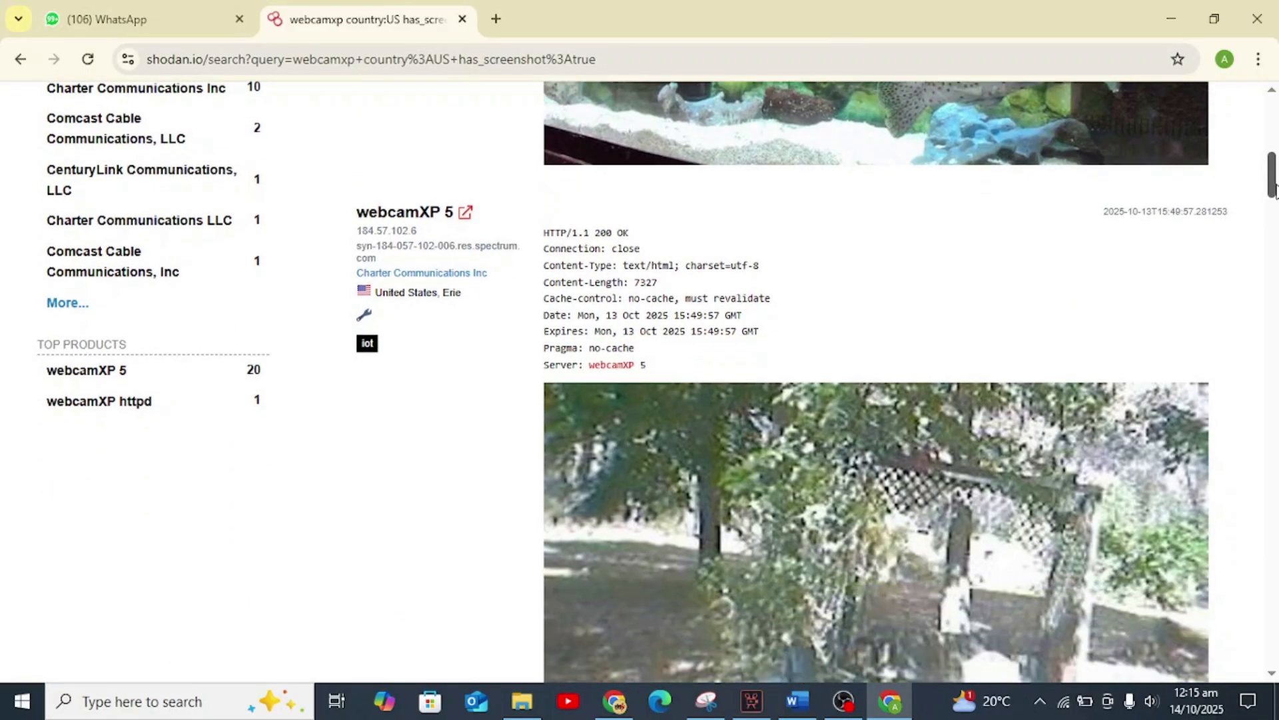
scroll(down, 3)
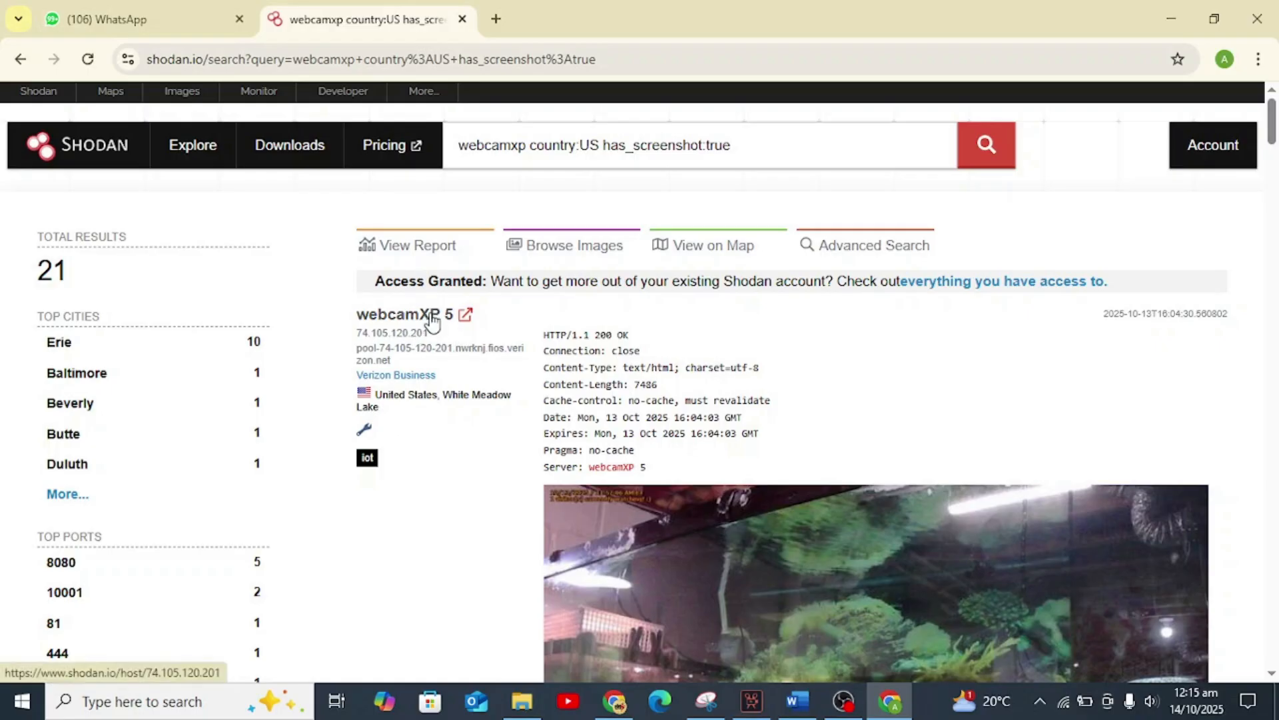
Step: View host 74.105.120.201's details and launch its port 444 webcamXP page
click(404, 313)
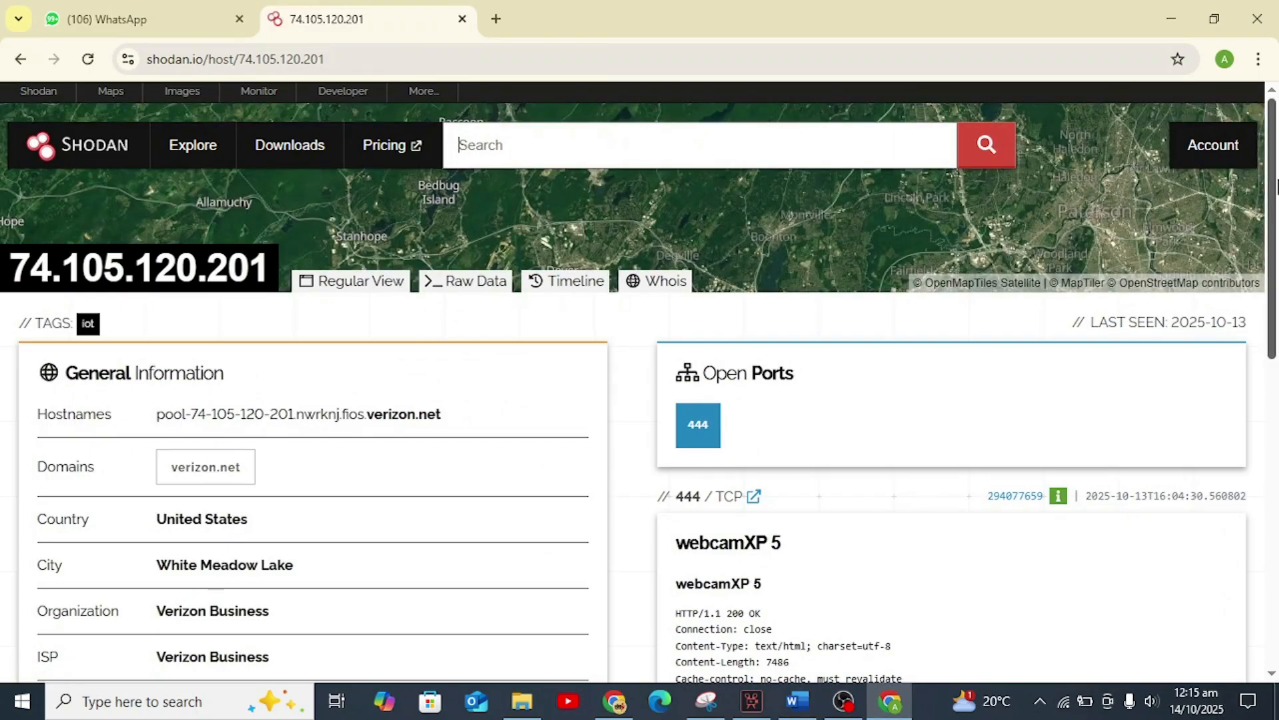
scroll(down, 3)
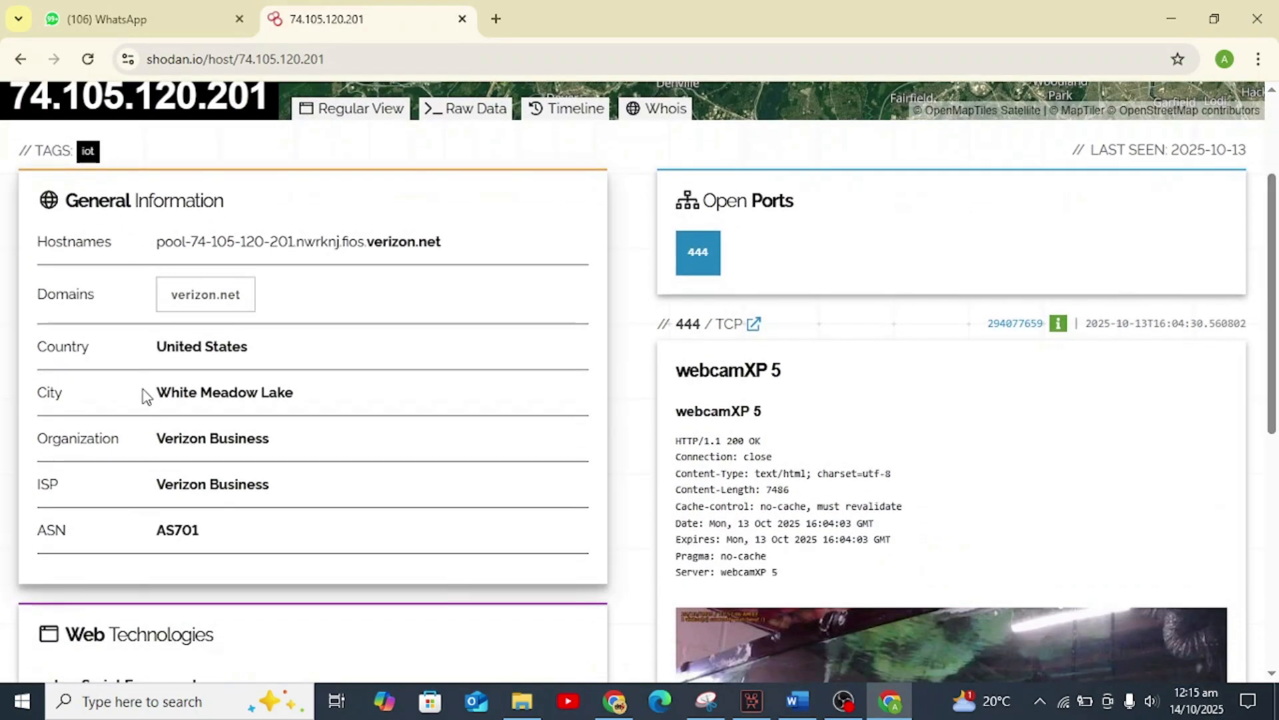
mouse_move(746, 416)
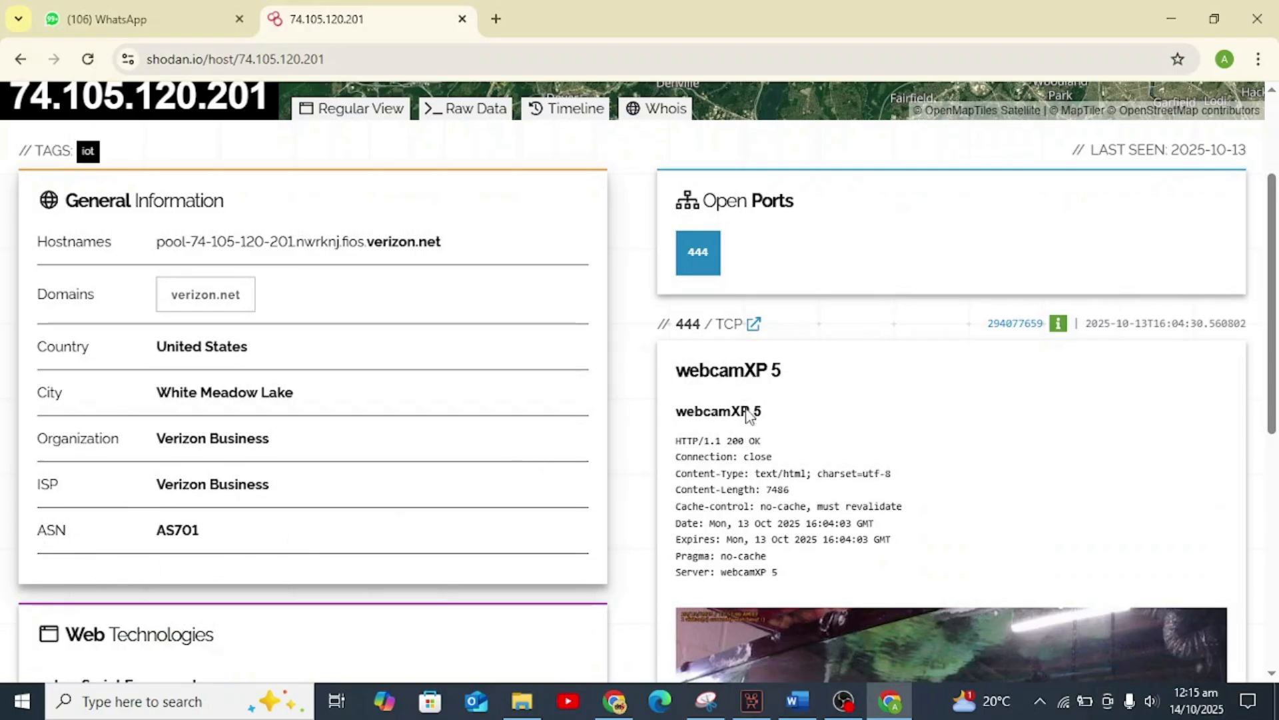
scroll(down, 3)
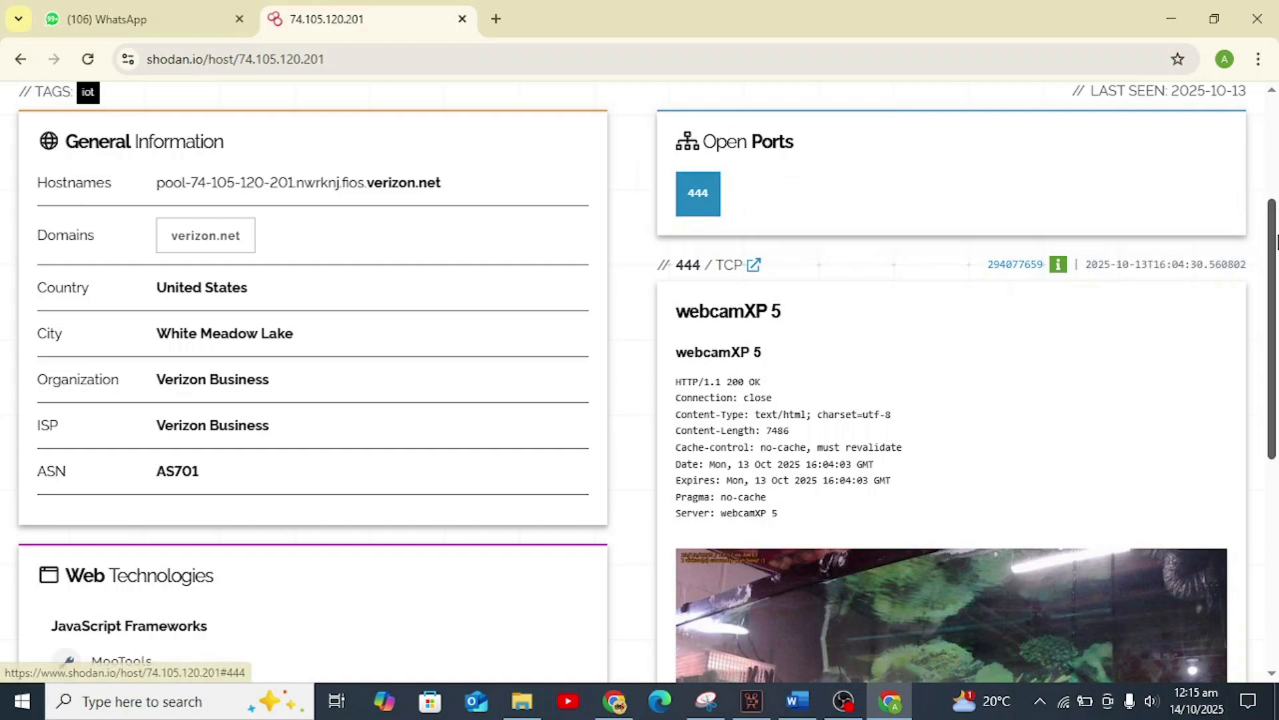
scroll(down, 3)
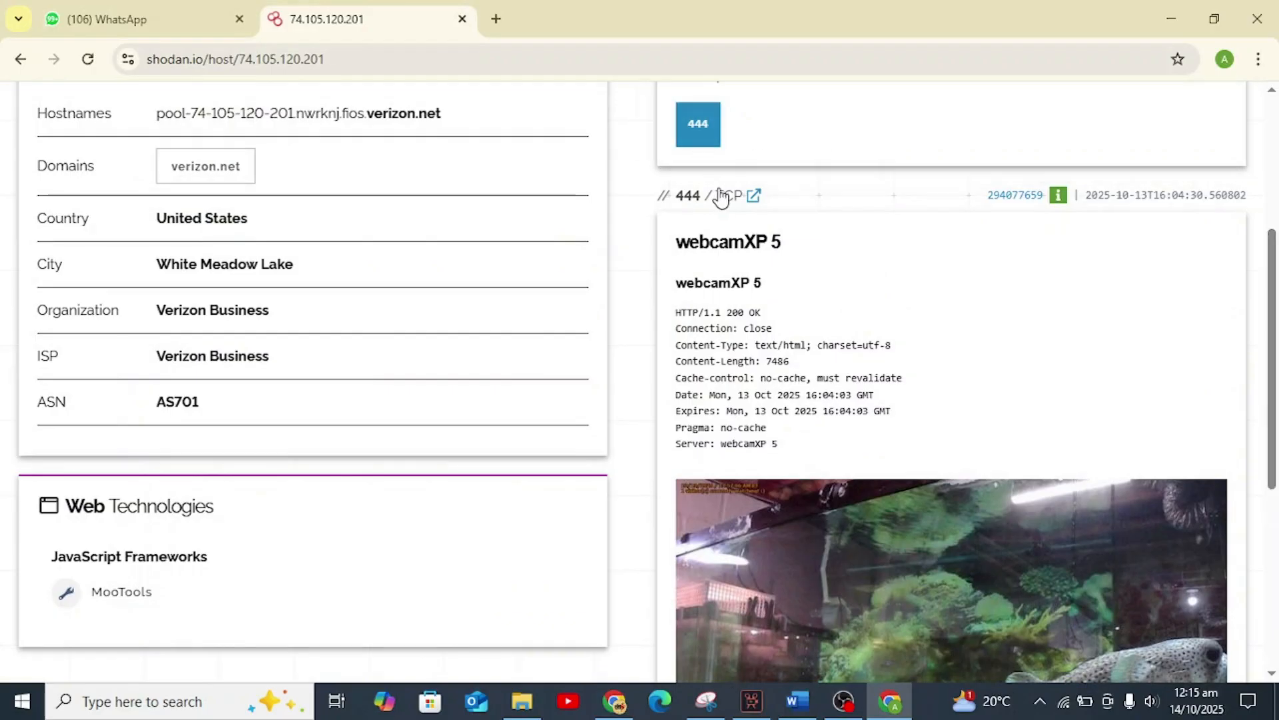
click(753, 195)
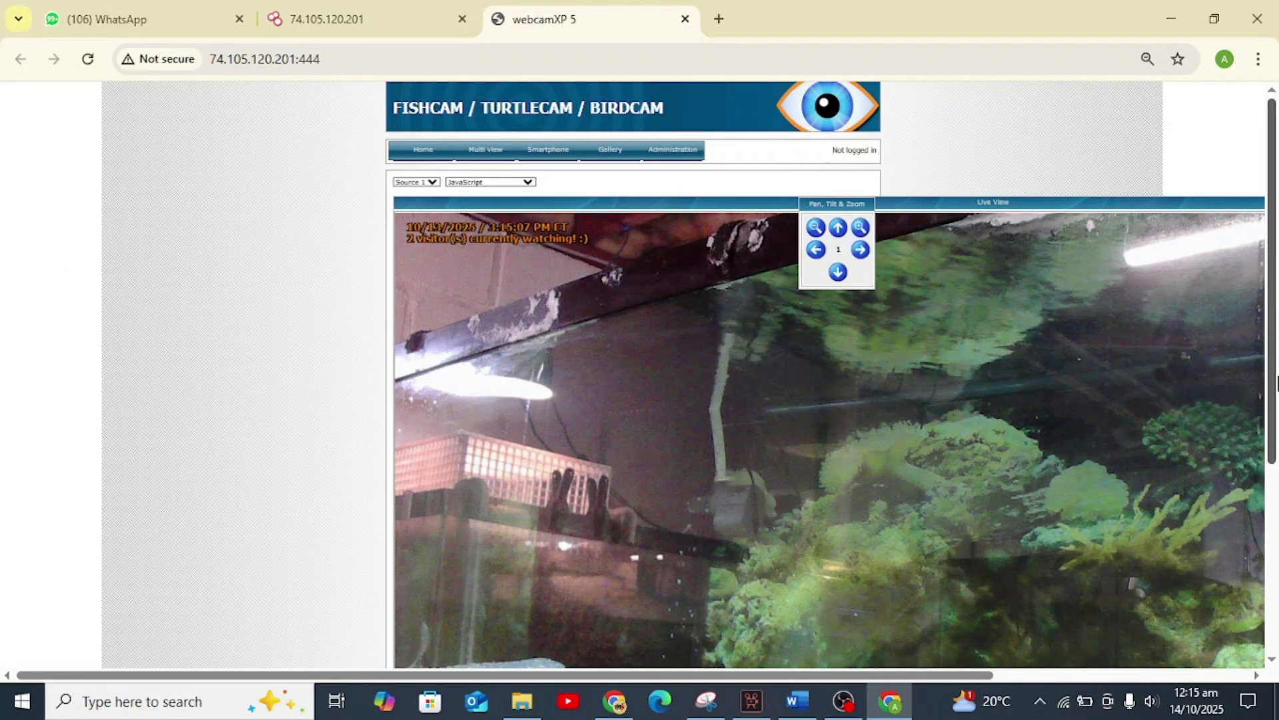
Step: Switch the webcamXP 5 live view to another entry in the Source dropdown
scroll(down, 3)
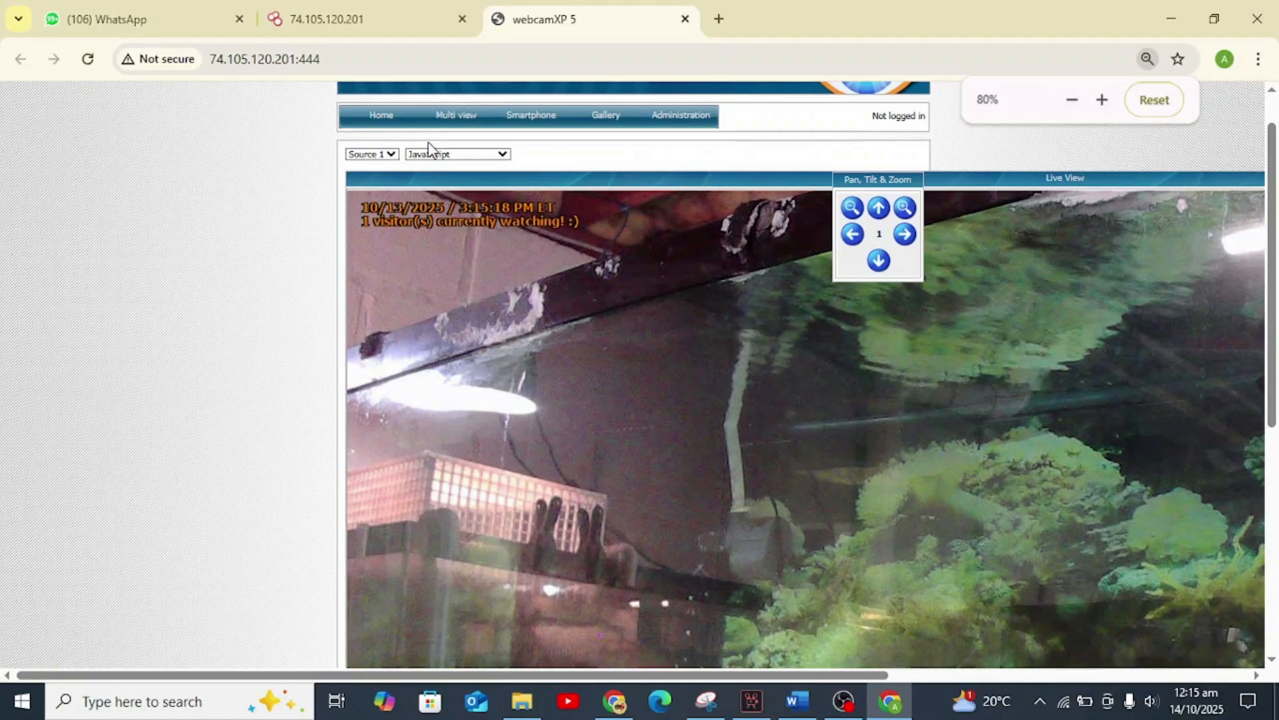
click(371, 153)
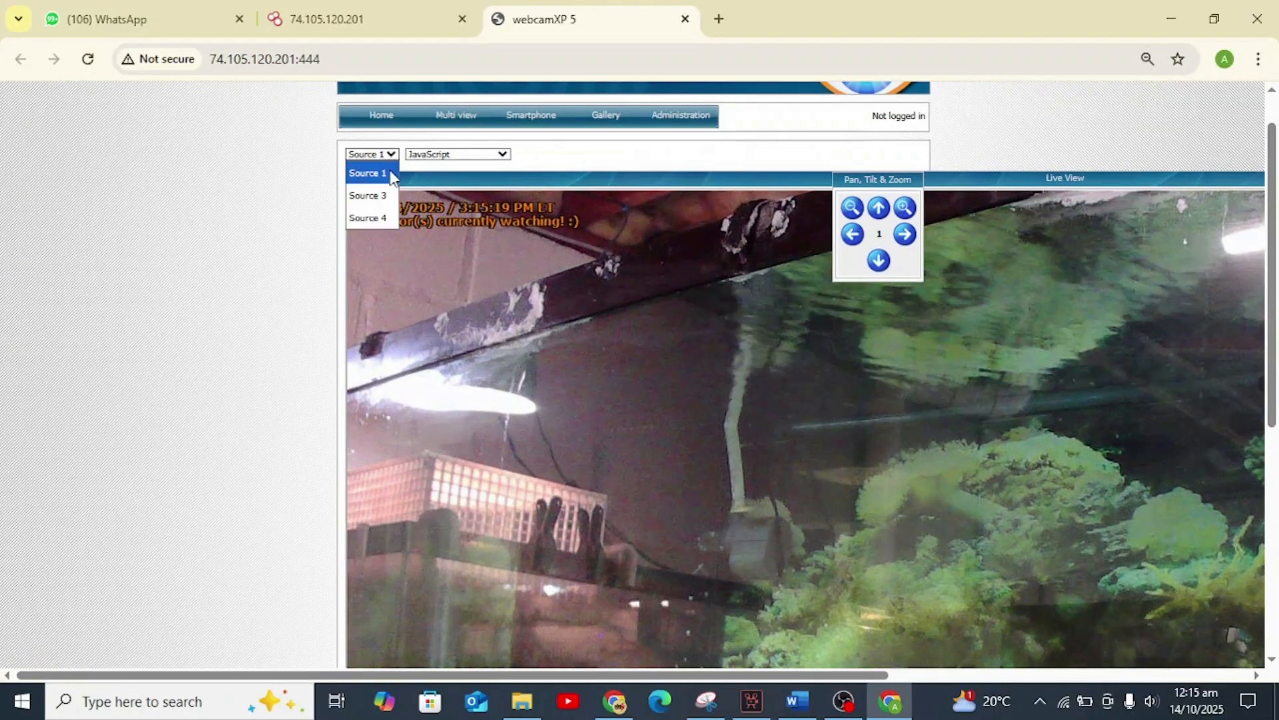
click(367, 195)
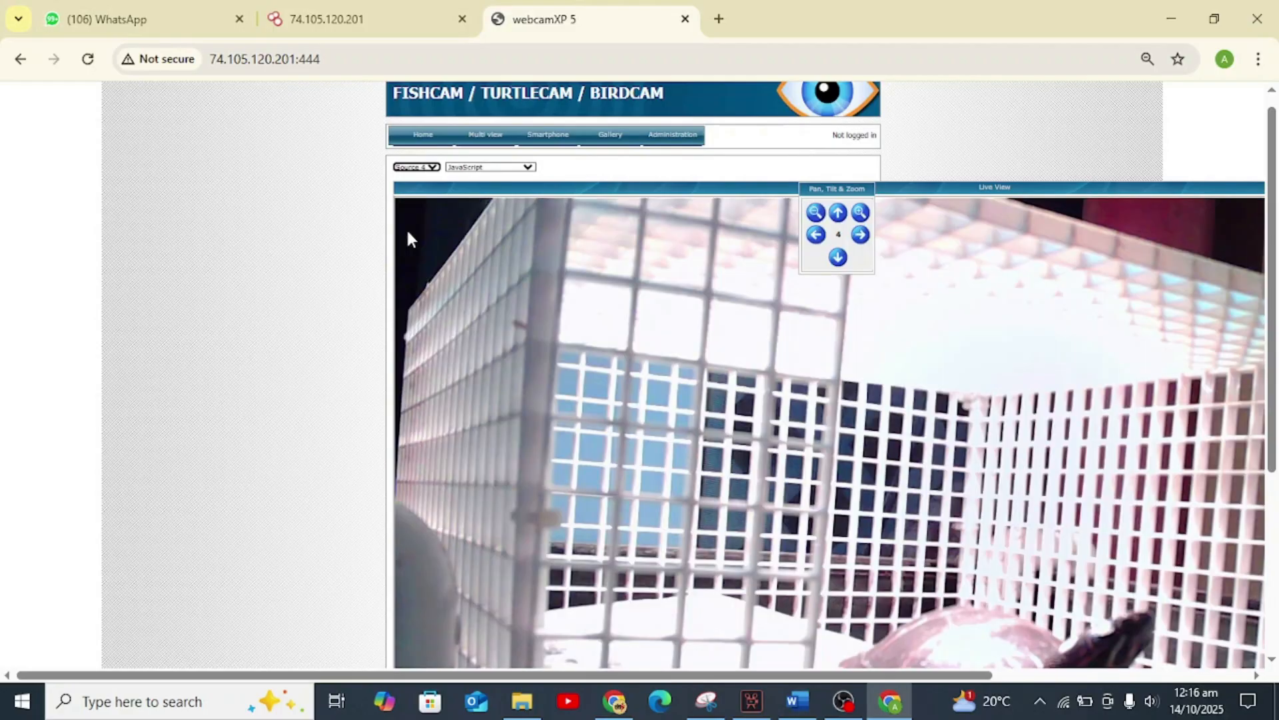
scroll(down, 3)
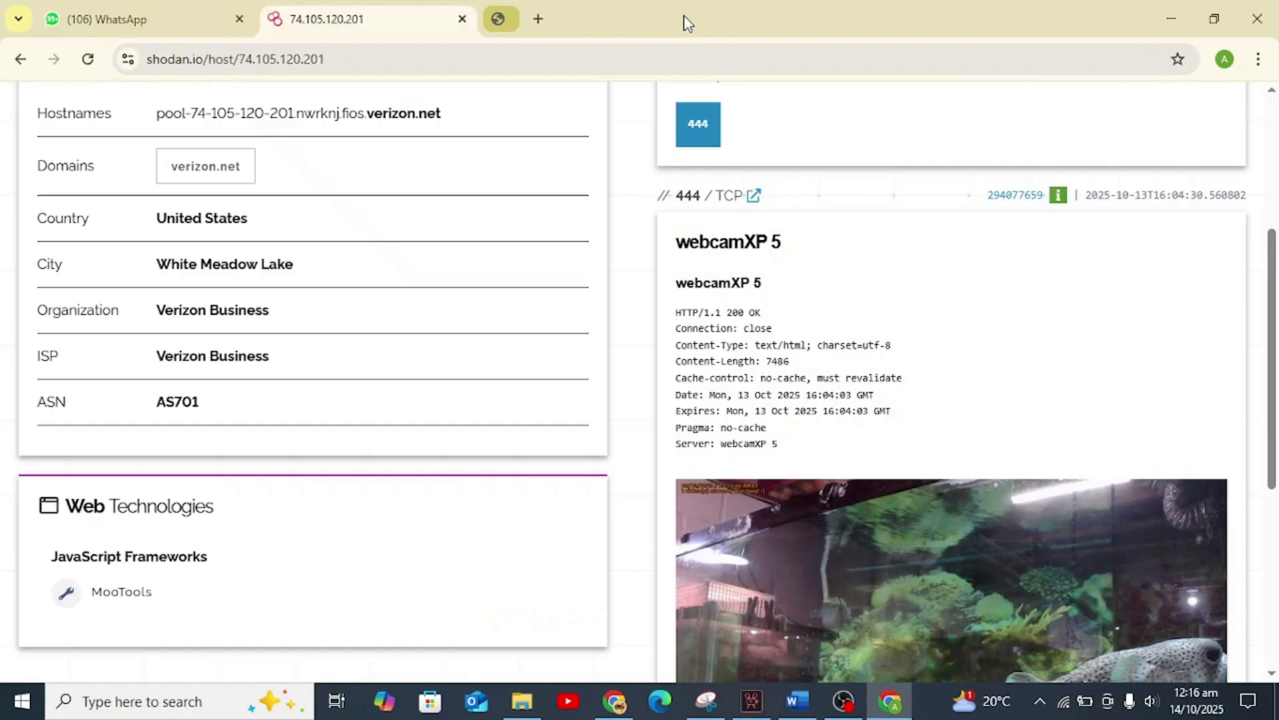
click(462, 19)
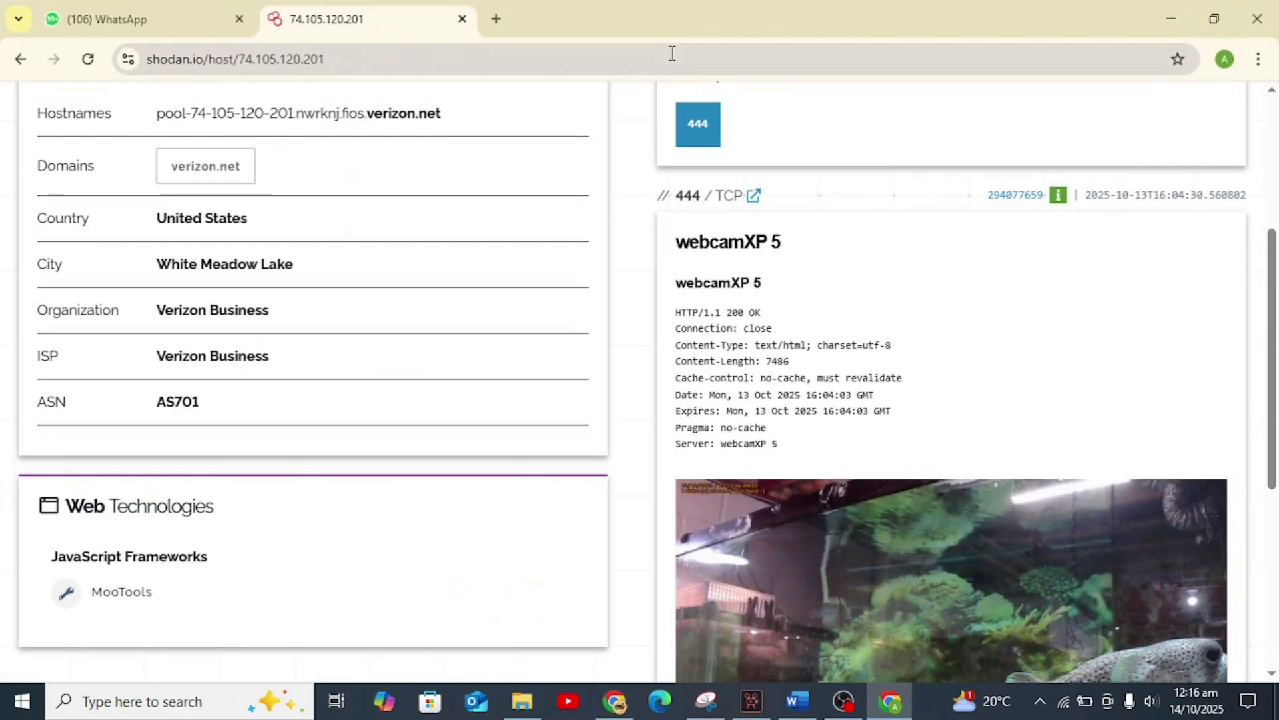
click(20, 58)
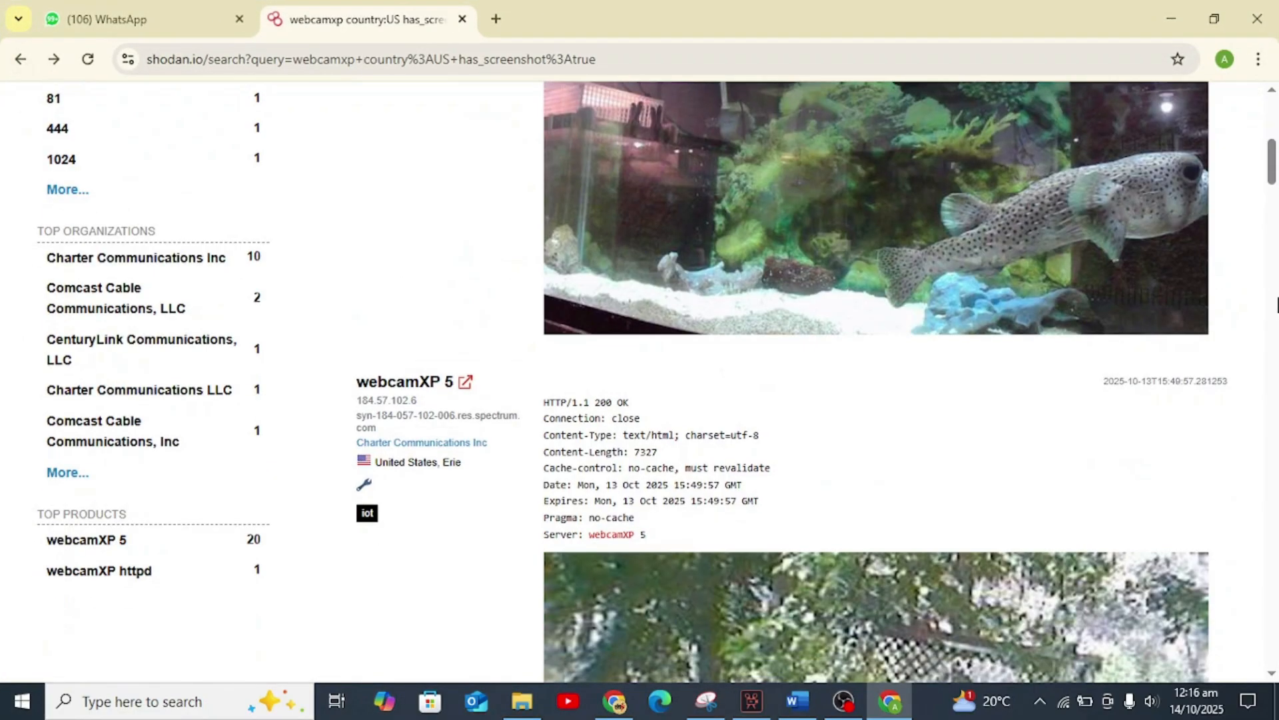
scroll(down, 3)
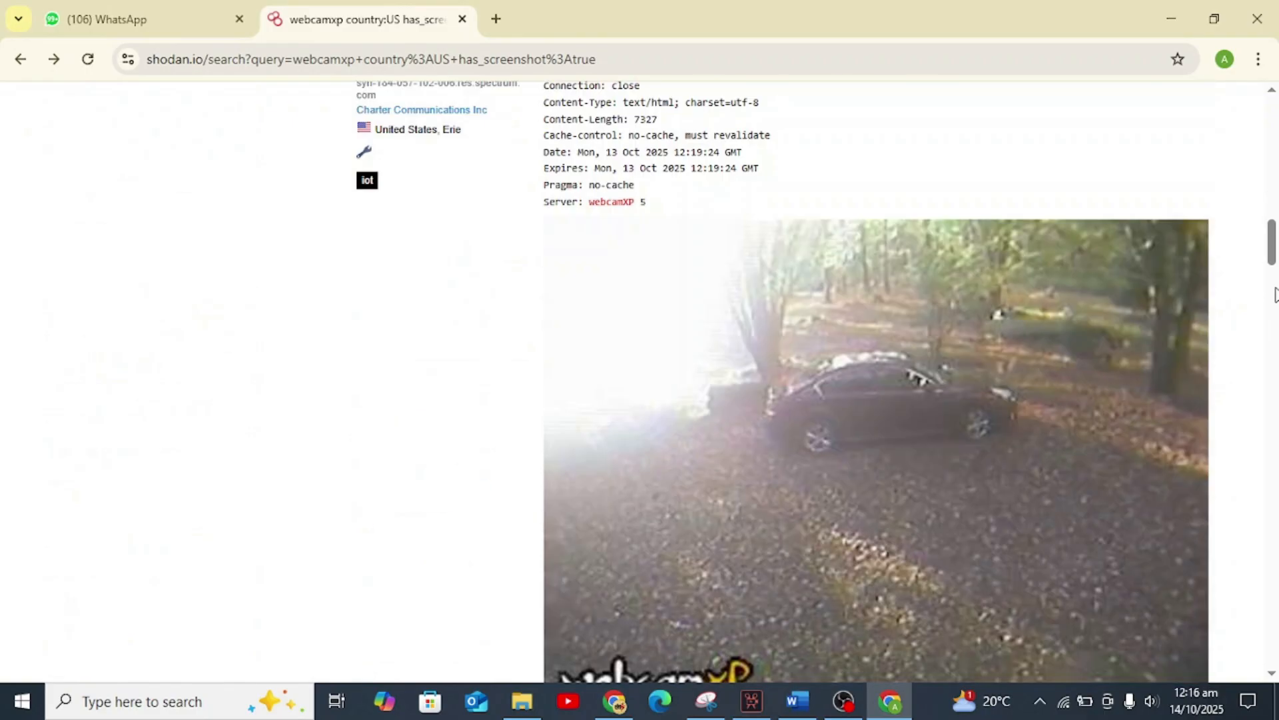
scroll(down, 3)
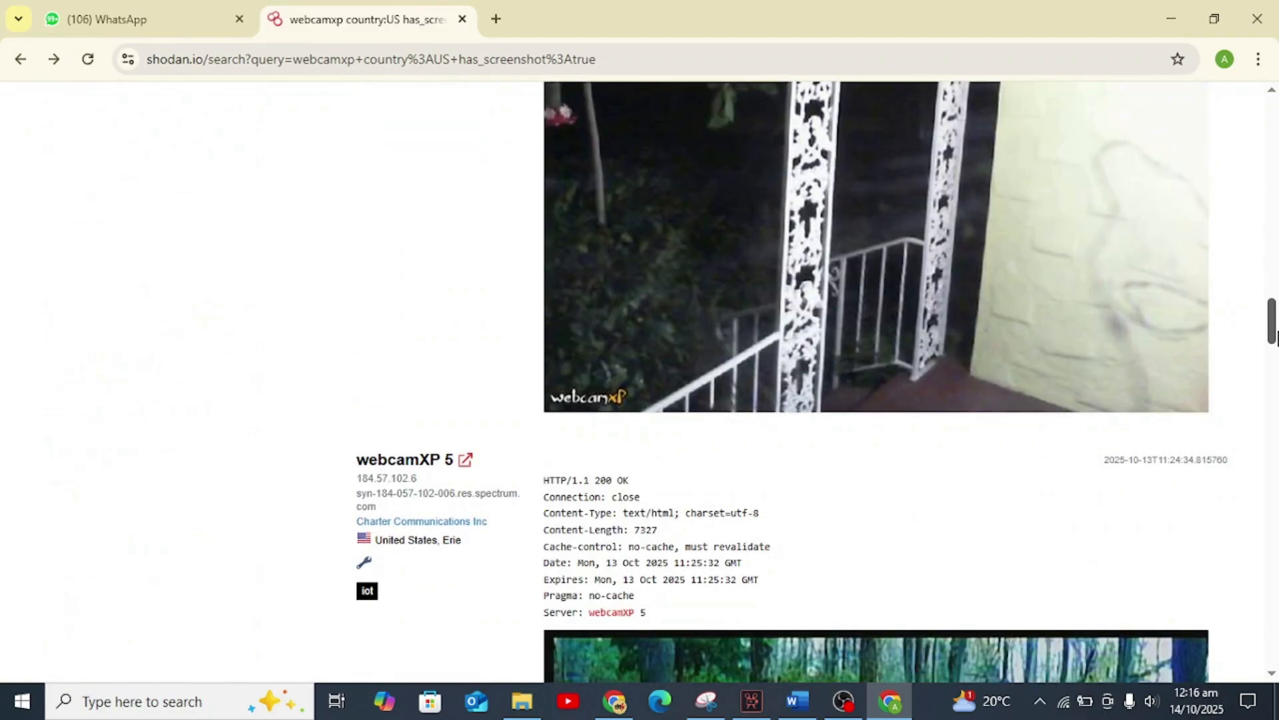
scroll(down, 3)
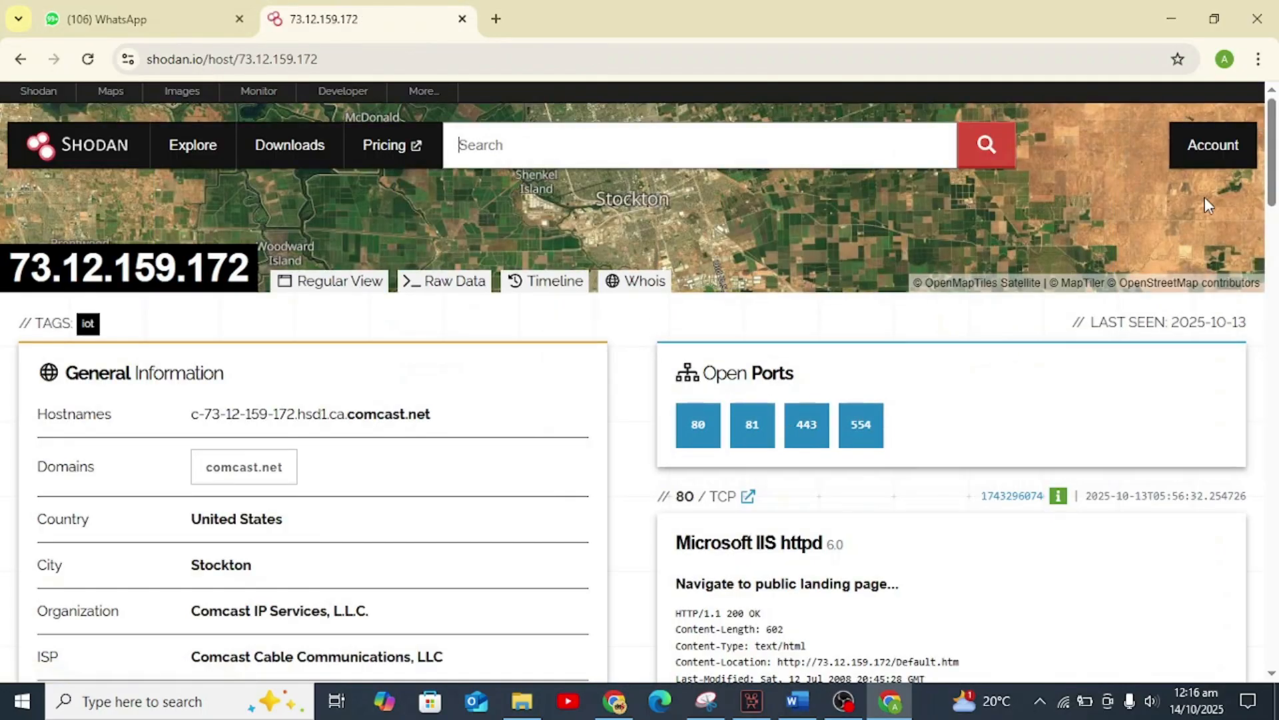
scroll(down, 3)
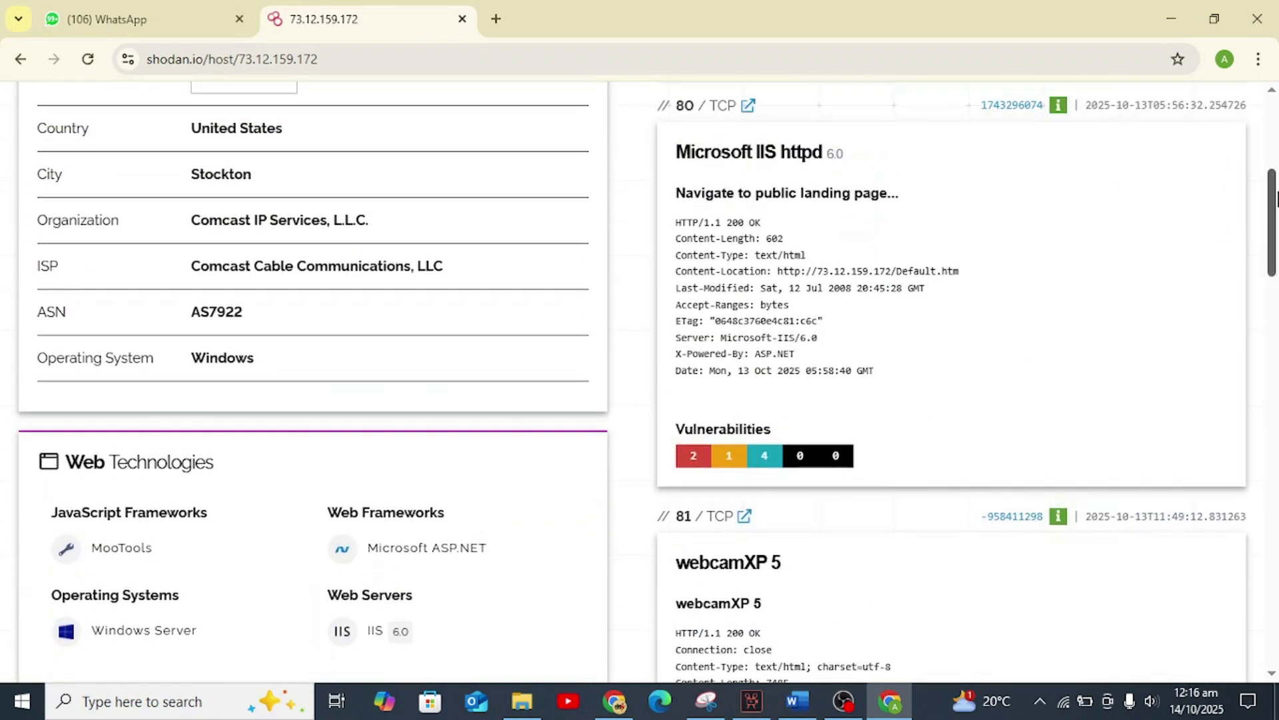
scroll(down, 3)
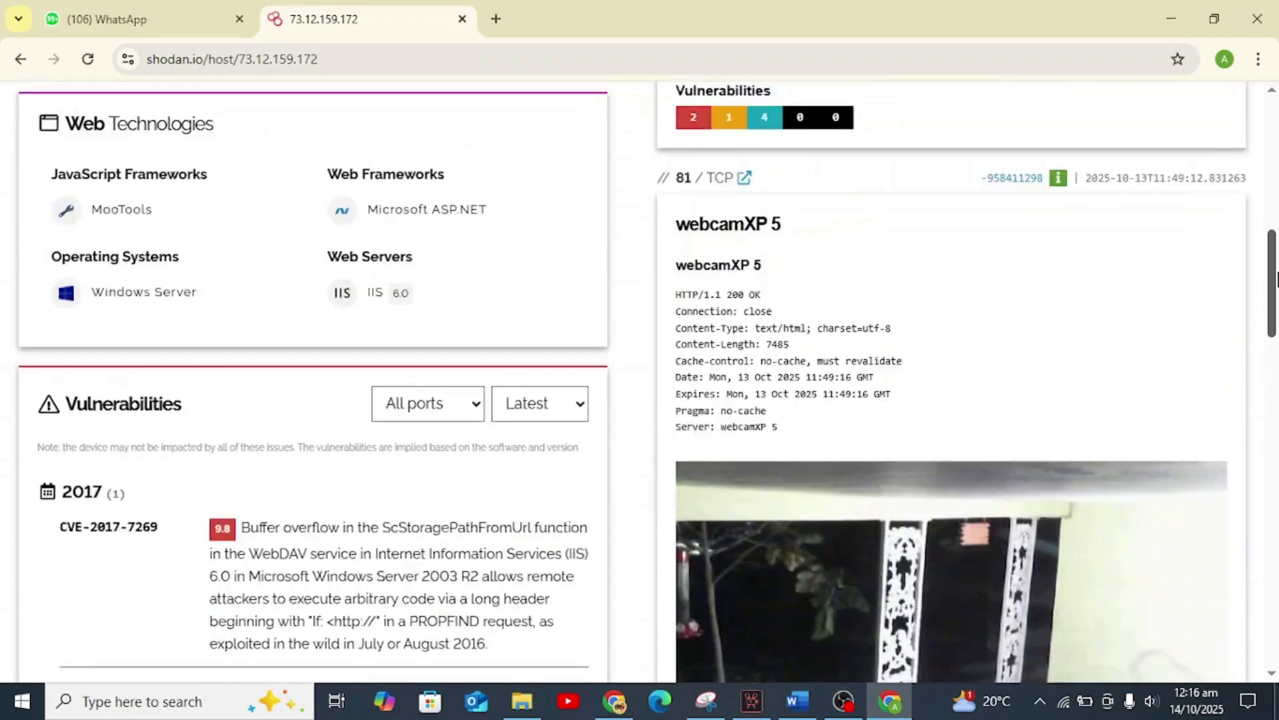
scroll(down, 3)
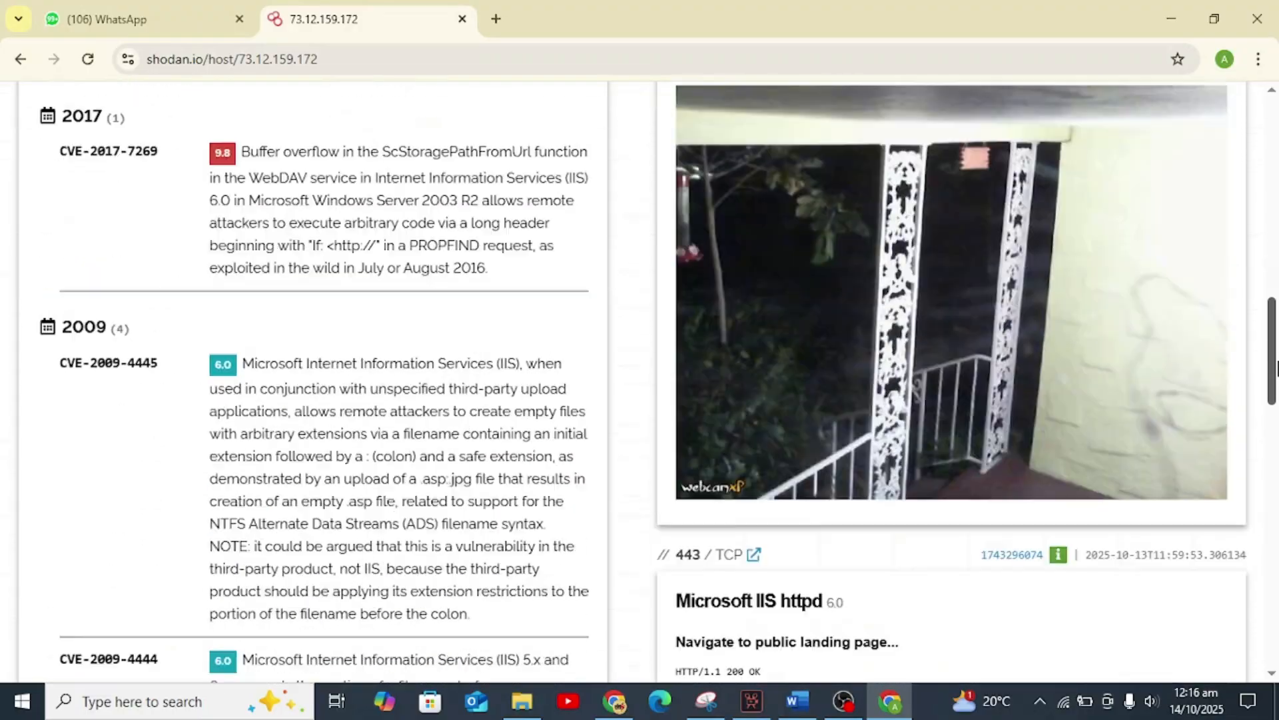
scroll(down, 3)
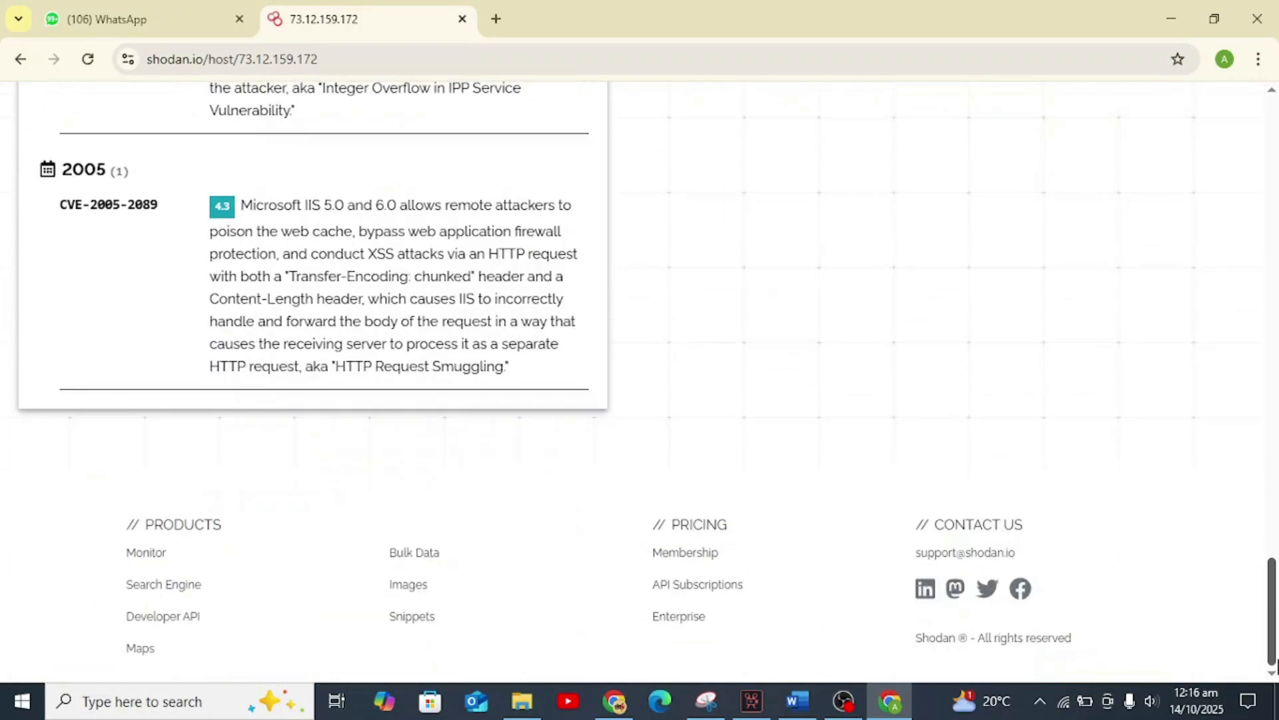
scroll(up, 3)
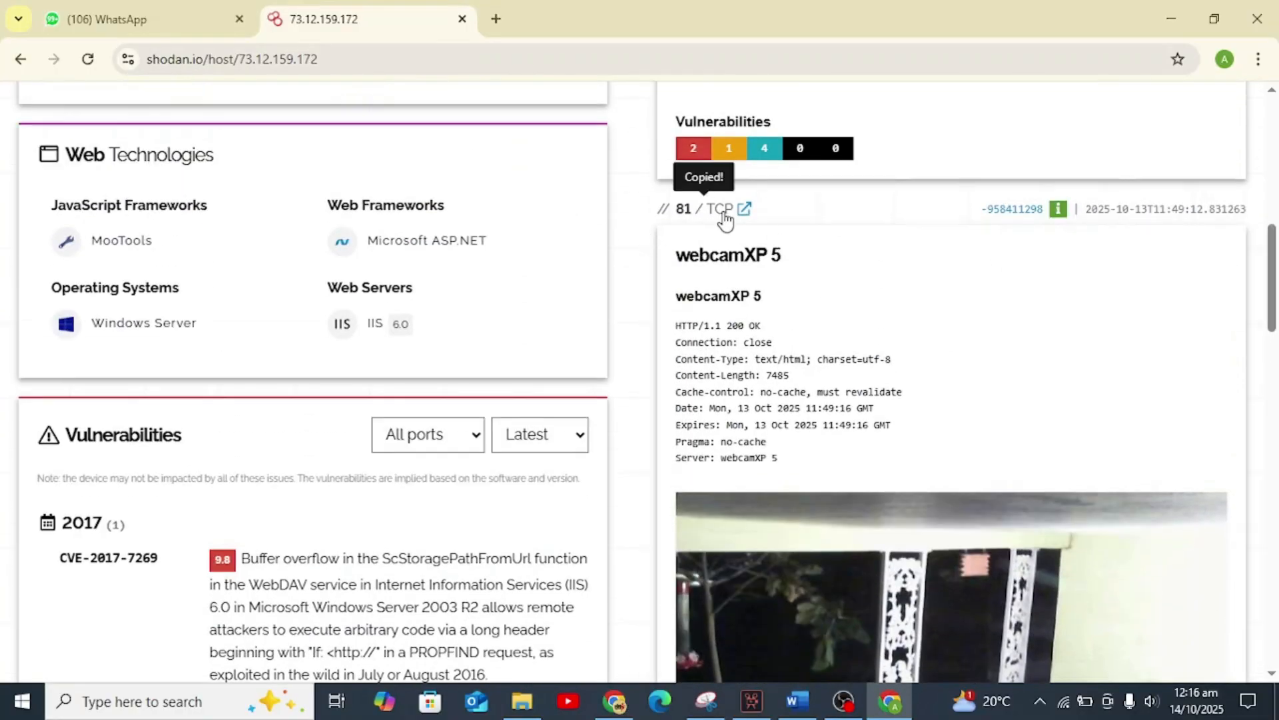
click(741, 208)
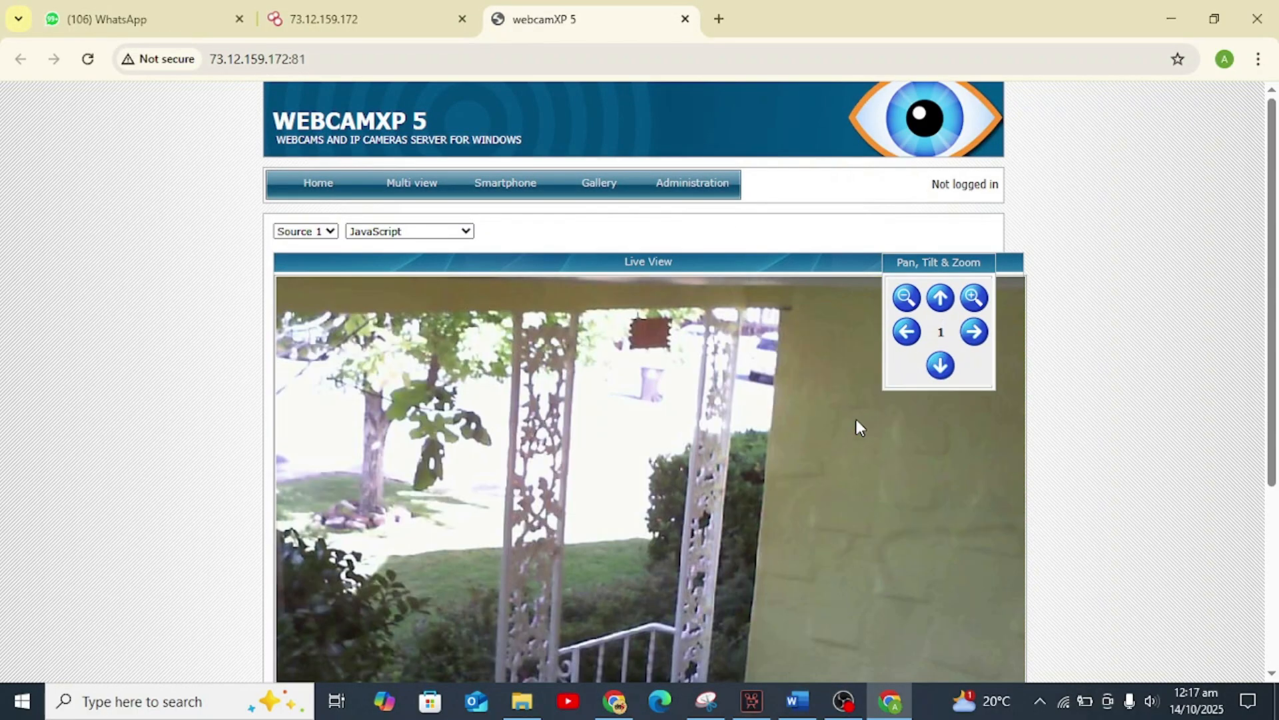
Step: Switch the webcamXP 5 live view to Source 2 (patio) and then Source 3 (garage)
scroll(down, 3)
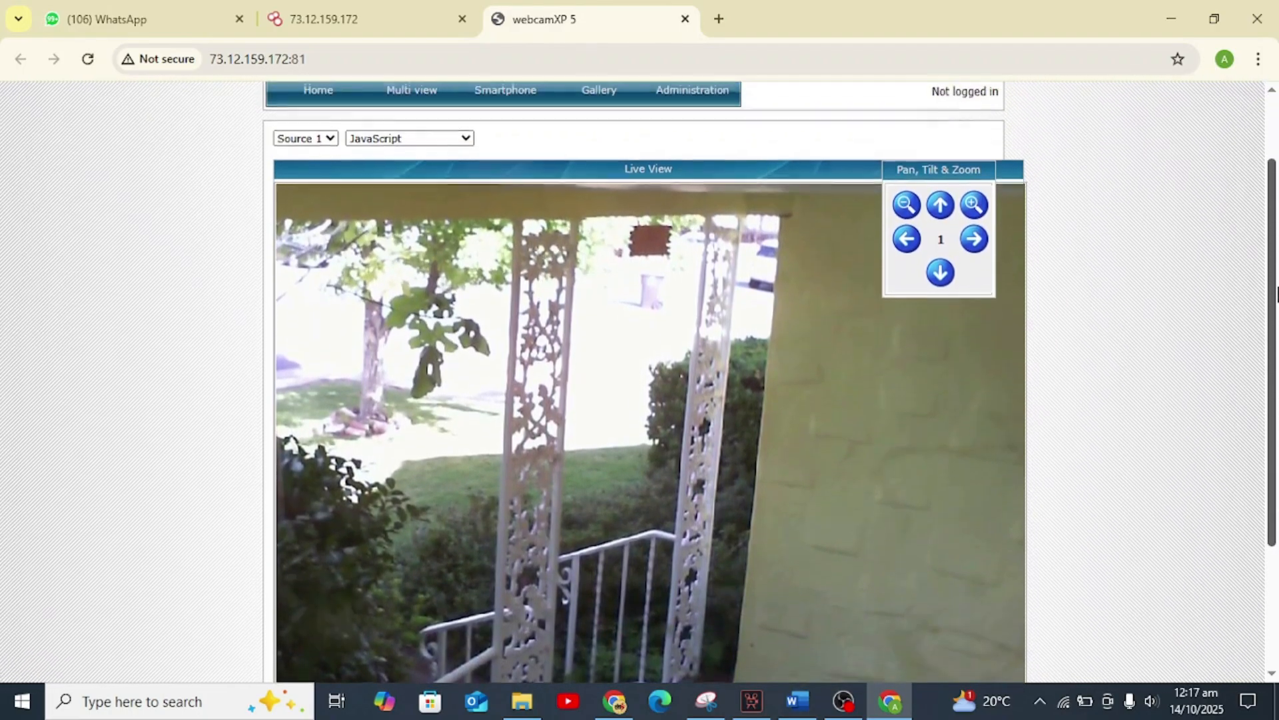
click(304, 138)
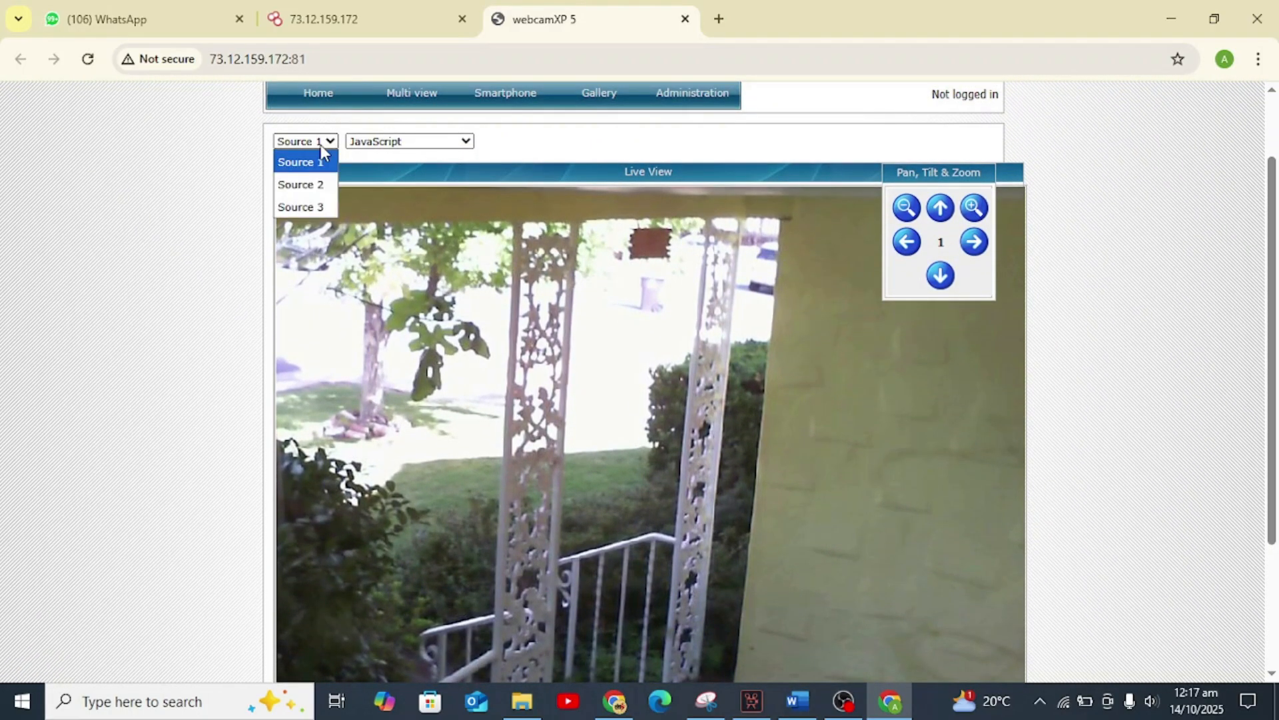
click(301, 184)
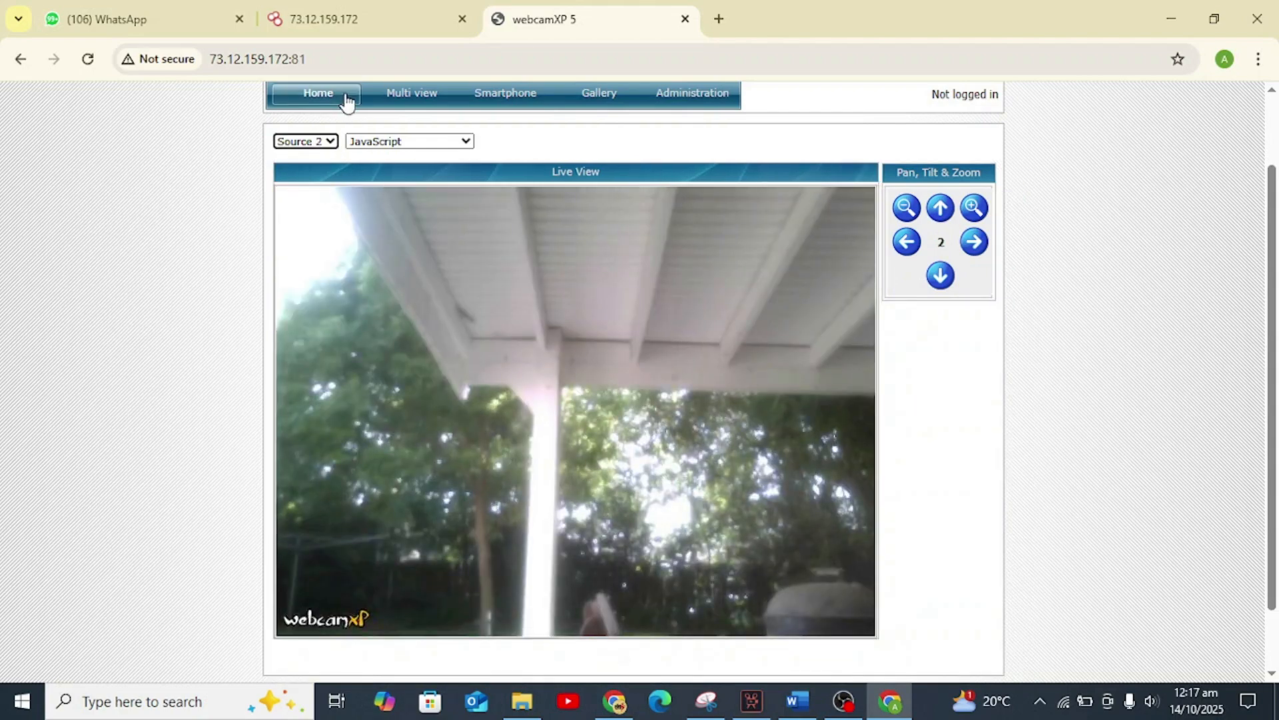
click(305, 141)
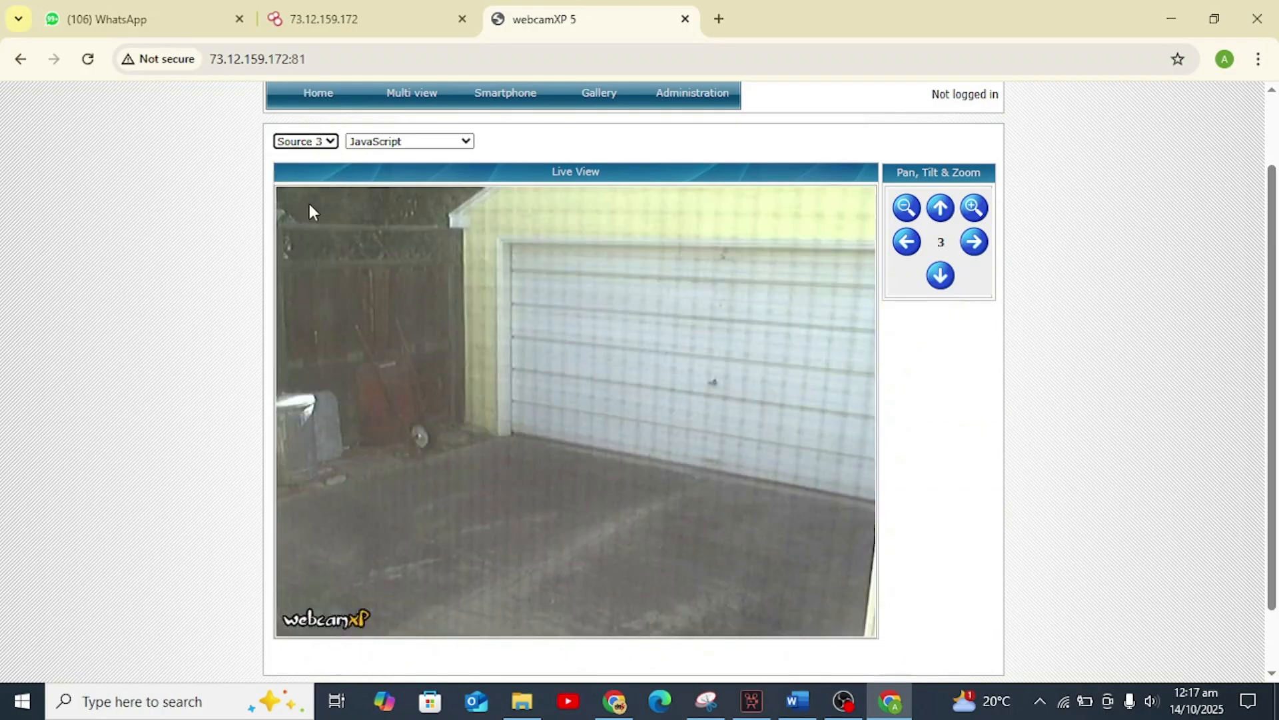
Step: Glance at the Shodan host page, return to the camera page, then close it
click(142, 19)
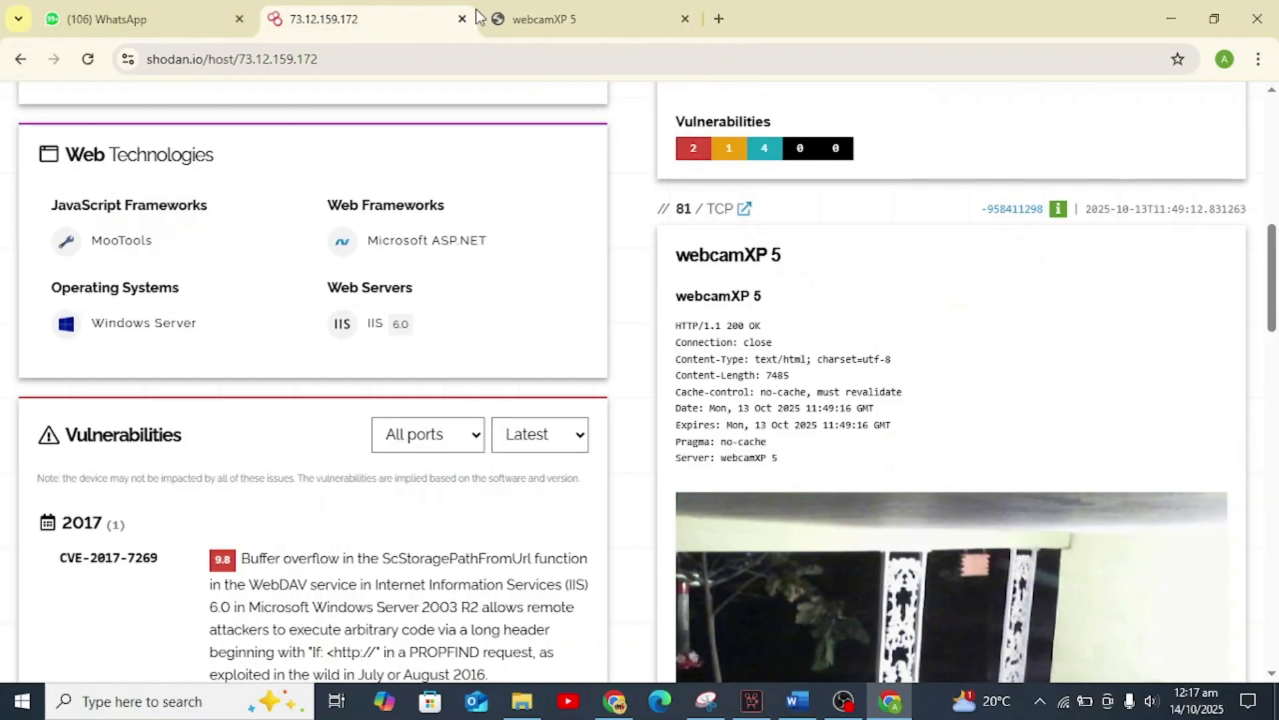
click(571, 19)
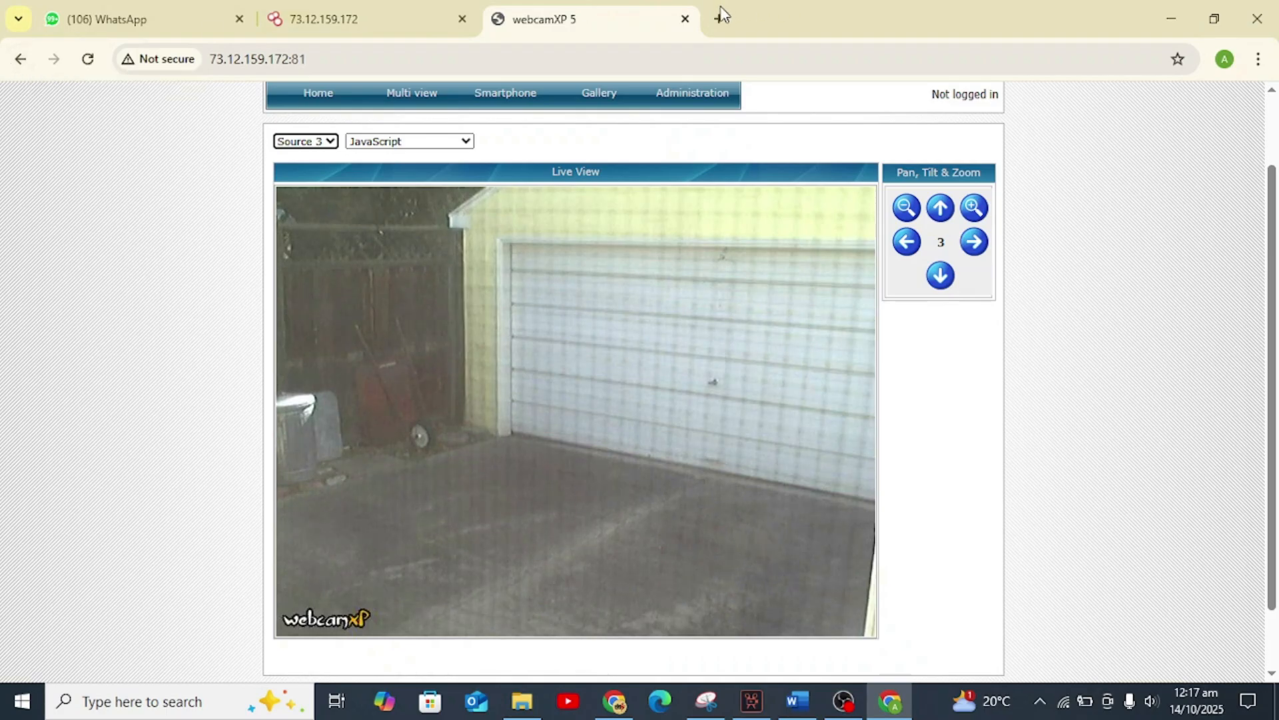
click(685, 18)
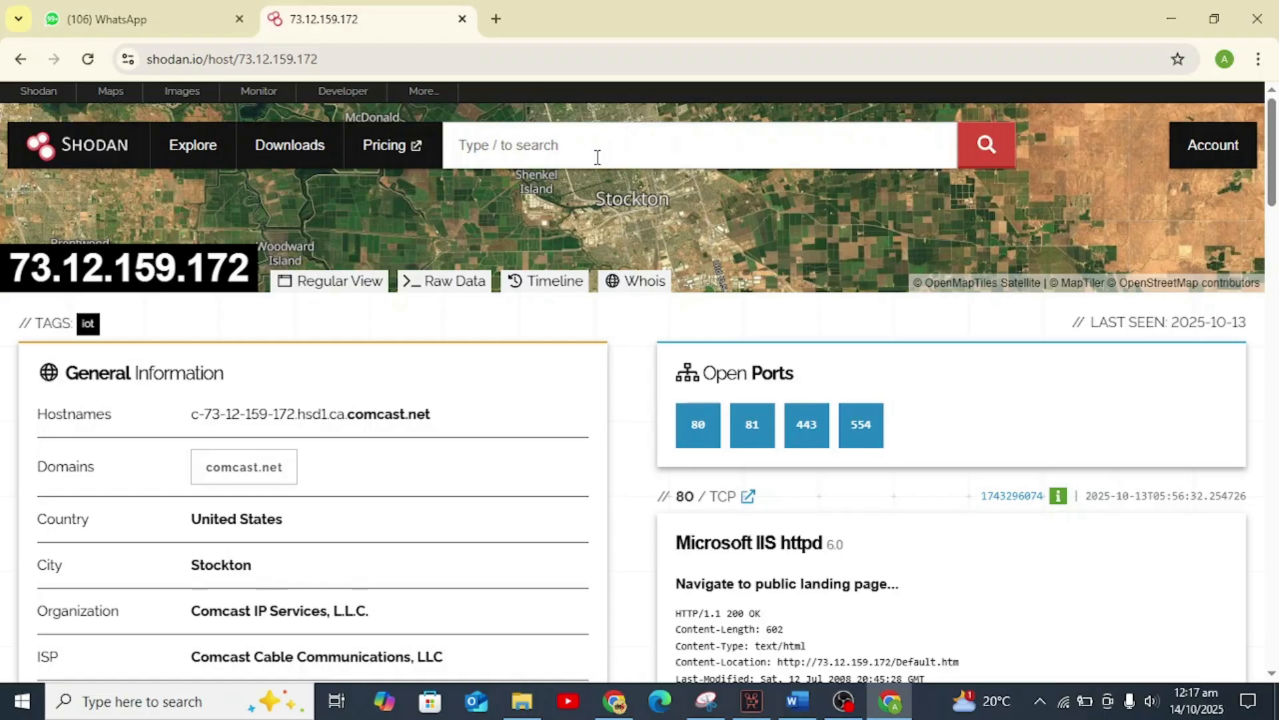
Step: Search Shodan for 'webcam country:pk', returning one Karachi router
text(webcam)
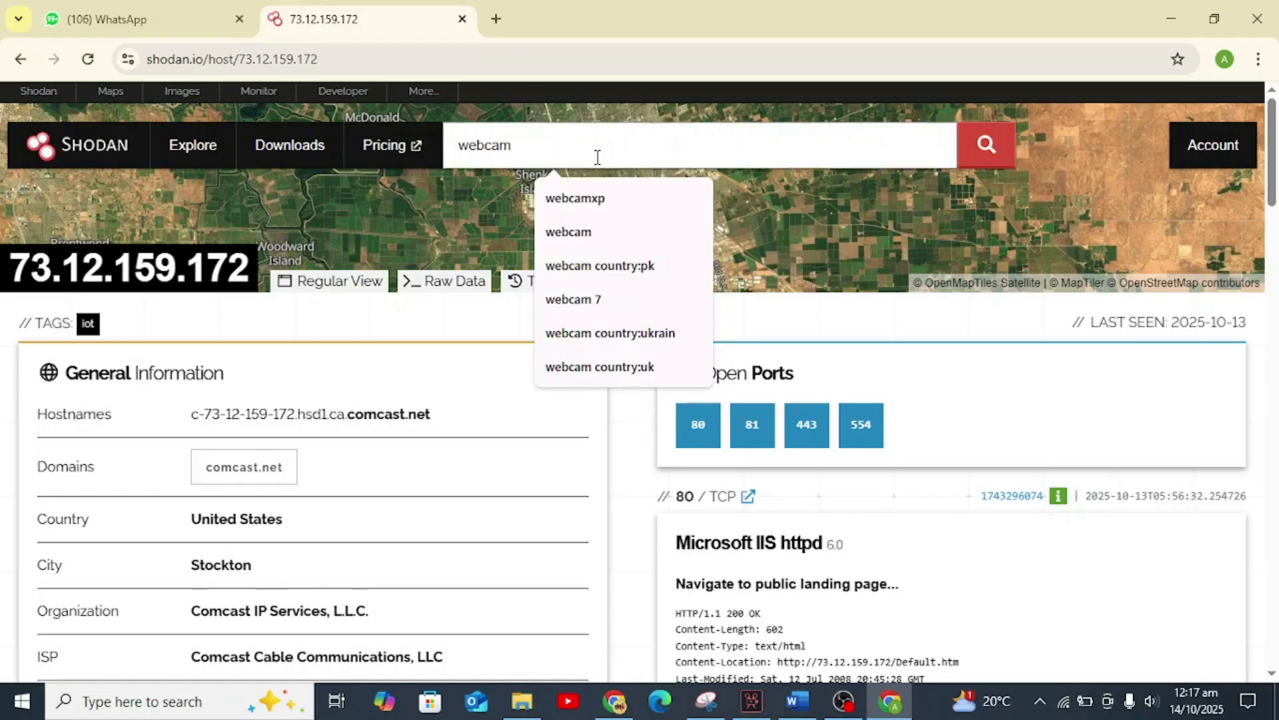
text(" ")
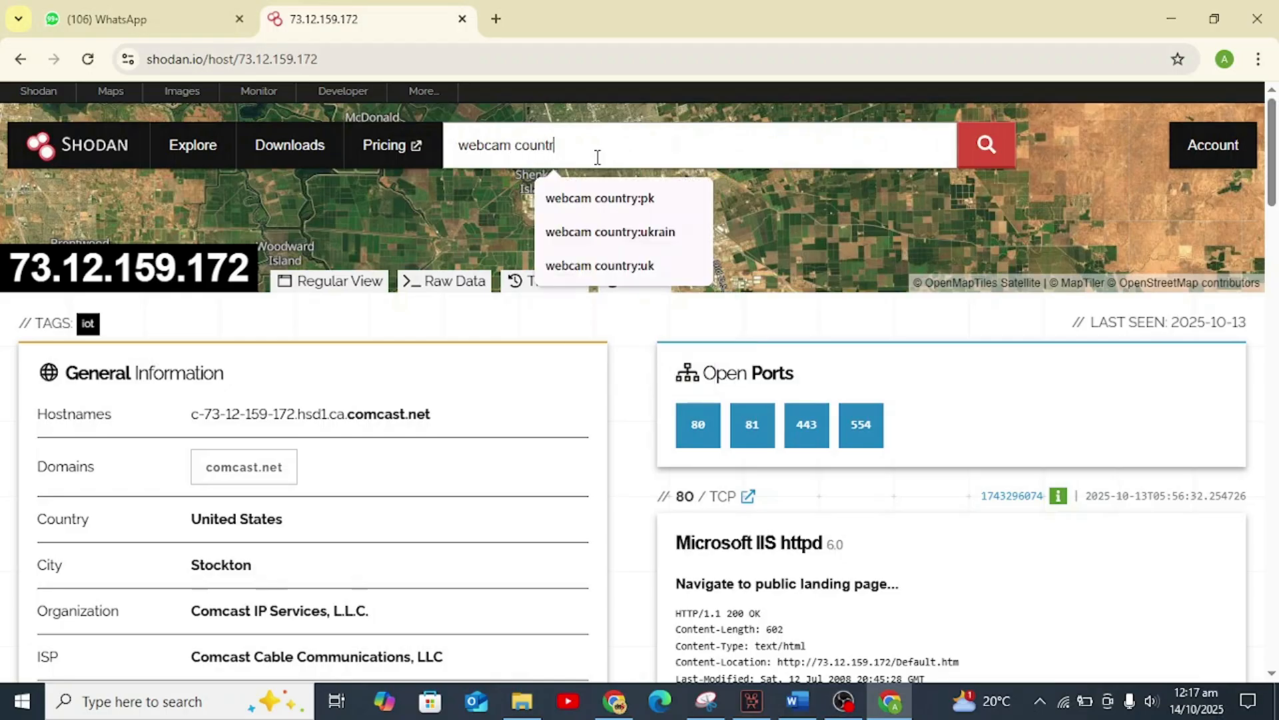
click(600, 197)
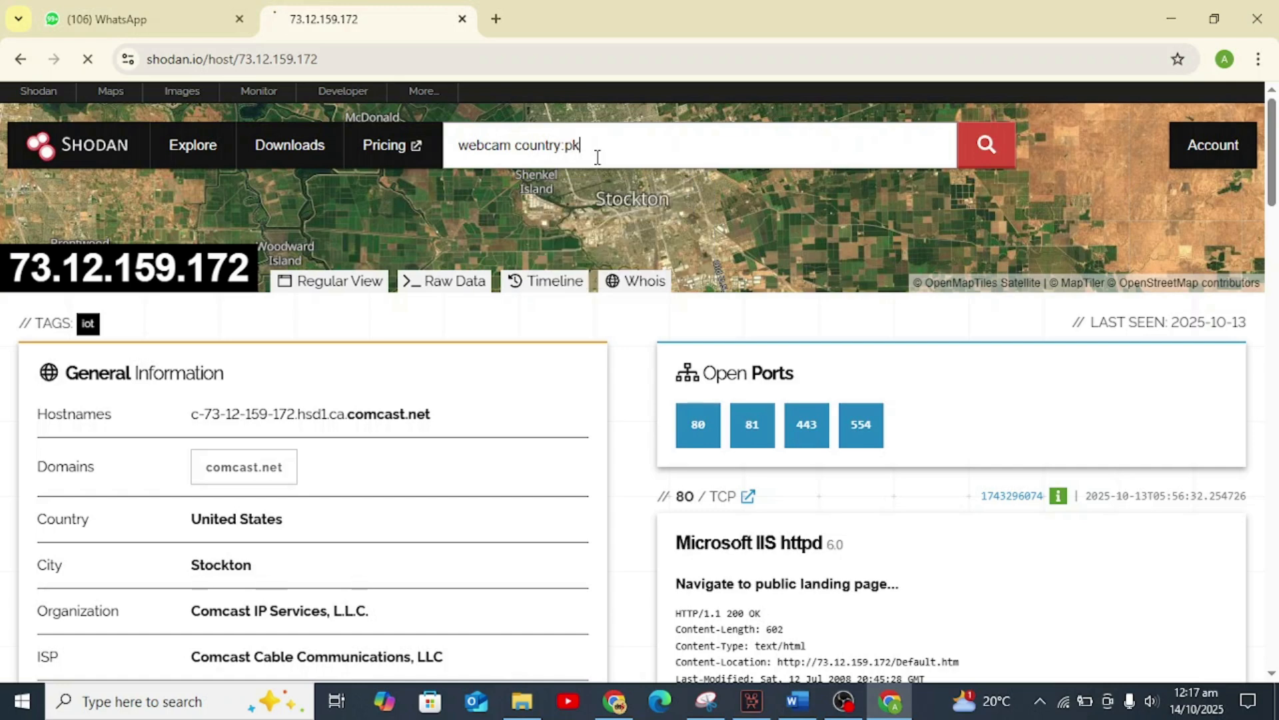
click(985, 145)
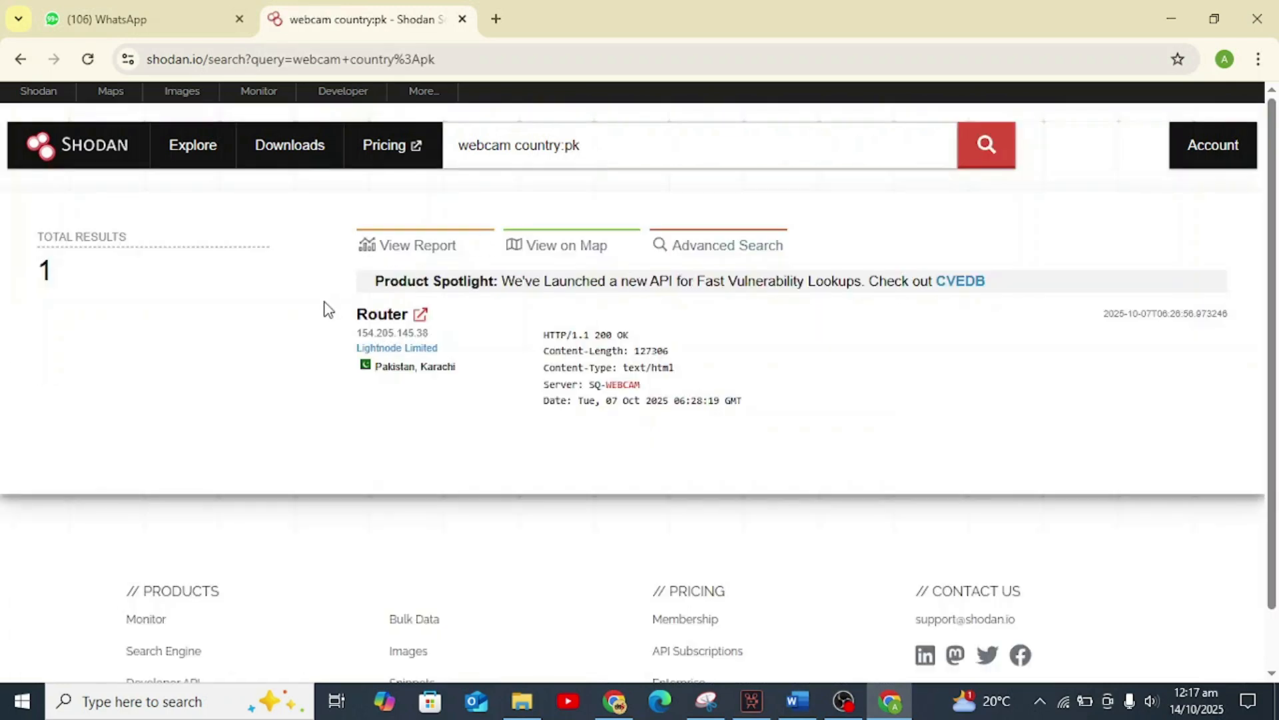
Step: Replace the query with a broad 'http' search listing 359,831,628 results
click(616, 145)
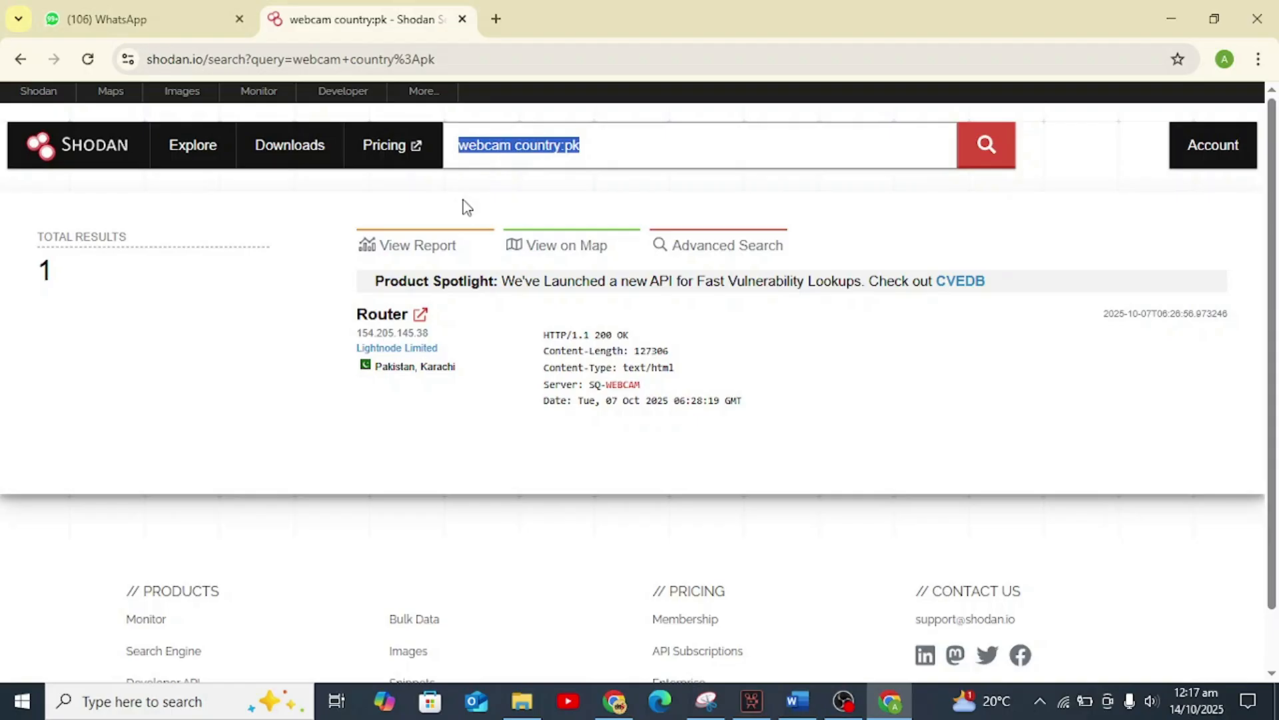
text(http)
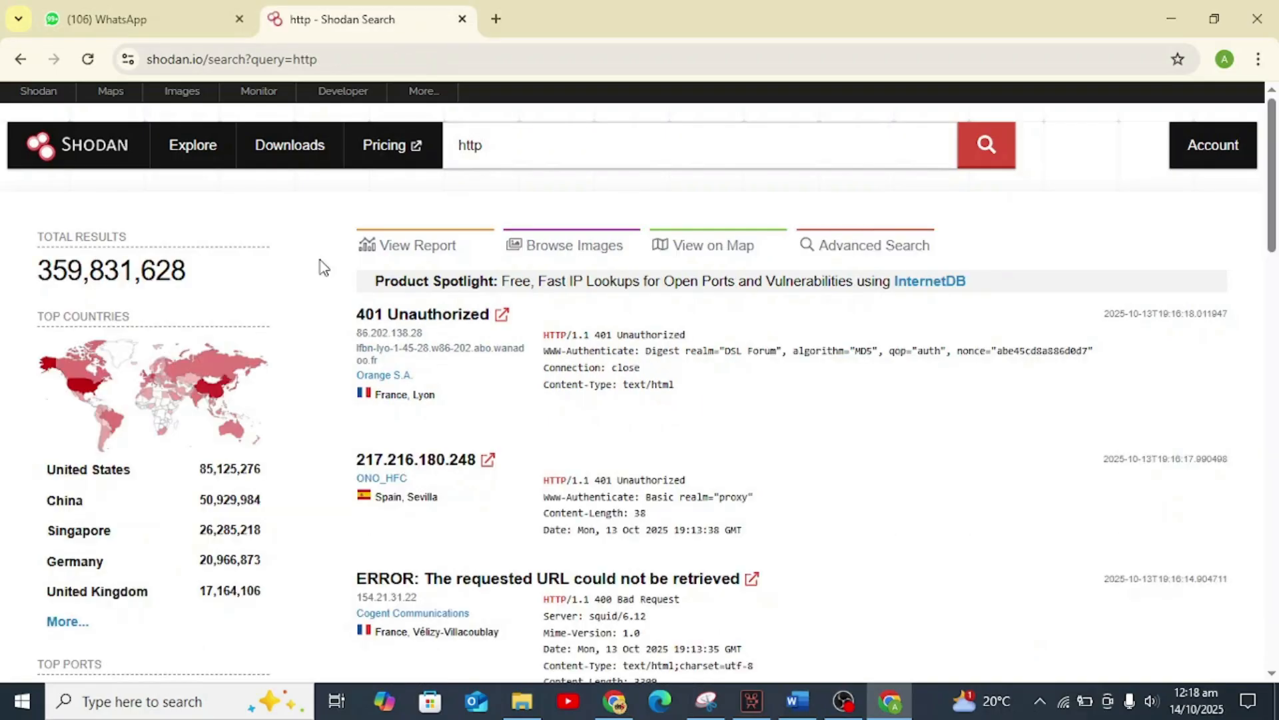
mouse_move(49, 283)
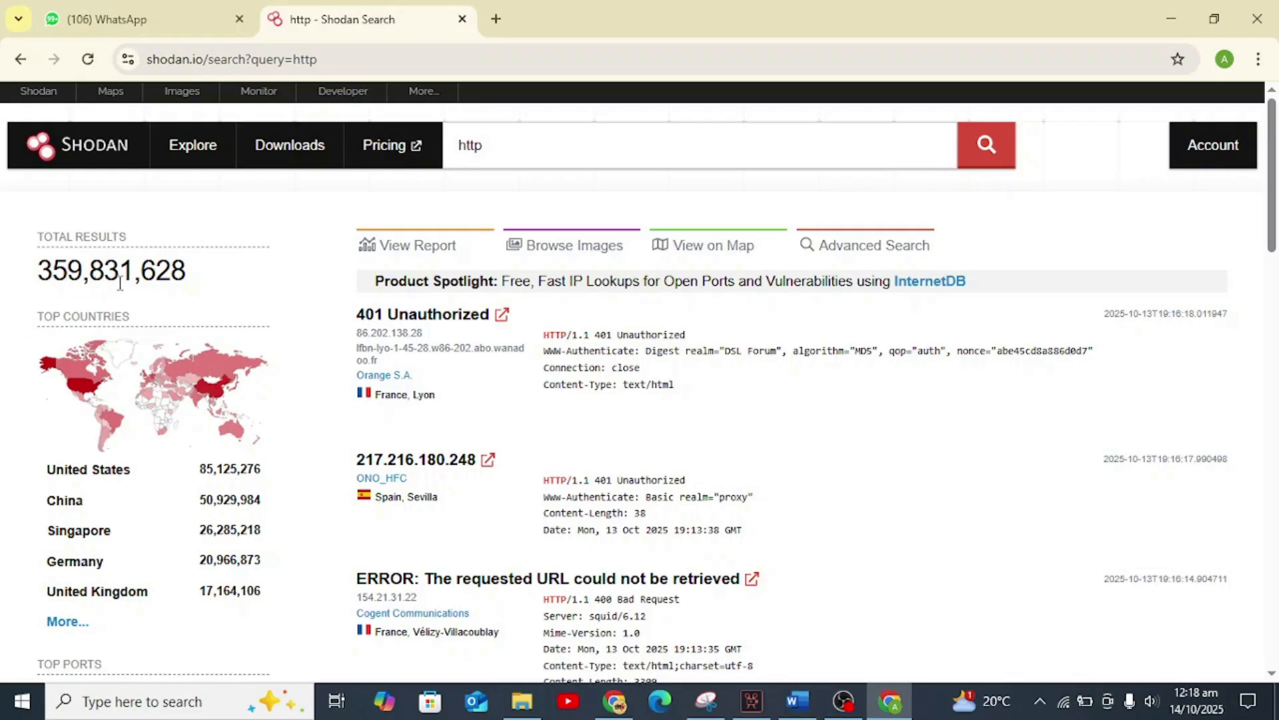
mouse_move(245, 292)
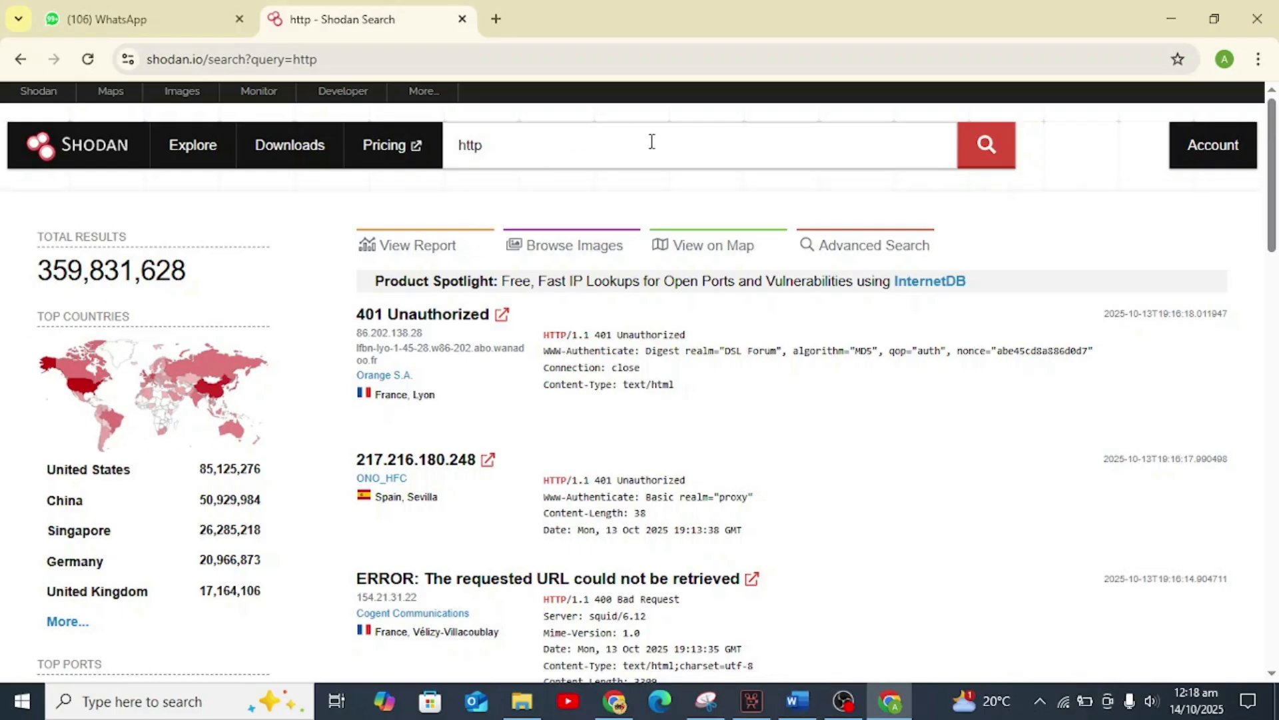
mouse_move(1046, 306)
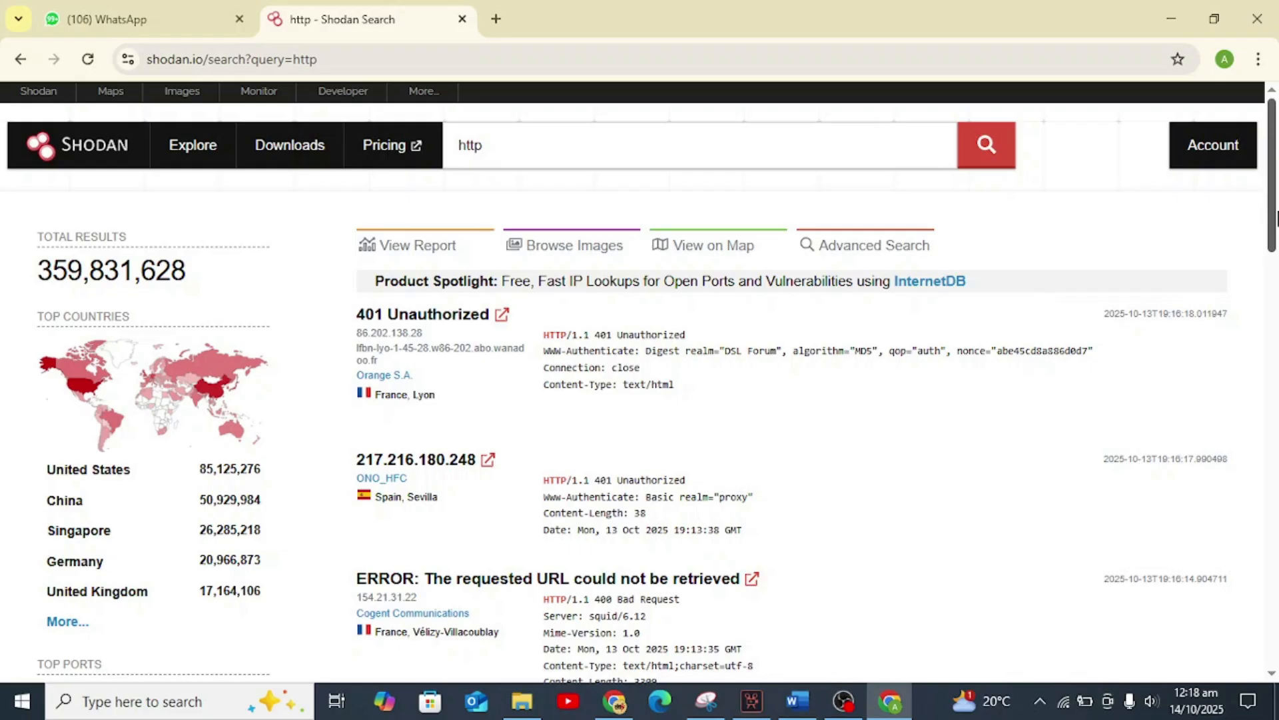
scroll(down, 3)
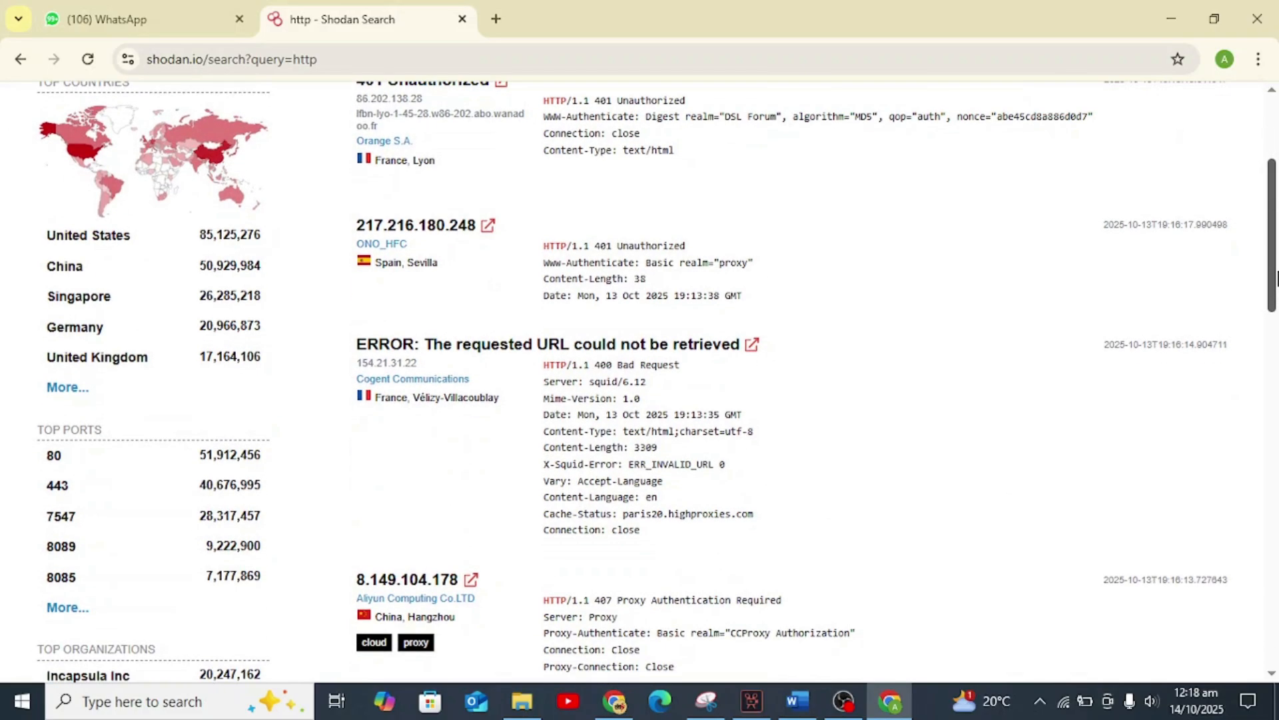
scroll(down, 3)
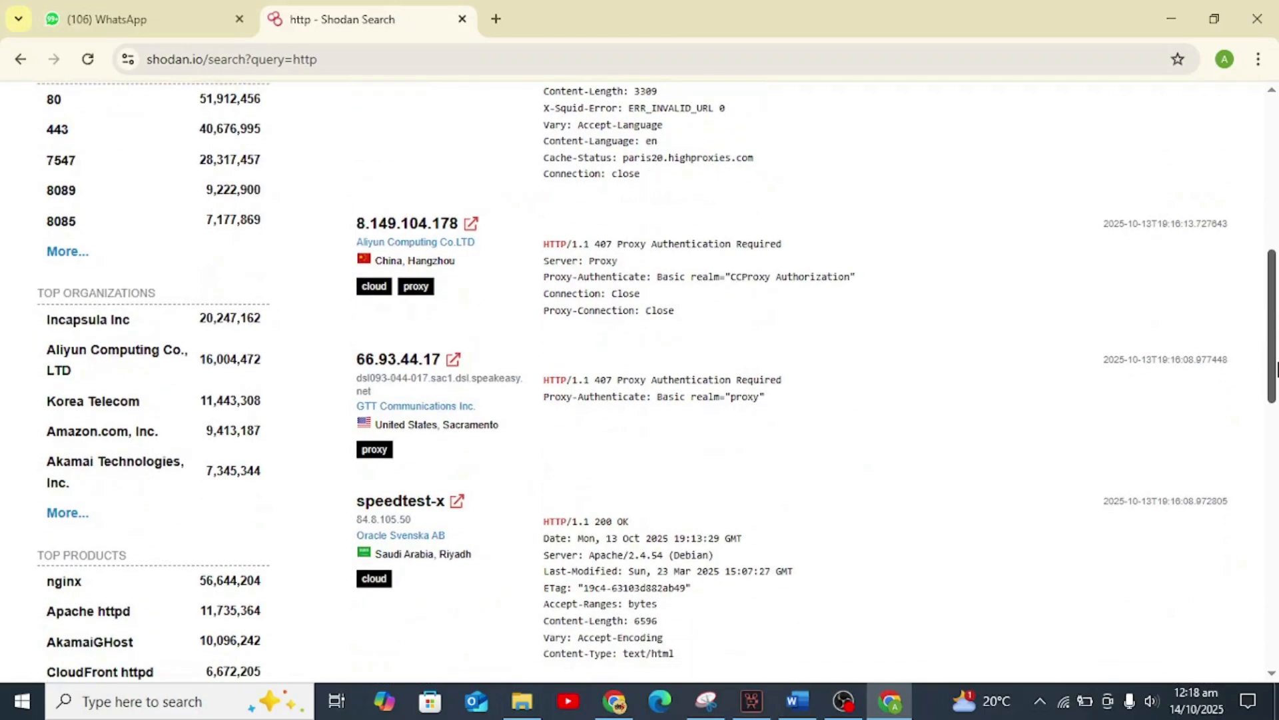
scroll(up, 3)
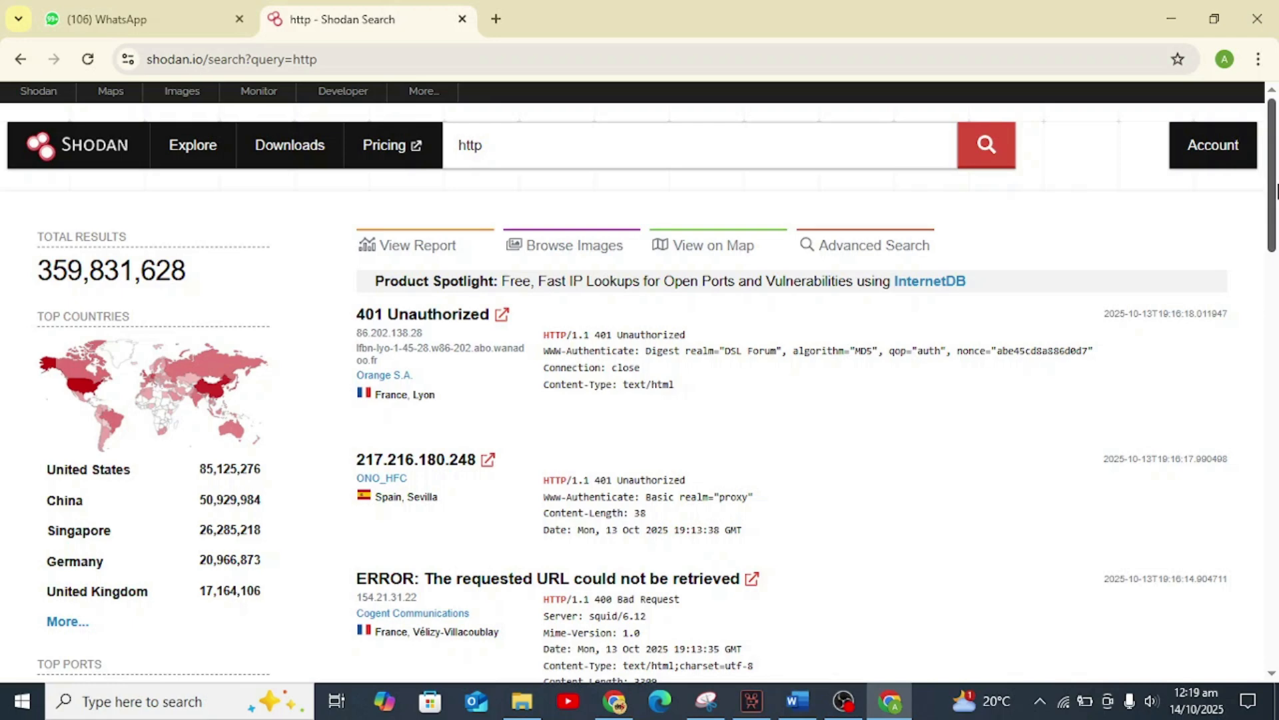
mouse_move(798, 519)
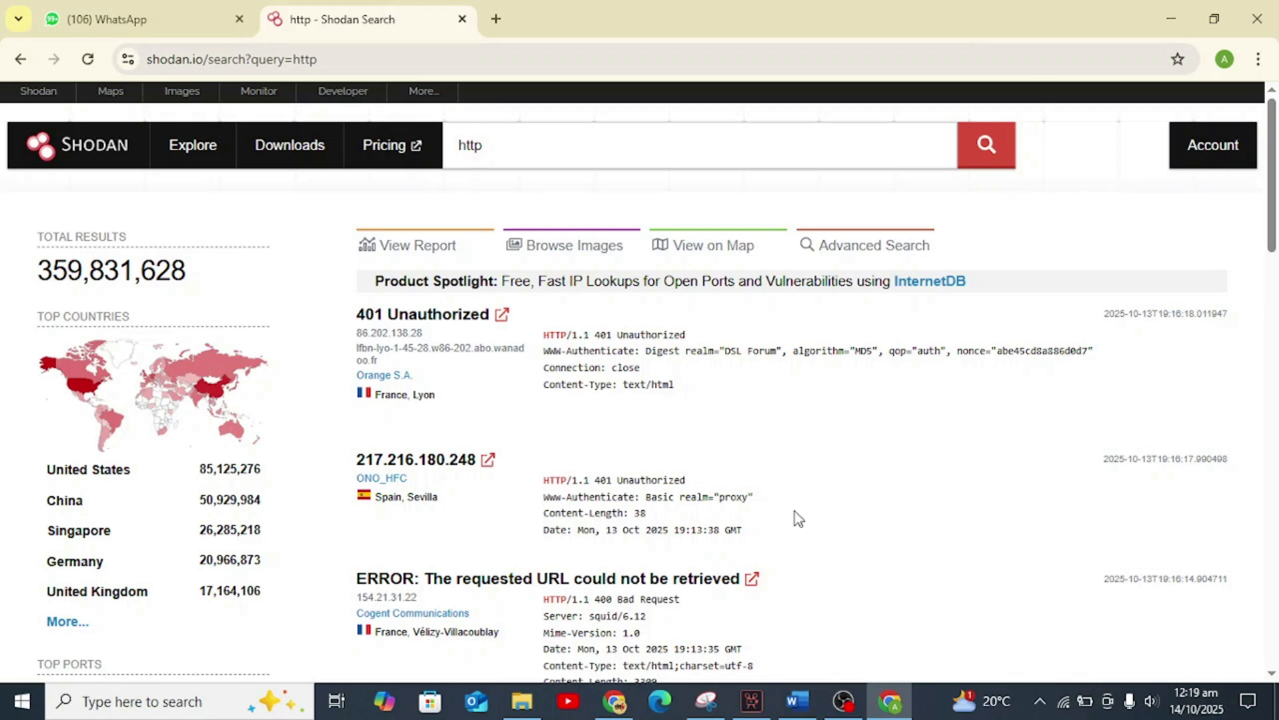